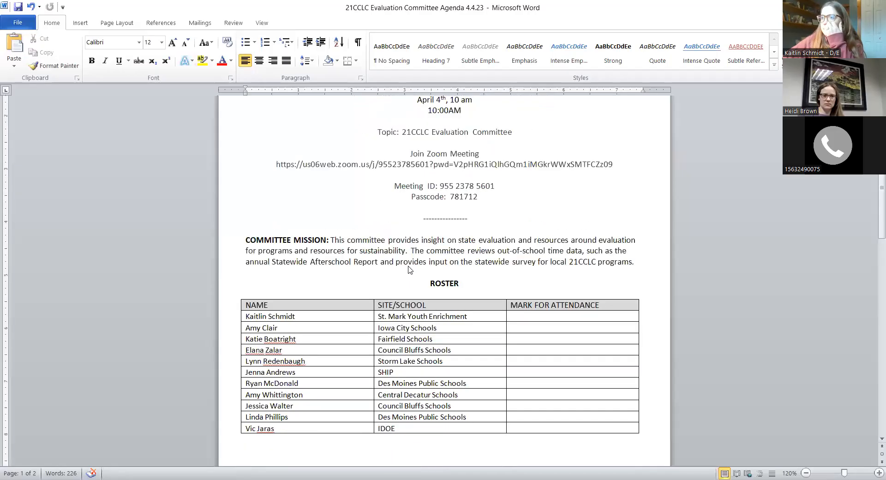
# Scroll through the Word agenda, then switch to the SurveyMonkey browser tab.
pyautogui.scroll(-3)
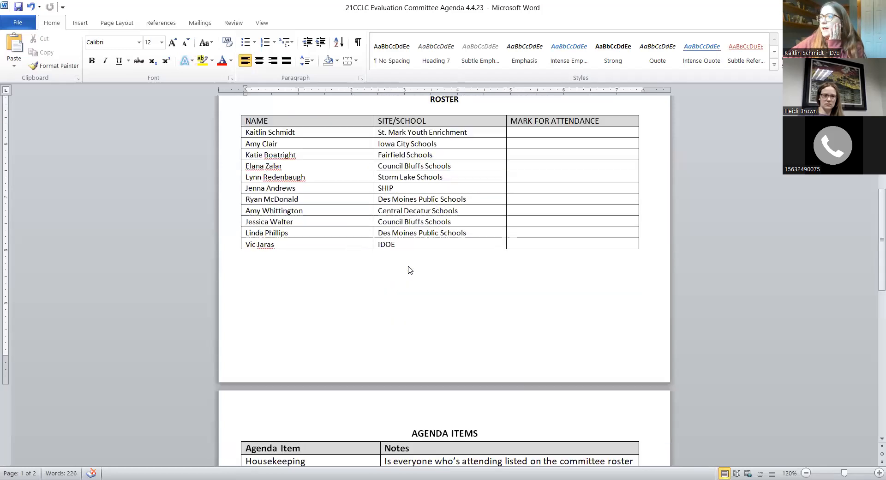
pyautogui.scroll(-3)
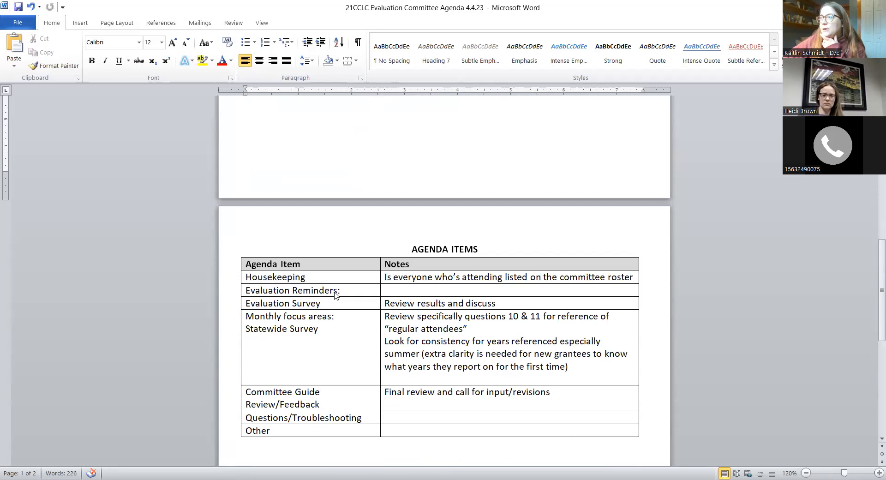
pyautogui.scroll(-3)
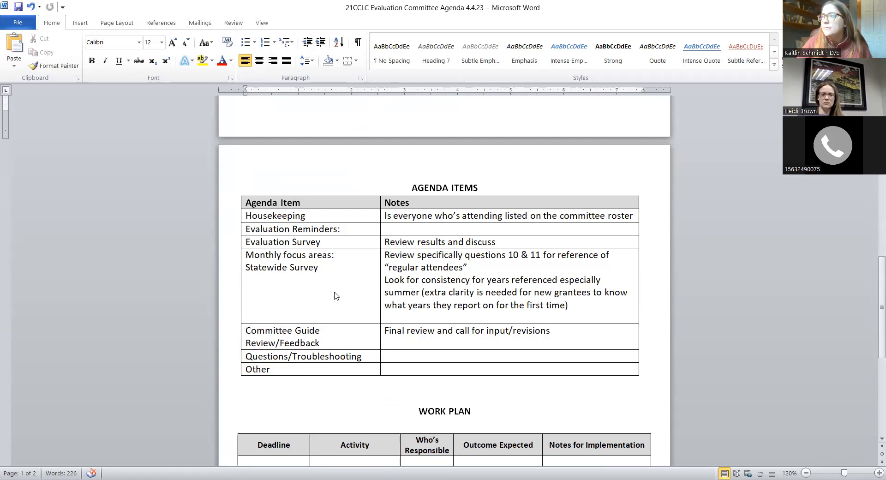
pyautogui.moveTo(499, 196)
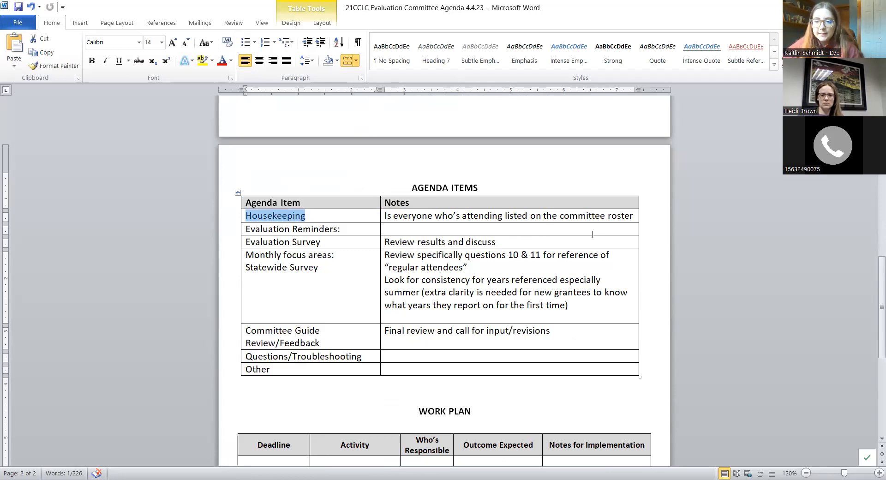
pyautogui.scroll(3)
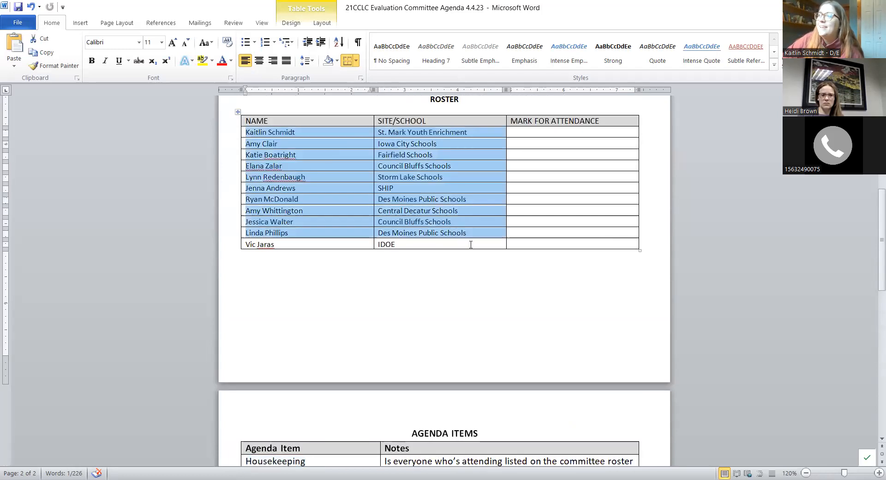
pyautogui.scroll(3)
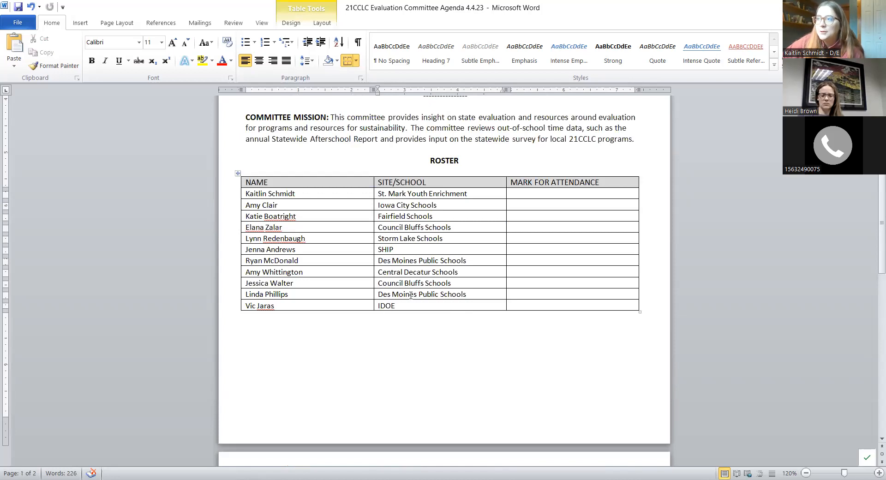
pyautogui.moveTo(433, 303)
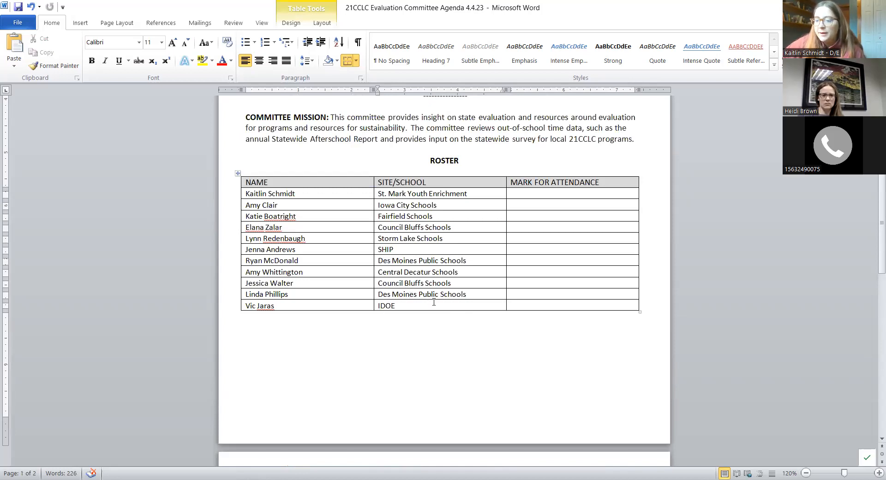
pyautogui.moveTo(441, 313)
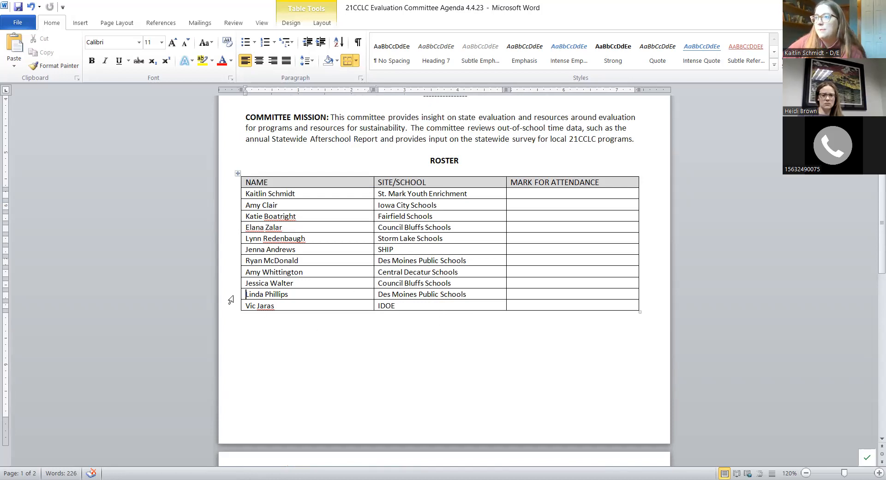
pyautogui.click(246, 315)
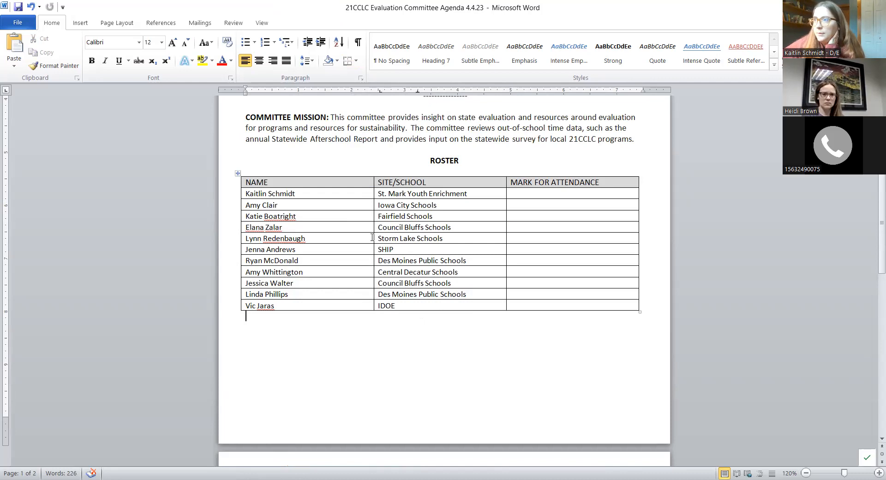
# Browse the Analyze Results page of the 2023 21st Network Evaluation Check-In survey.
pyautogui.scroll(-3)
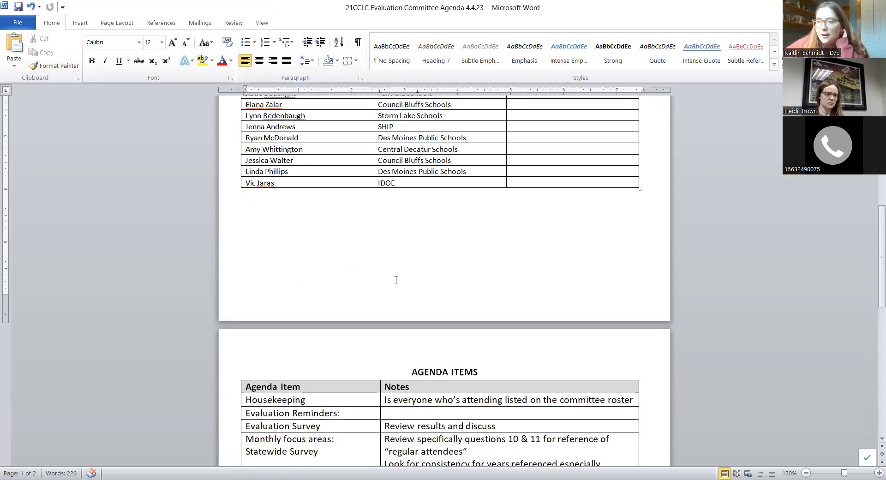
pyautogui.scroll(3)
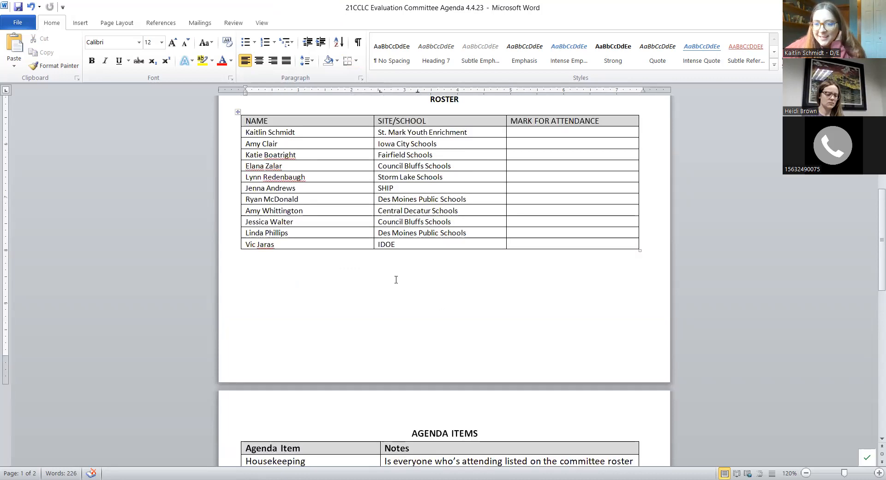
pyautogui.scroll(3)
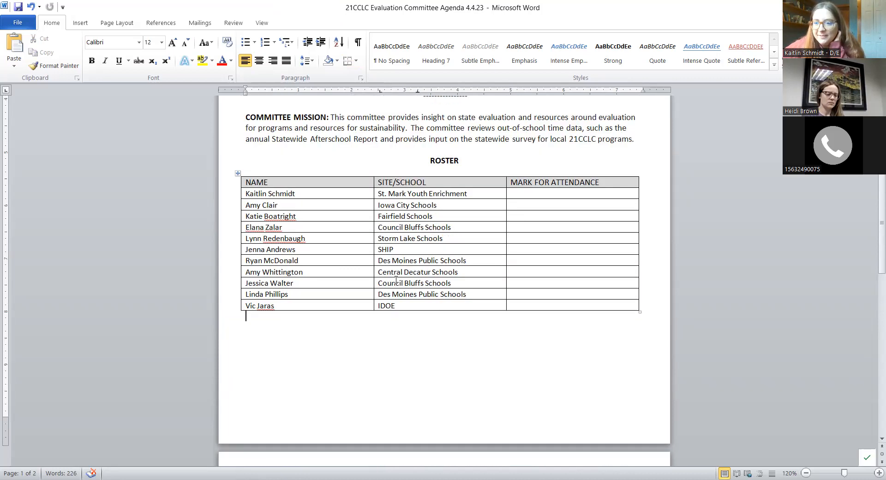
pyautogui.scroll(-3)
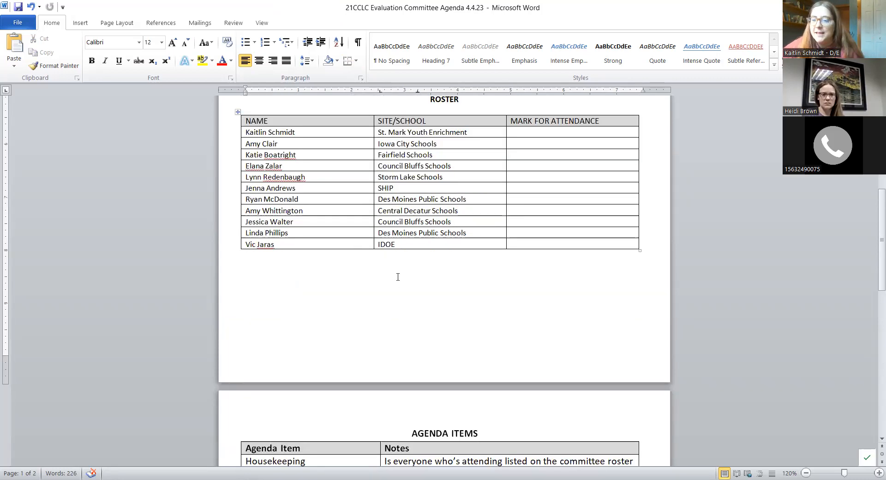
pyautogui.scroll(-3)
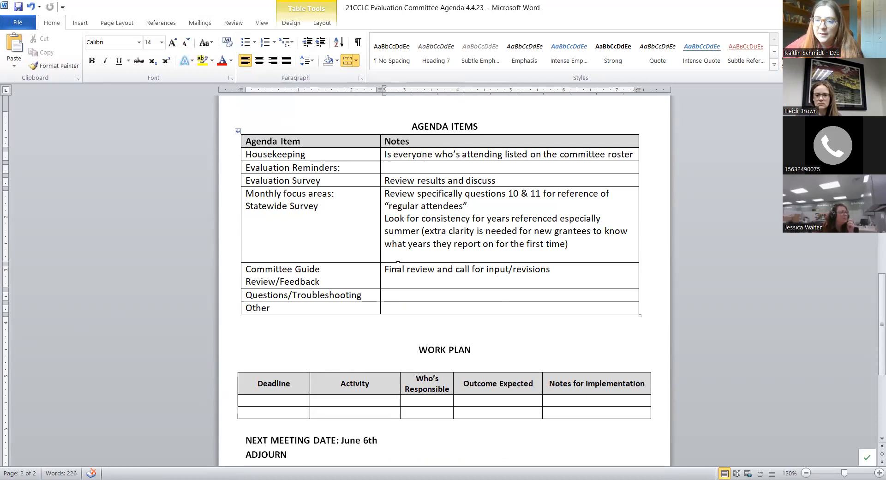
pyautogui.click(480, 167)
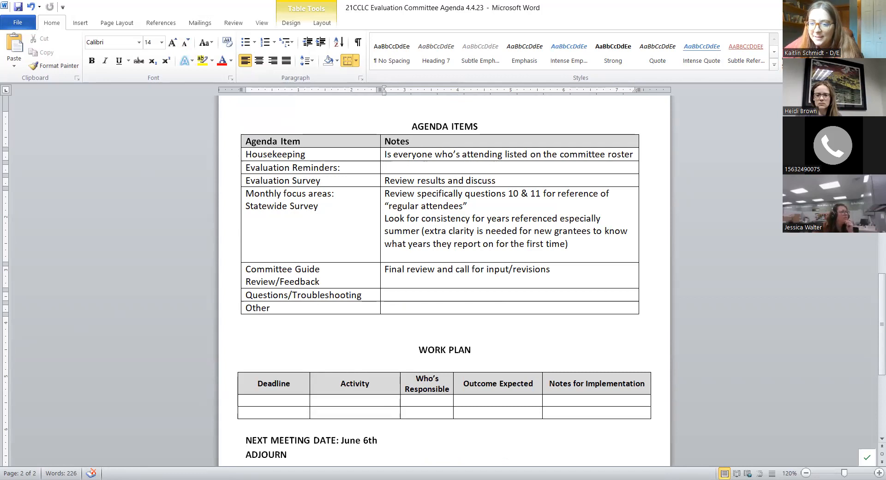
pyautogui.moveTo(67, 198)
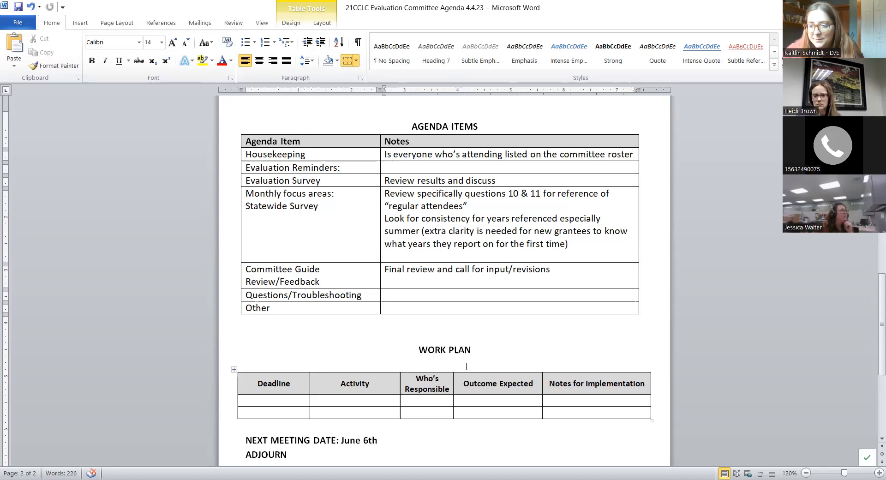
pyautogui.moveTo(480, 326)
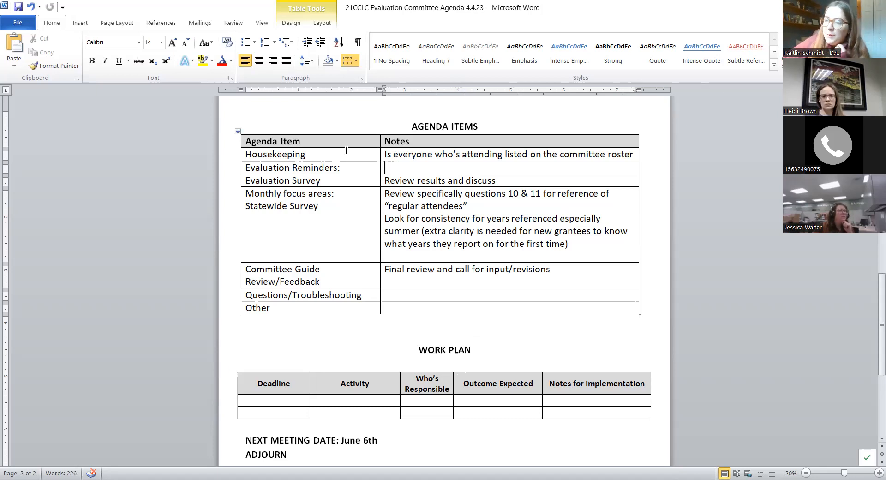
pyautogui.moveTo(347, 151)
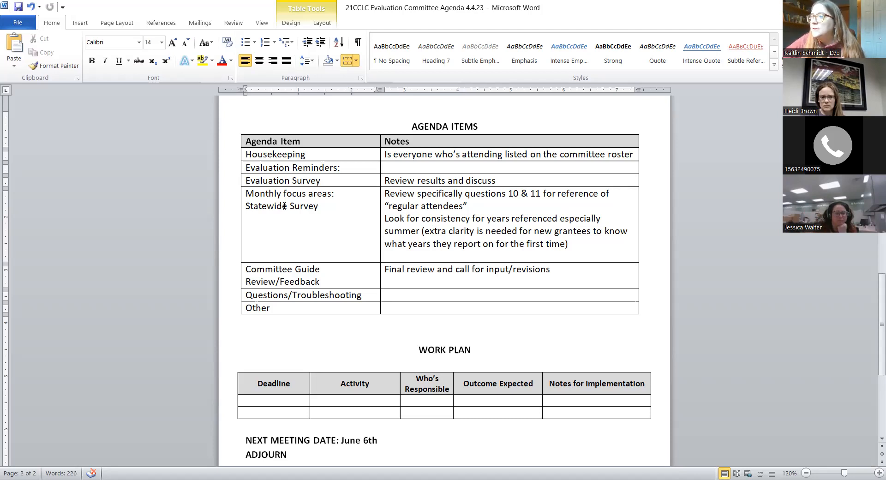
pyautogui.moveTo(294, 392)
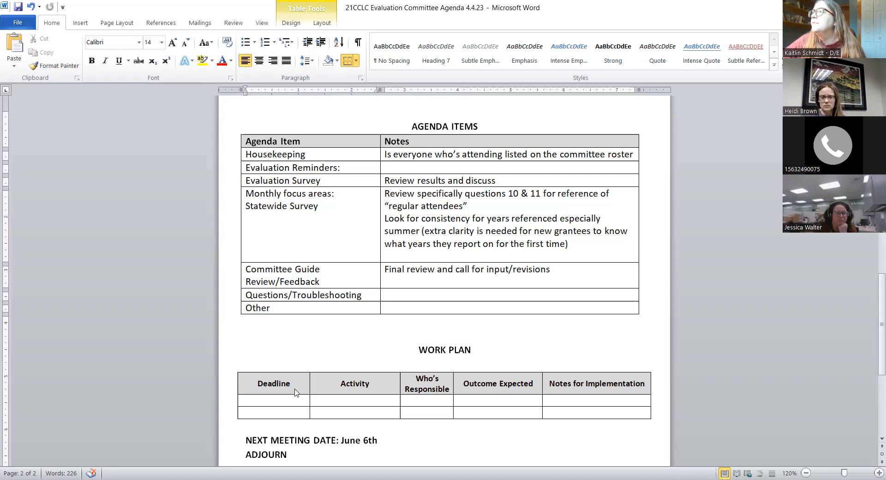
pyautogui.moveTo(342, 421)
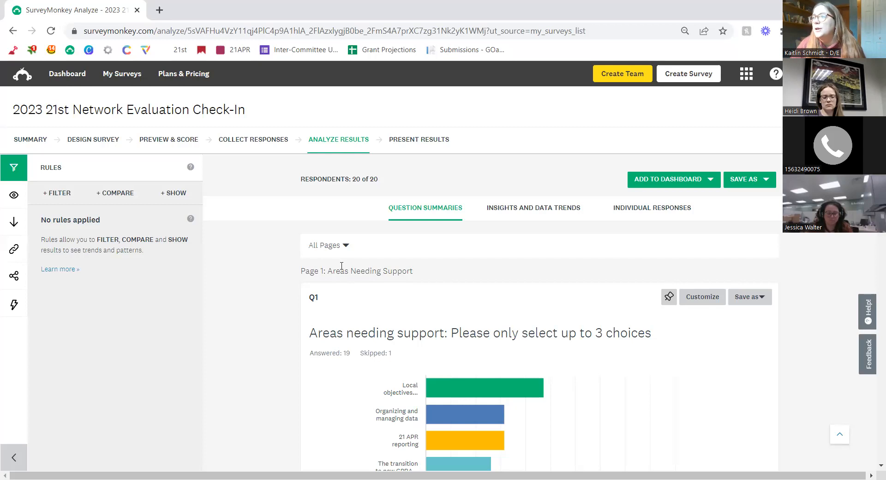
# Scroll to the Q1 answer-choices table showing Local objectives at 47.37%.
pyautogui.scroll(-3)
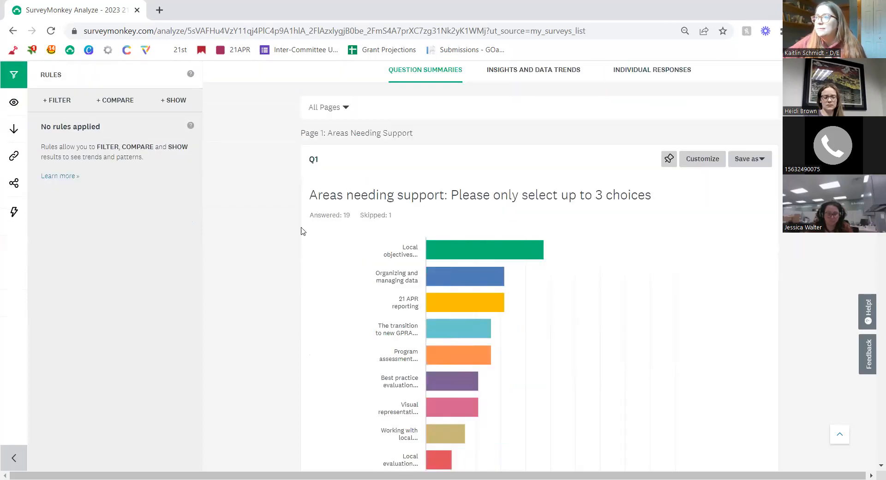
pyautogui.moveTo(393, 214)
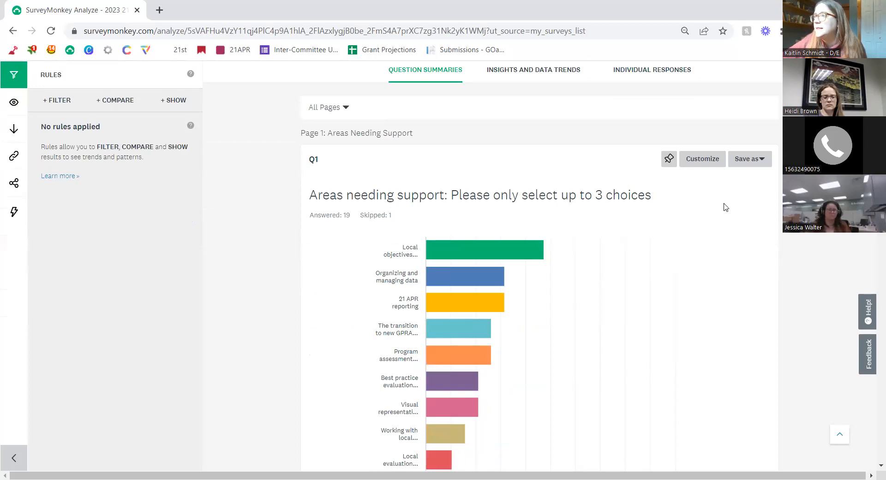
pyautogui.scroll(-3)
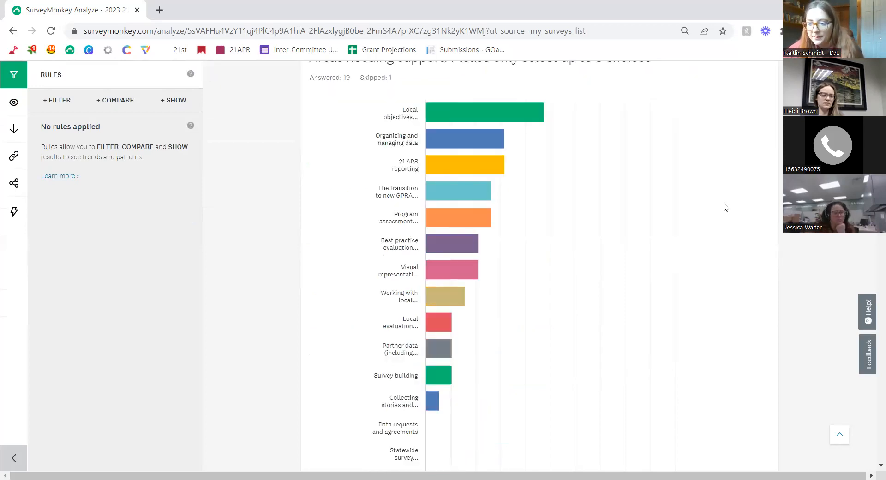
pyautogui.scroll(3)
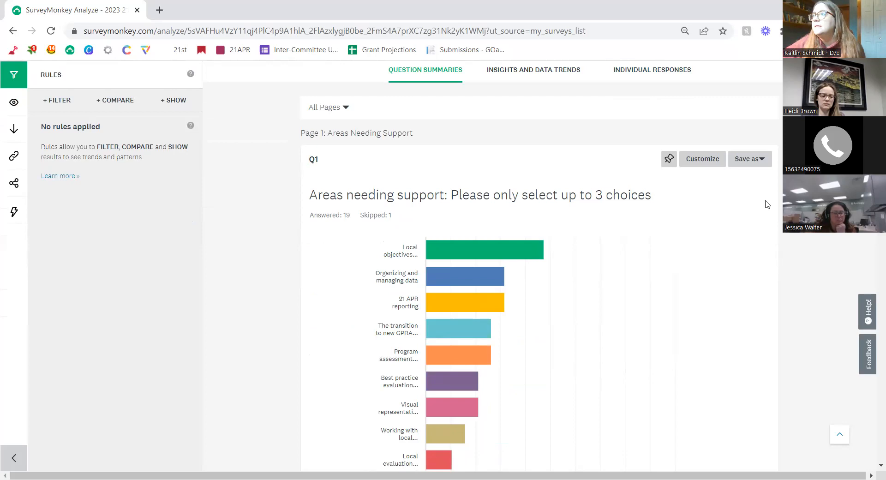
pyautogui.scroll(-3)
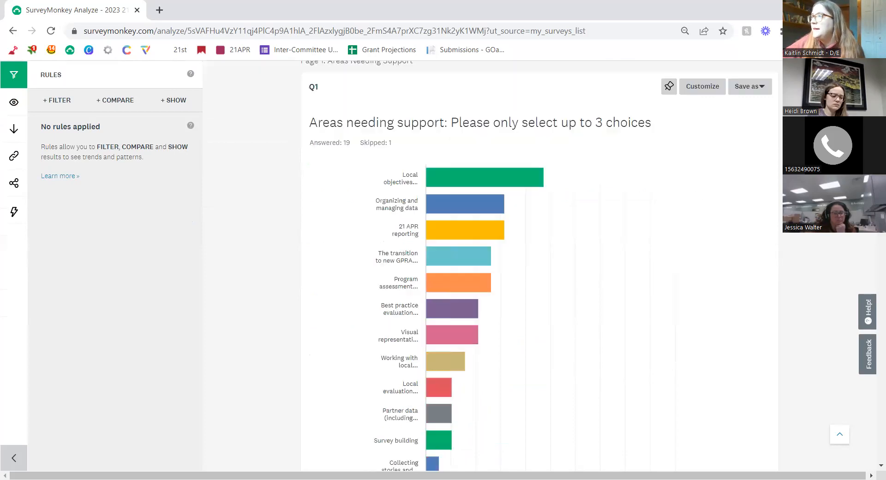
pyautogui.scroll(-3)
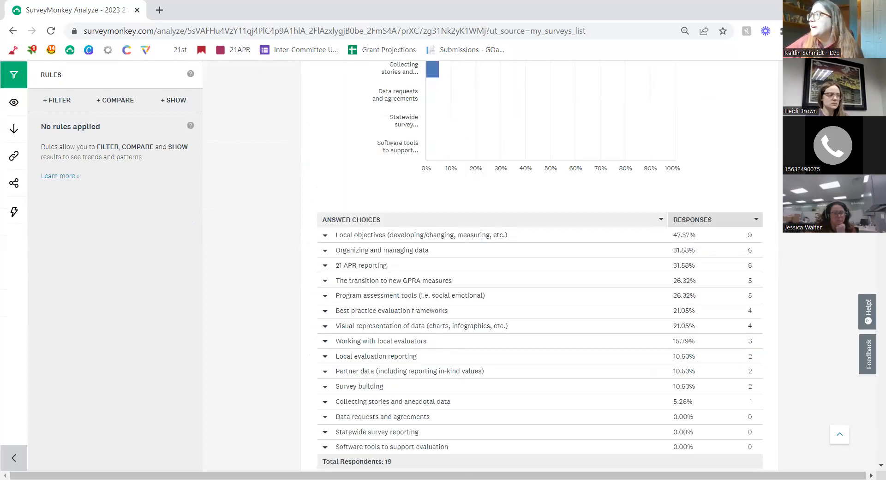
pyautogui.scroll(-3)
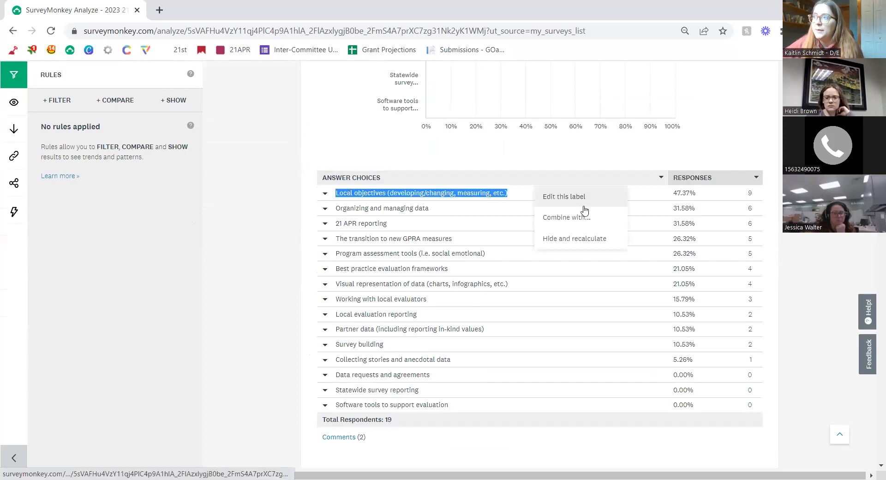
pyautogui.click(520, 199)
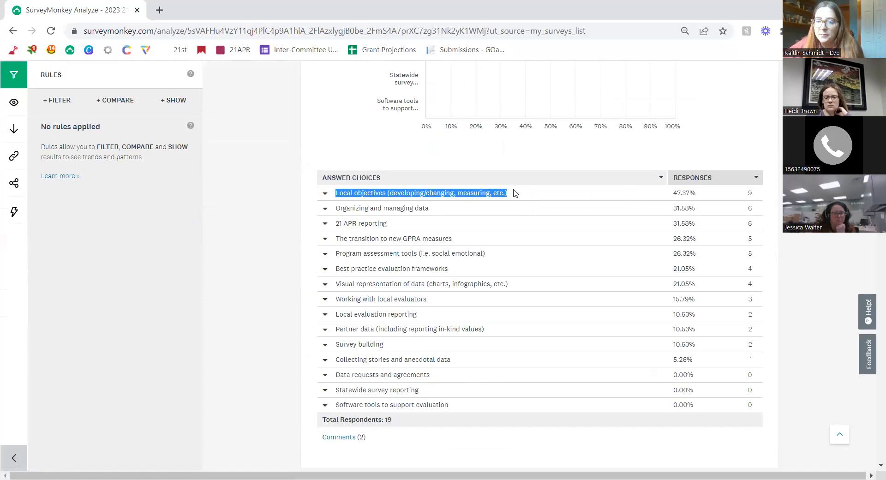
pyautogui.moveTo(305, 176)
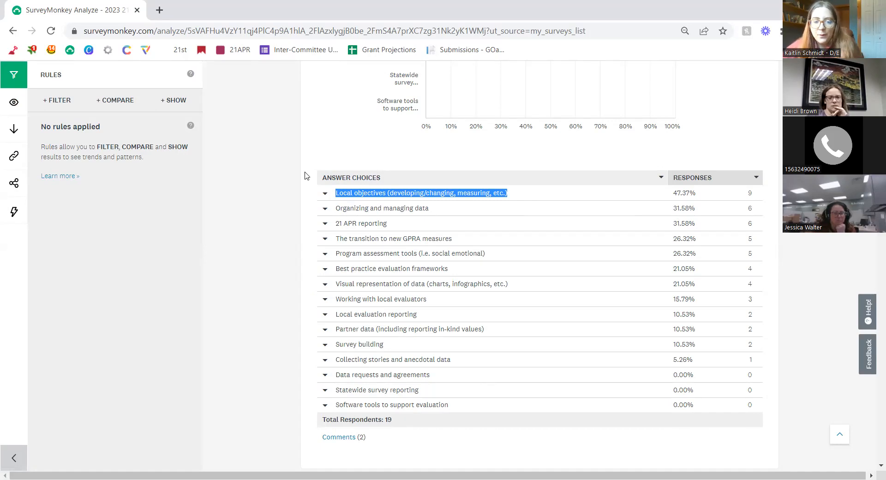
pyautogui.moveTo(267, 214)
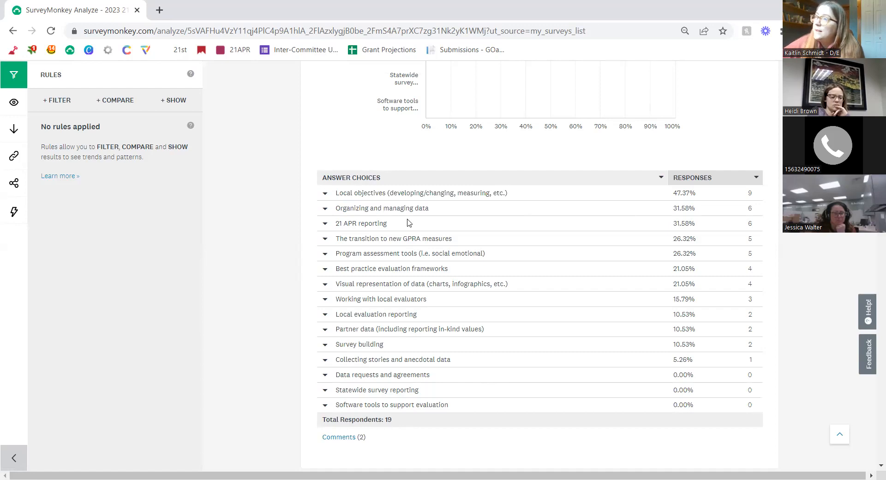
# Scroll on to the second question about committee meeting attendance.
pyautogui.scroll(-3)
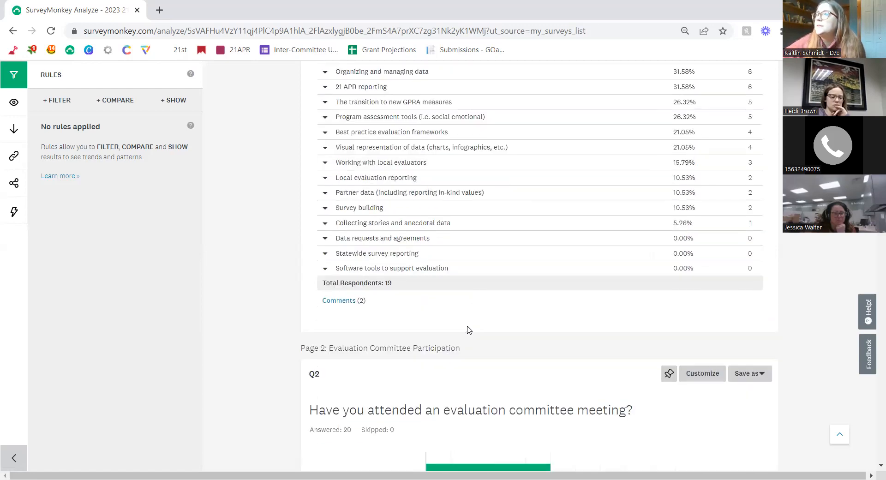
pyautogui.scroll(3)
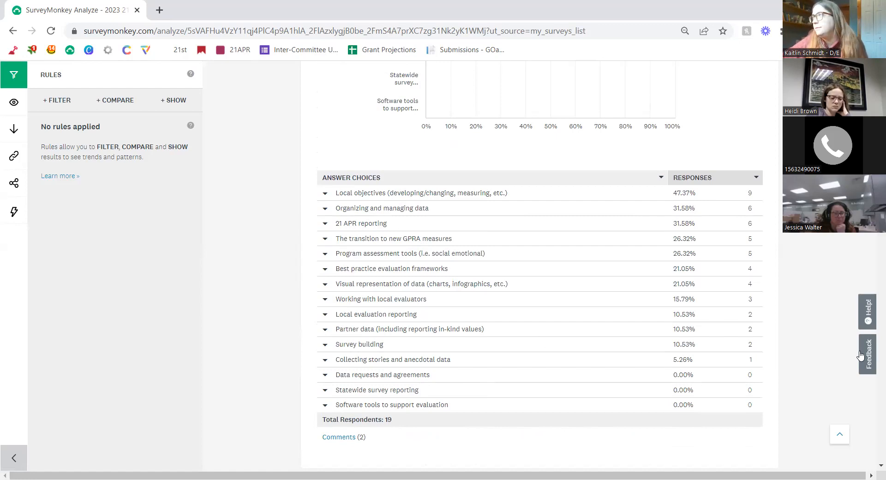
pyautogui.scroll(-3)
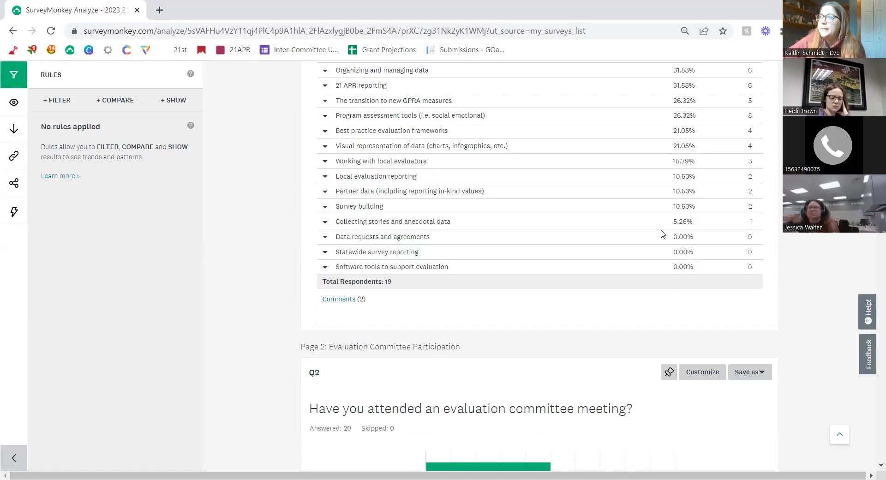
pyautogui.scroll(-3)
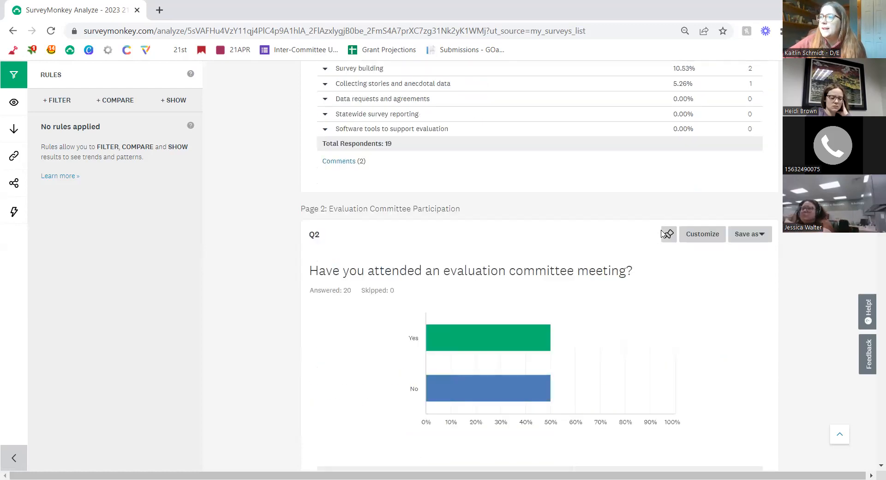
pyautogui.scroll(-3)
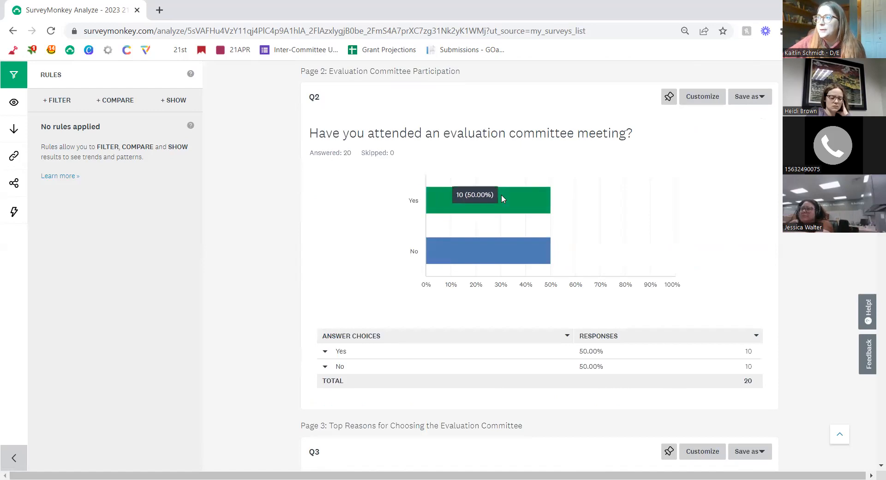
pyautogui.moveTo(509, 266)
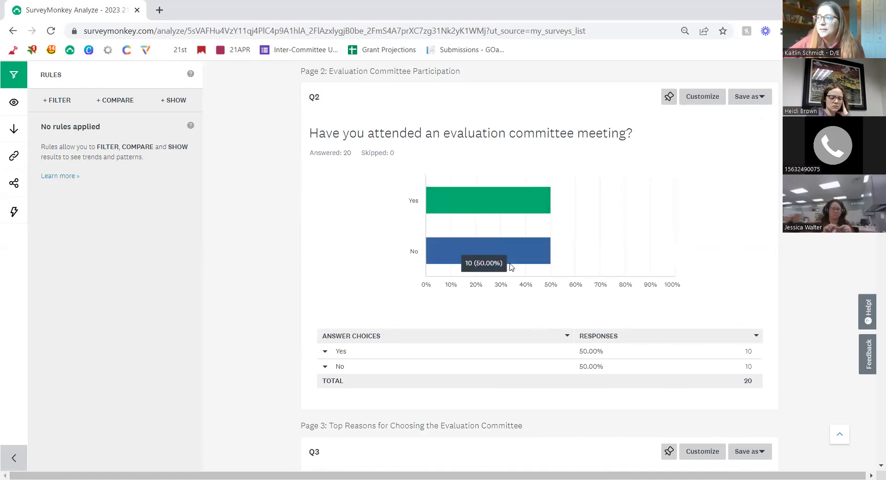
pyautogui.moveTo(633, 236)
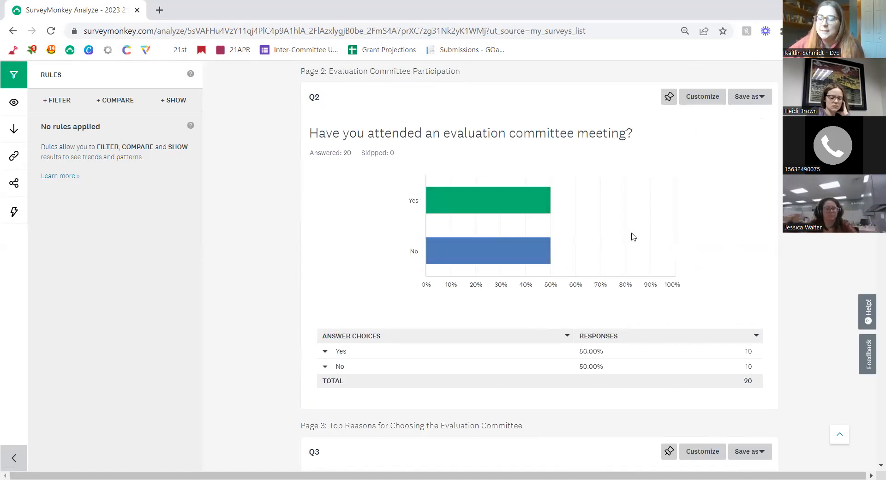
pyautogui.moveTo(429, 162)
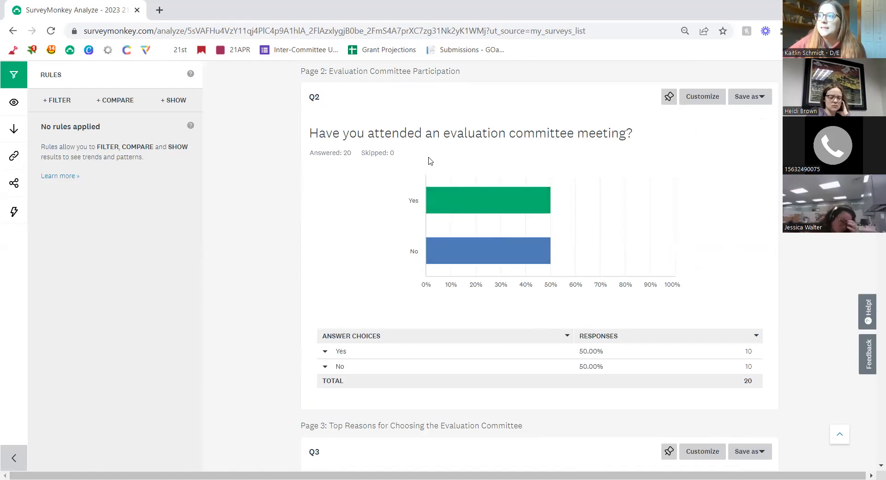
pyautogui.moveTo(493, 117)
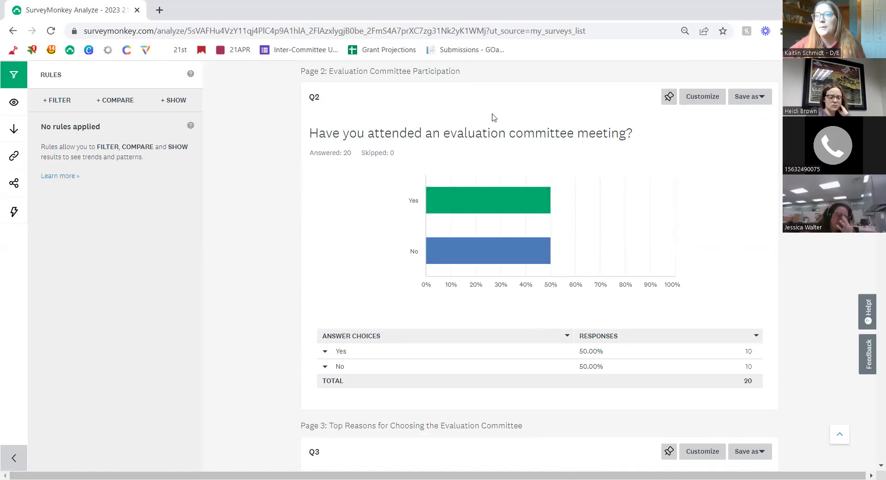
pyautogui.moveTo(438, 152)
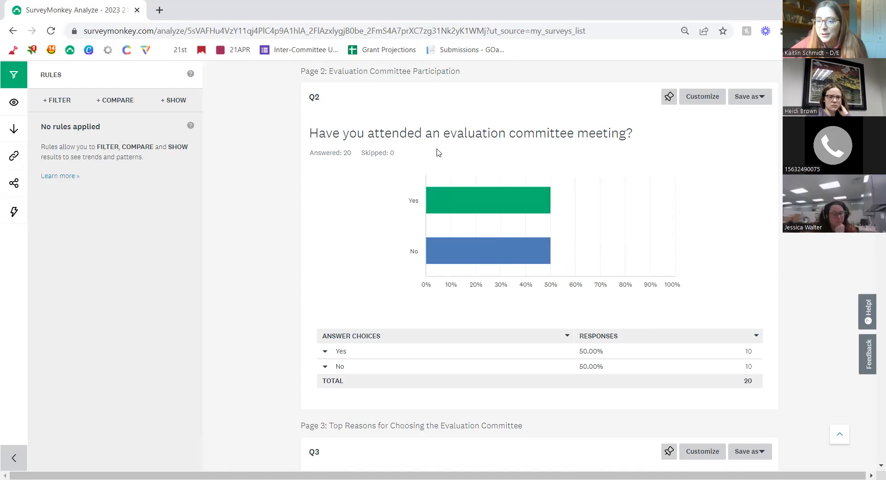
pyautogui.scroll(-3)
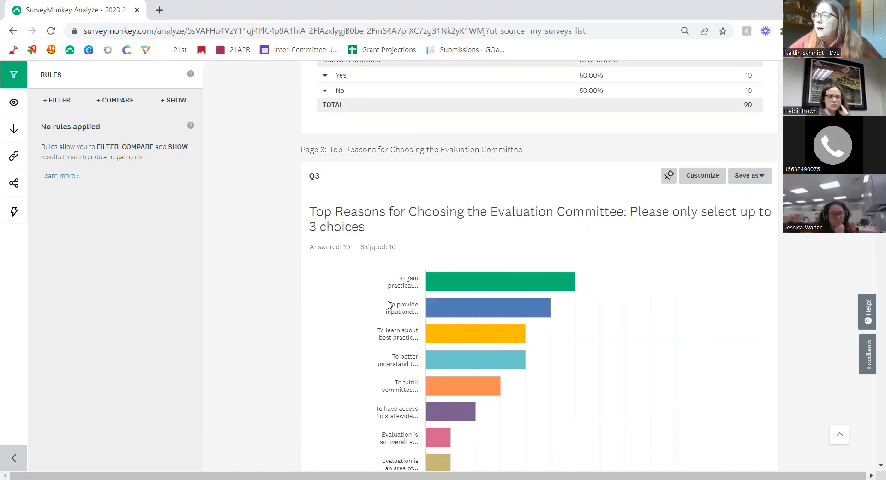
pyautogui.scroll(-3)
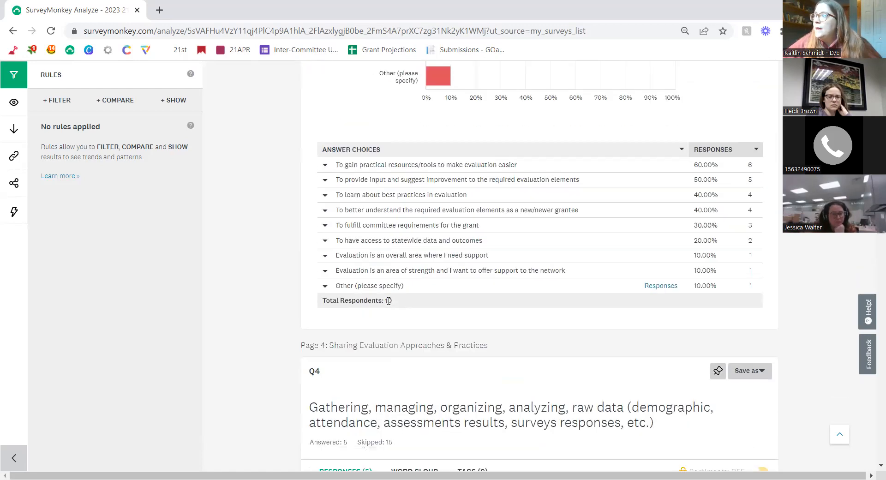
pyautogui.scroll(3)
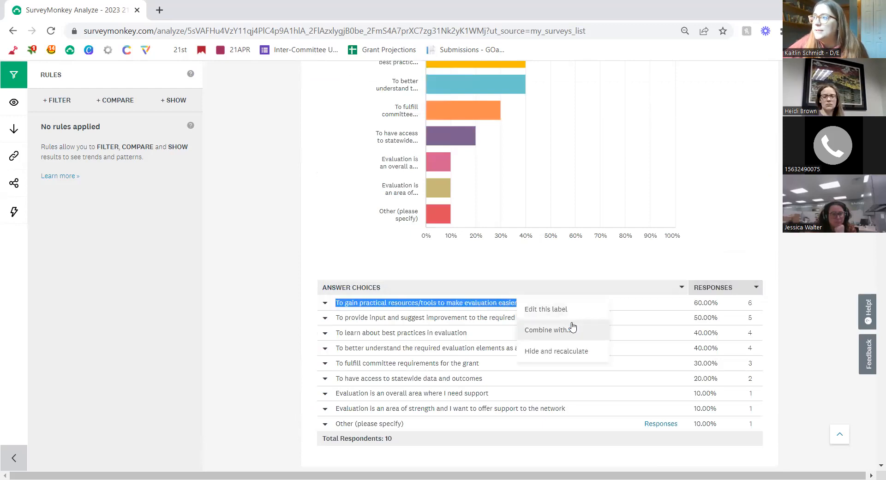
pyautogui.click(219, 383)
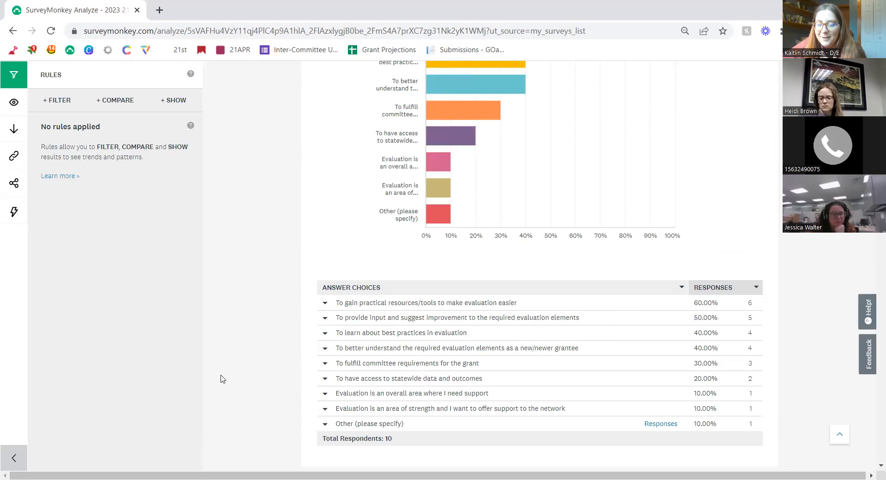
pyautogui.moveTo(442, 343)
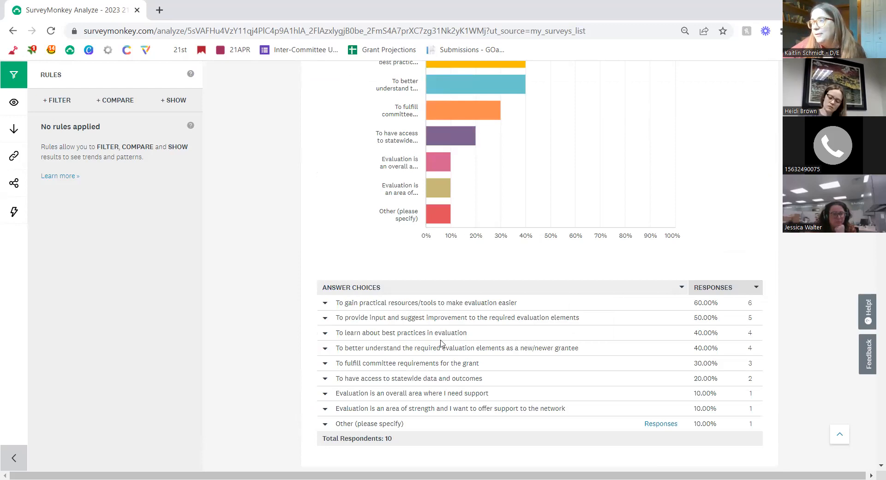
pyautogui.scroll(-3)
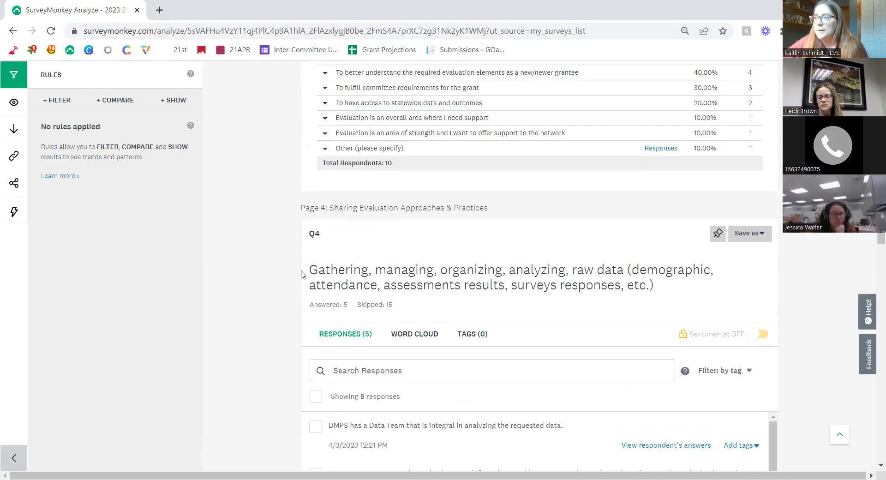
pyautogui.moveTo(268, 264)
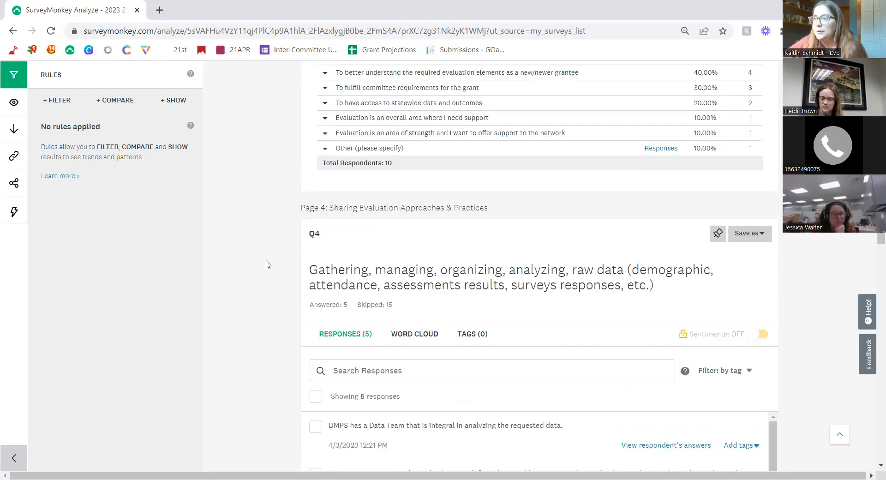
pyautogui.scroll(-3)
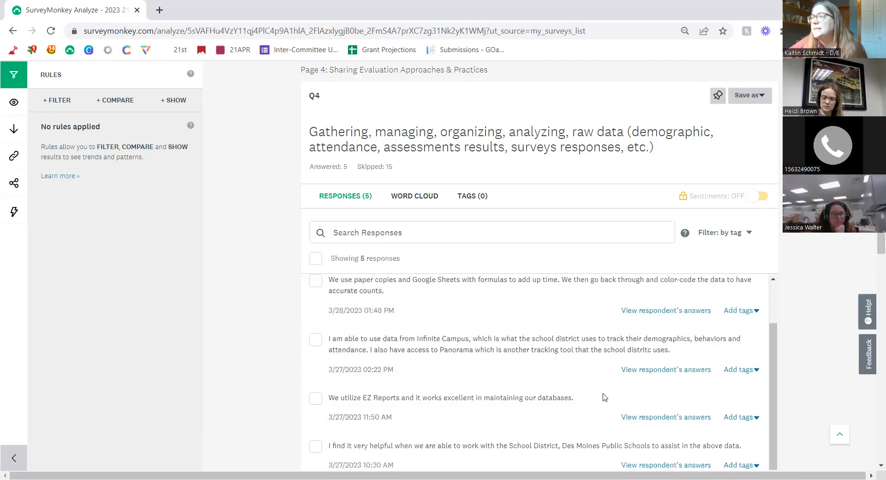
pyautogui.scroll(-3)
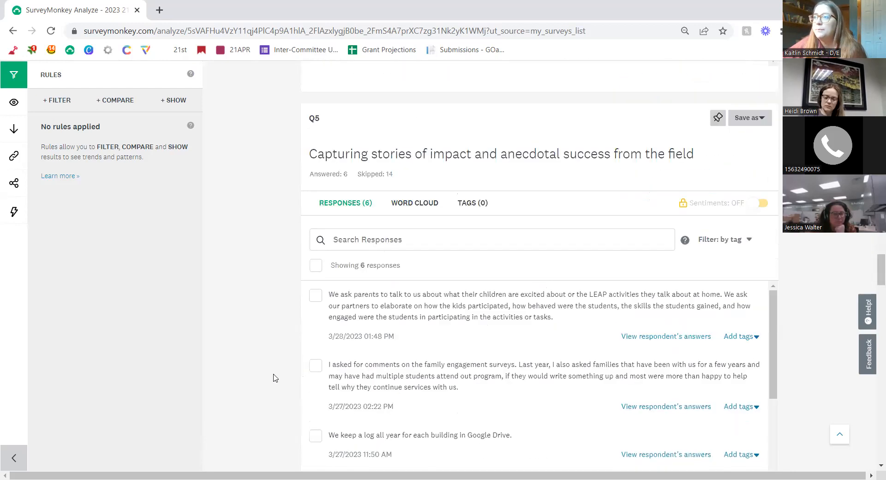
pyautogui.moveTo(267, 377)
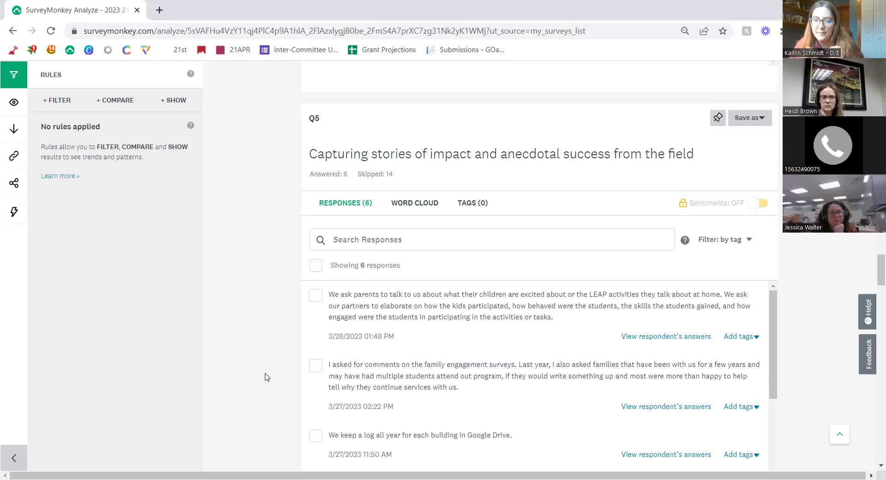
pyautogui.moveTo(97, 130)
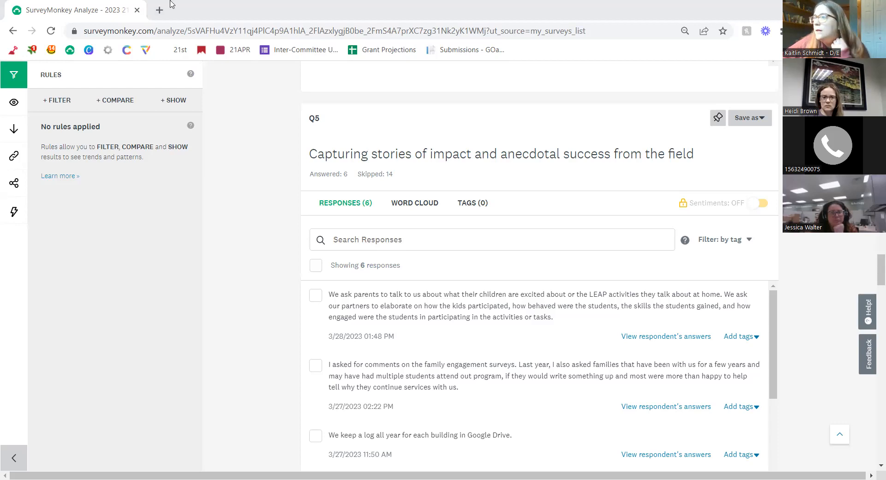
pyautogui.scroll(-3)
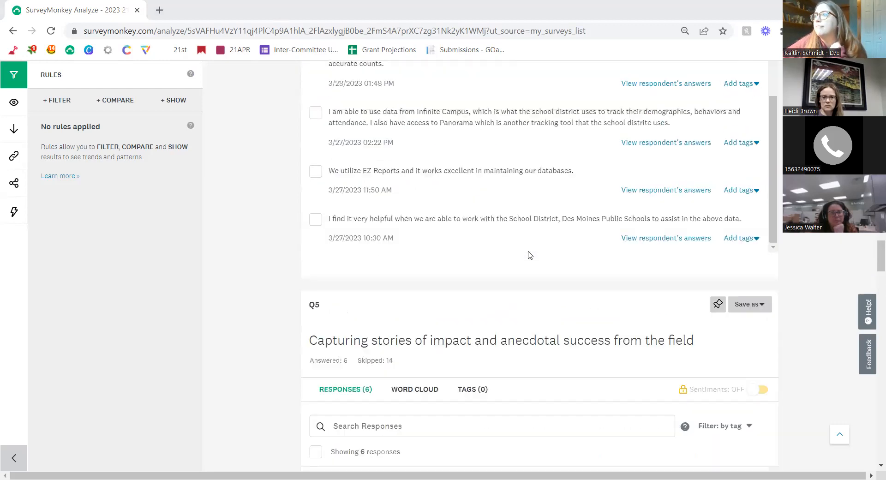
pyautogui.scroll(-3)
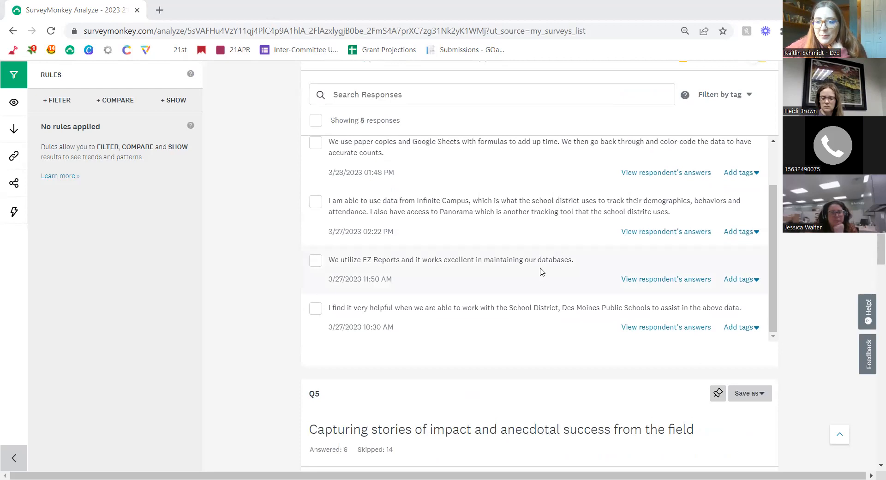
pyautogui.scroll(3)
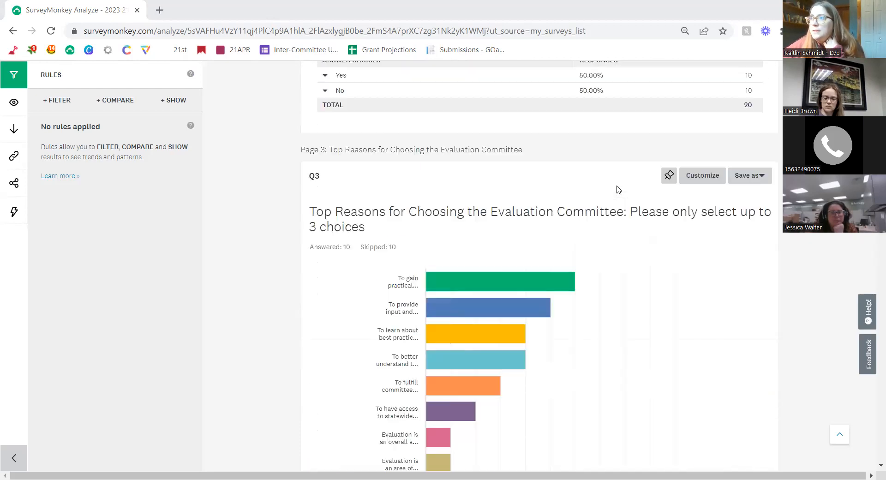
# Leave the SurveyMonkey results and return to the committee agenda in Word.
pyautogui.scroll(3)
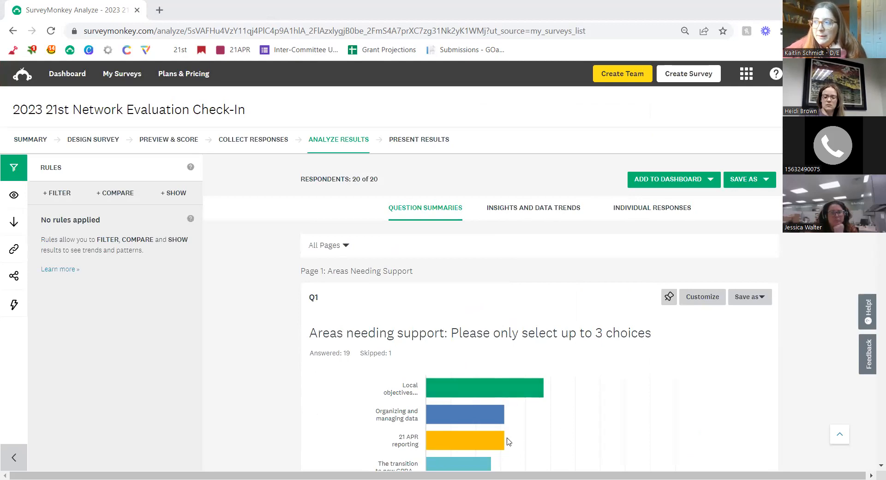
pyautogui.moveTo(486, 434)
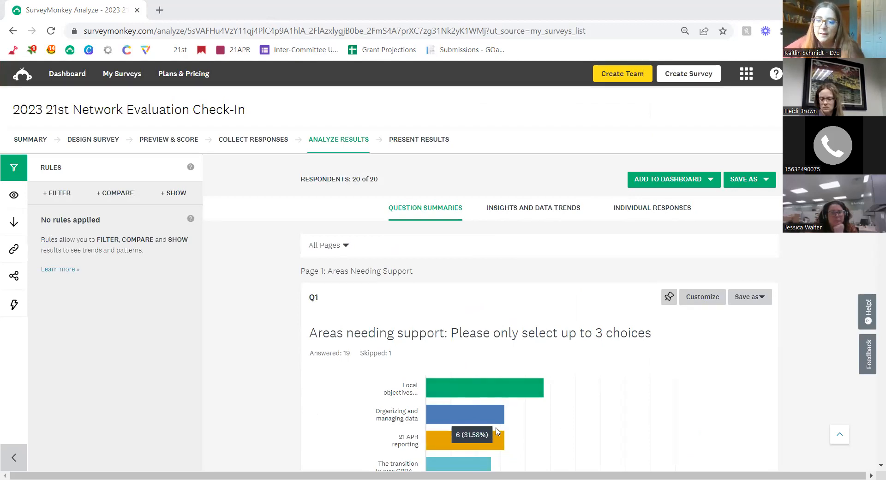
pyautogui.moveTo(479, 392)
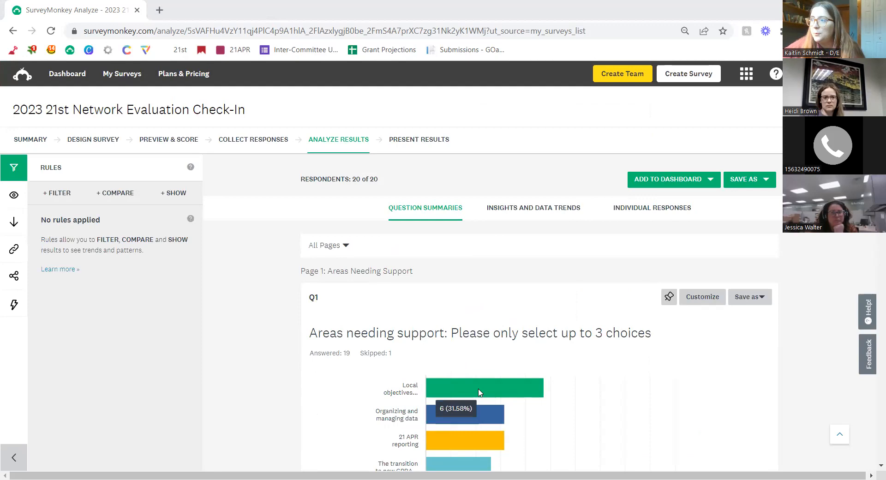
pyautogui.moveTo(396, 398)
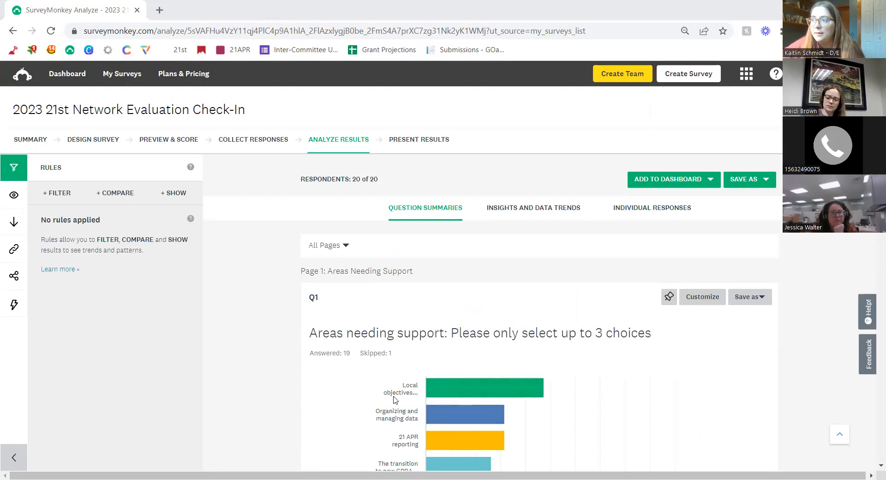
pyautogui.scroll(-3)
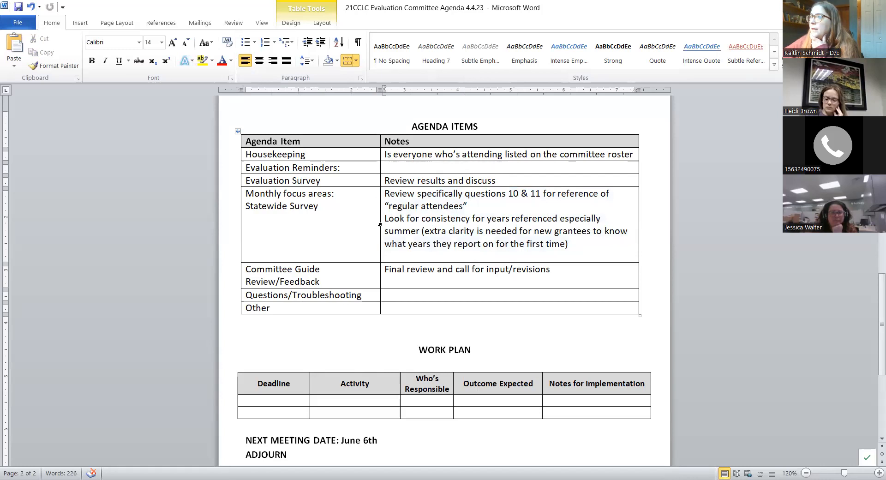
# Select the agenda note about consistency of years referenced, then clear the selection.
pyautogui.moveTo(385, 218); pyautogui.dragTo(567, 244)
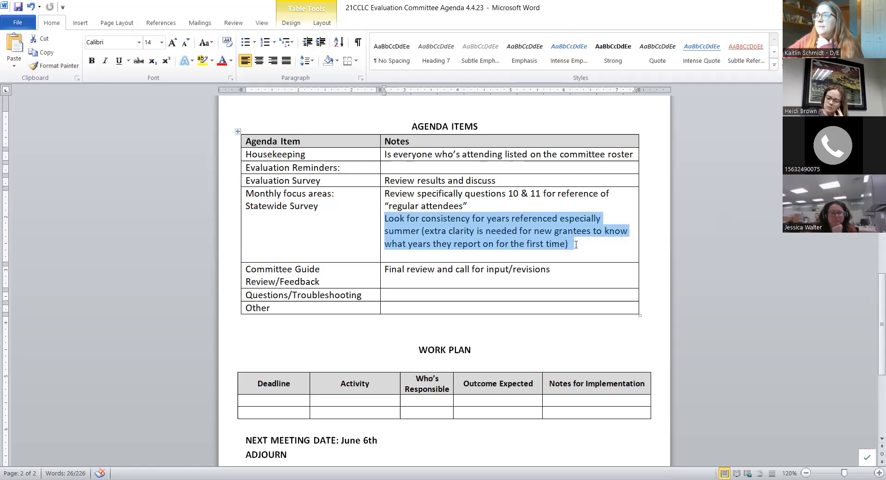
pyautogui.click(600, 248)
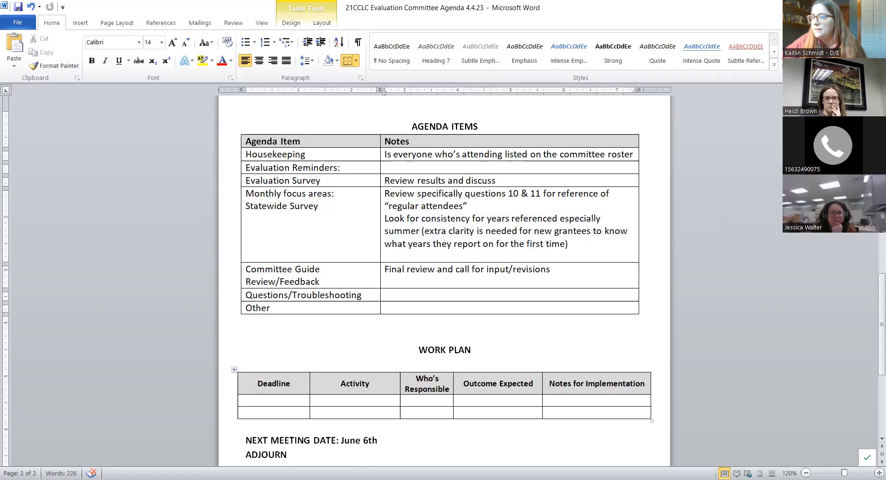
pyautogui.moveTo(3, 421)
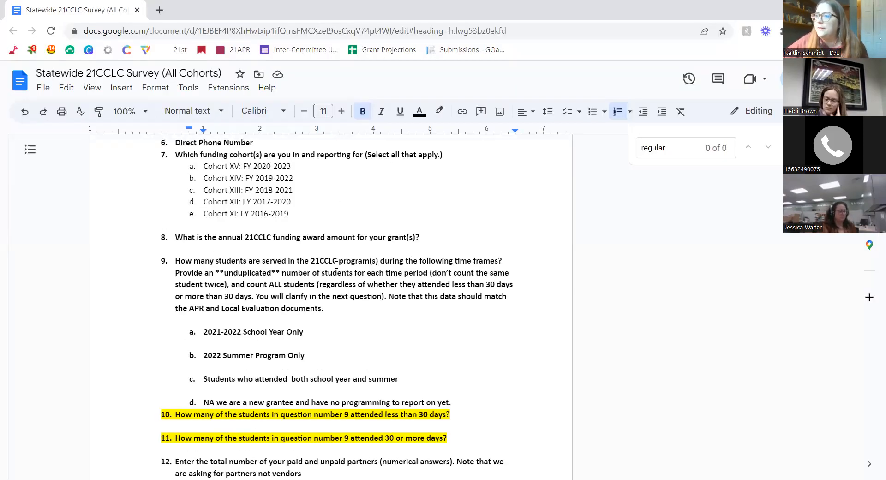
pyautogui.scroll(-3)
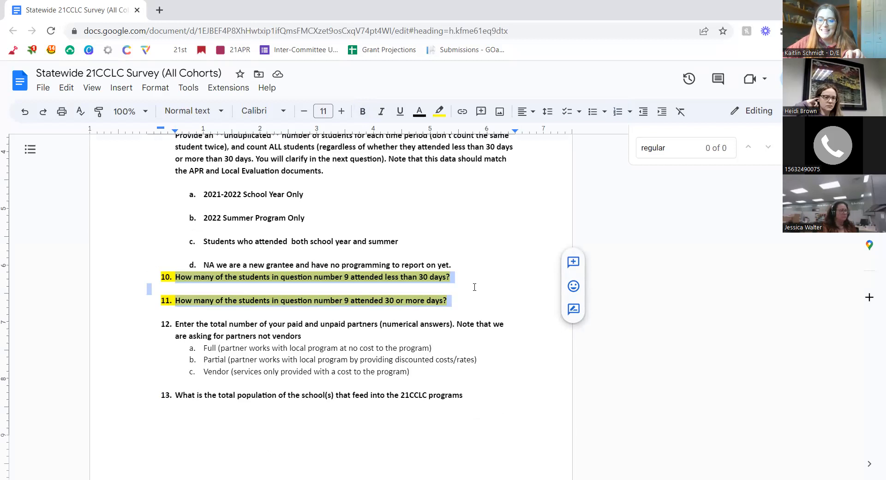
pyautogui.moveTo(551, 278)
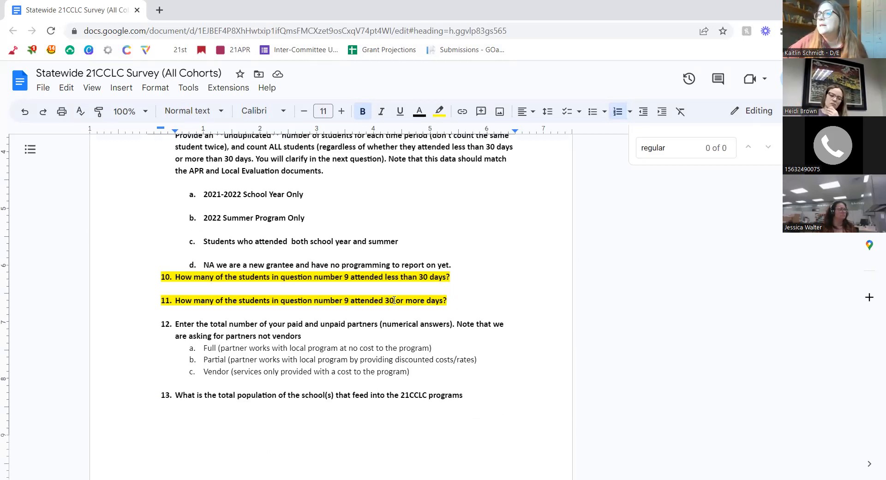
pyautogui.click(450, 277)
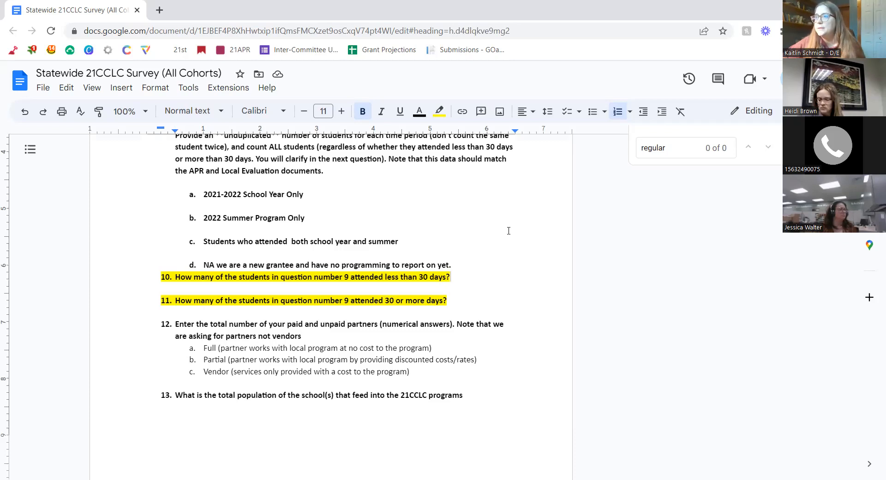
pyautogui.moveTo(371, 310)
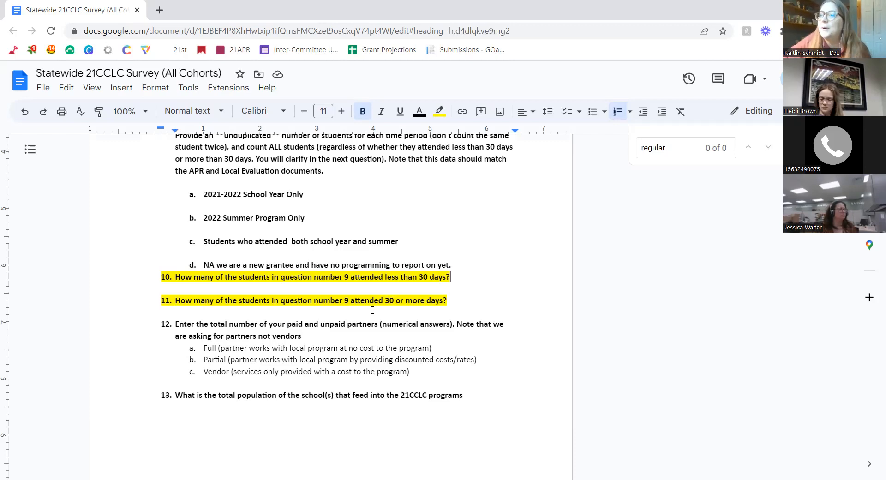
pyautogui.scroll(-3)
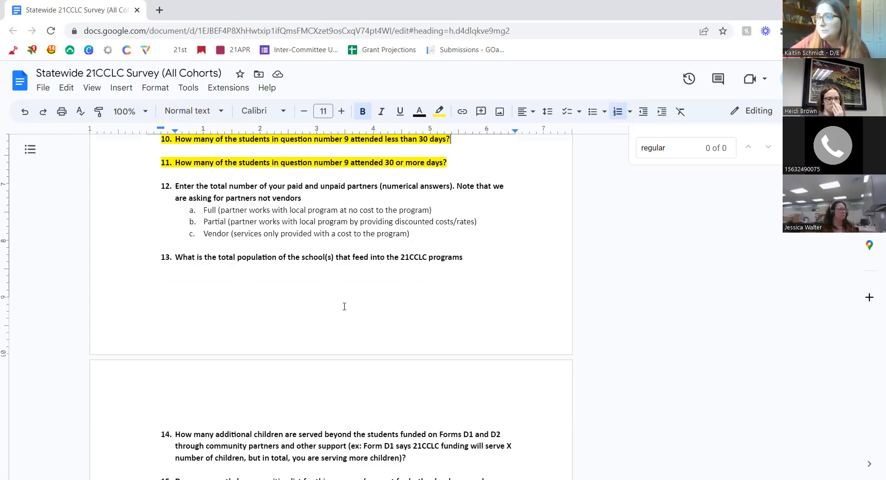
pyautogui.scroll(-3)
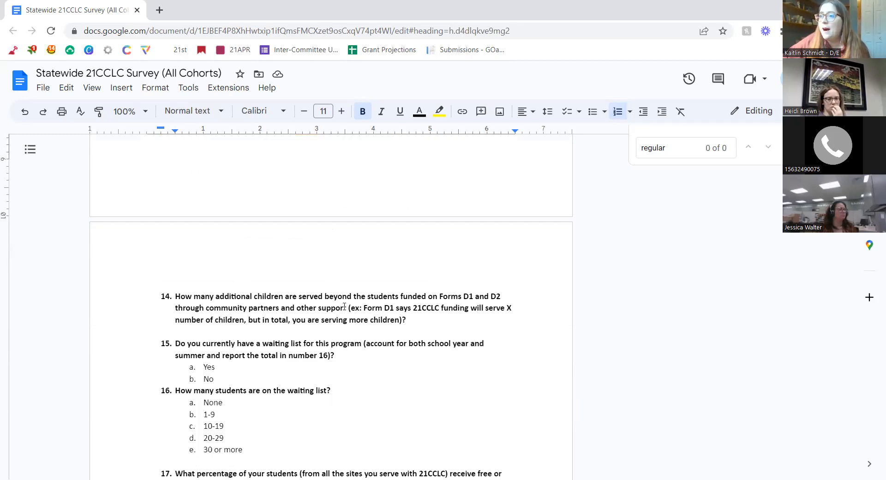
pyautogui.scroll(-3)
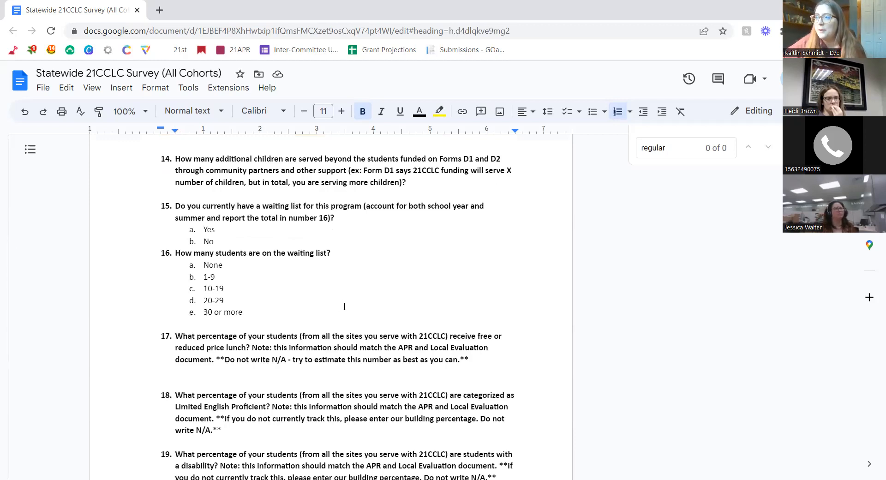
pyautogui.scroll(-3)
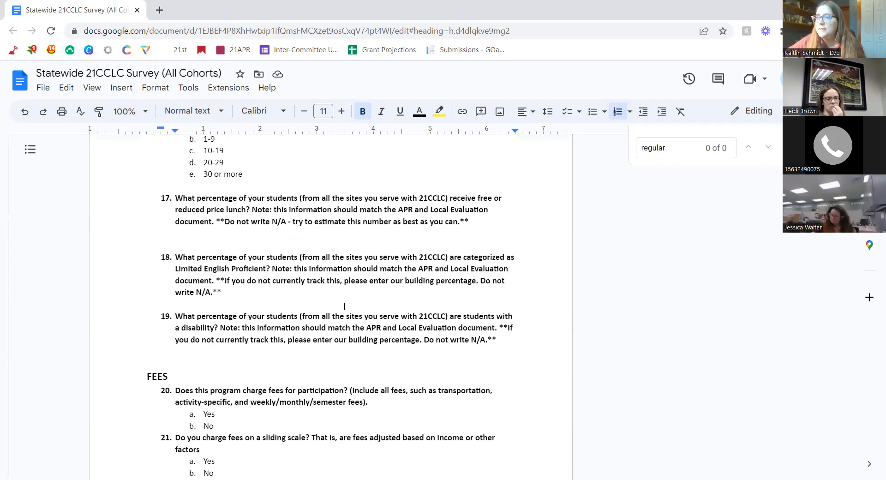
pyautogui.scroll(3)
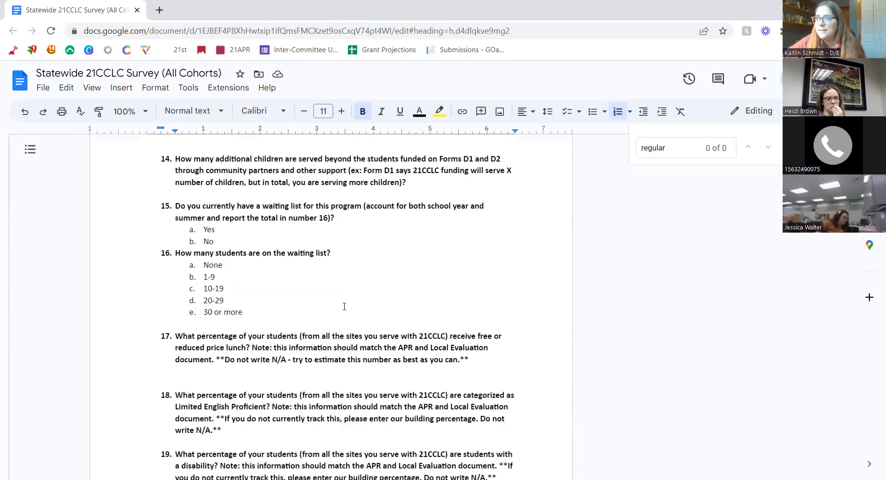
pyautogui.scroll(3)
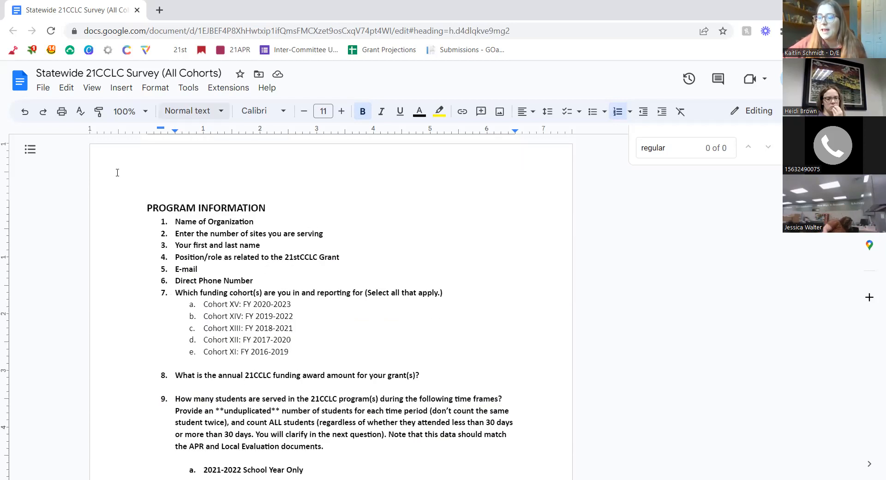
pyautogui.moveTo(372, 349)
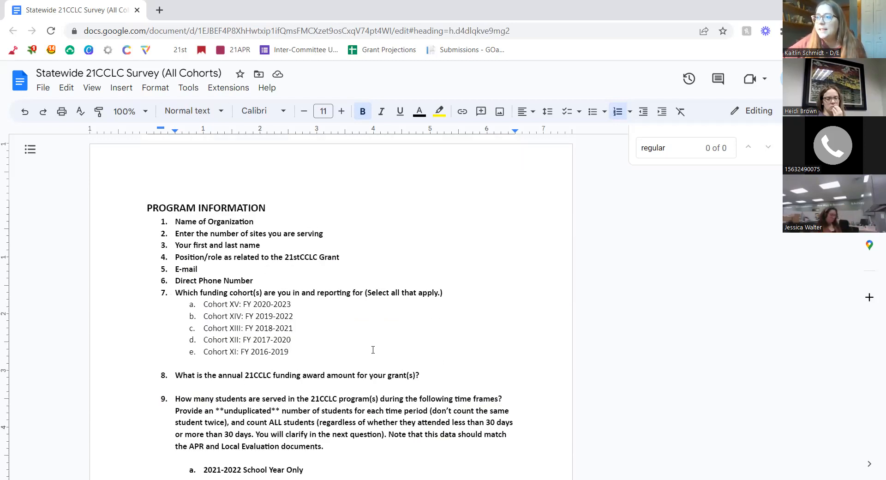
pyautogui.moveTo(338, 385)
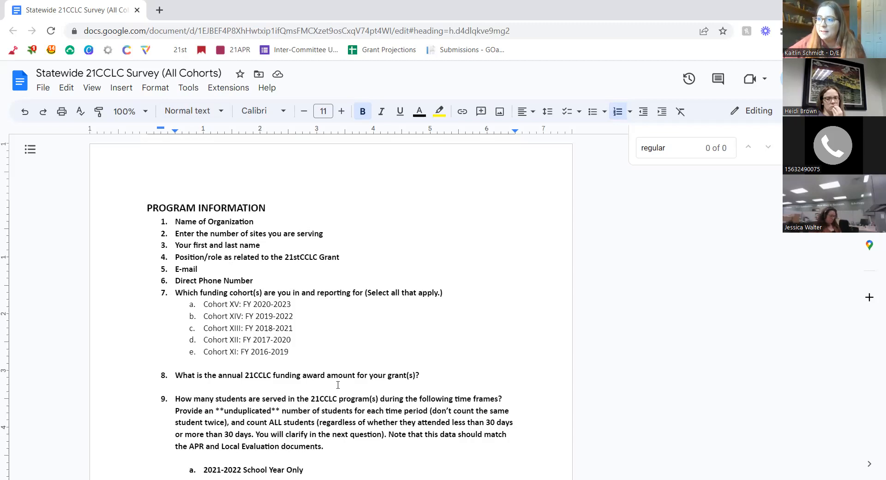
pyautogui.scroll(-3)
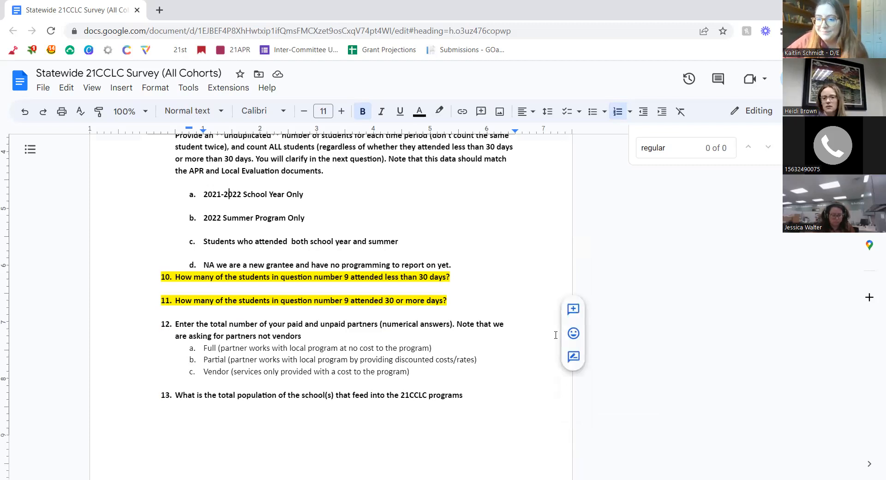
pyautogui.moveTo(470, 332)
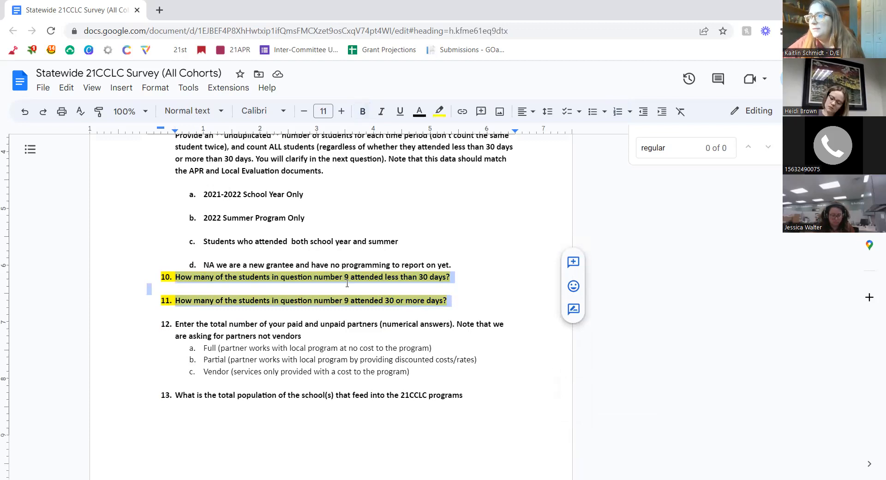
pyautogui.moveTo(597, 240)
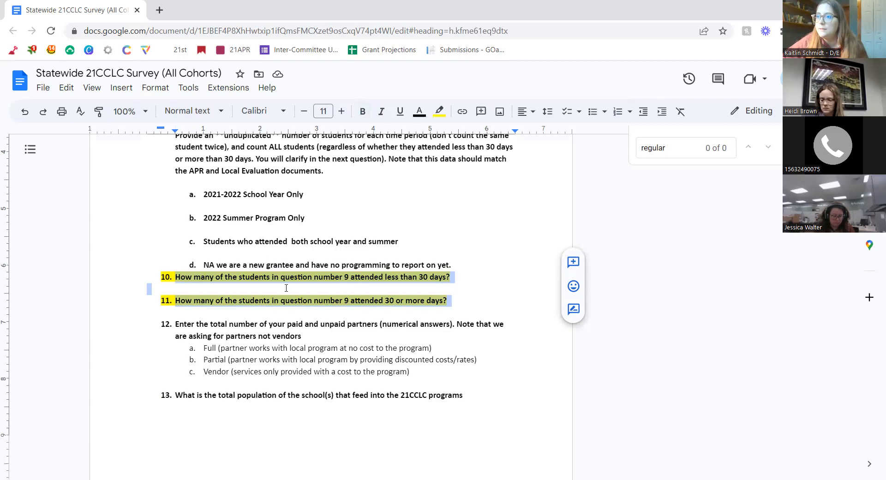
# Scroll down through the statewide survey questions in the Google Doc.
pyautogui.scroll(-3)
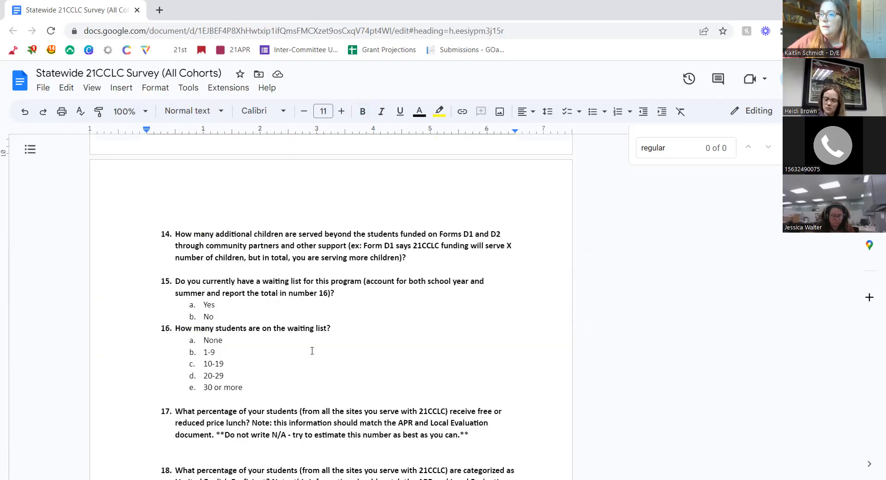
pyautogui.scroll(-3)
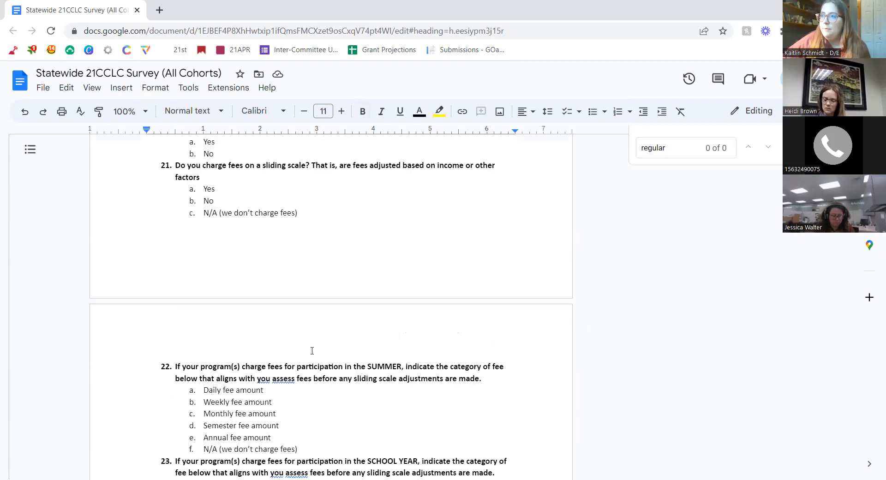
pyautogui.scroll(-3)
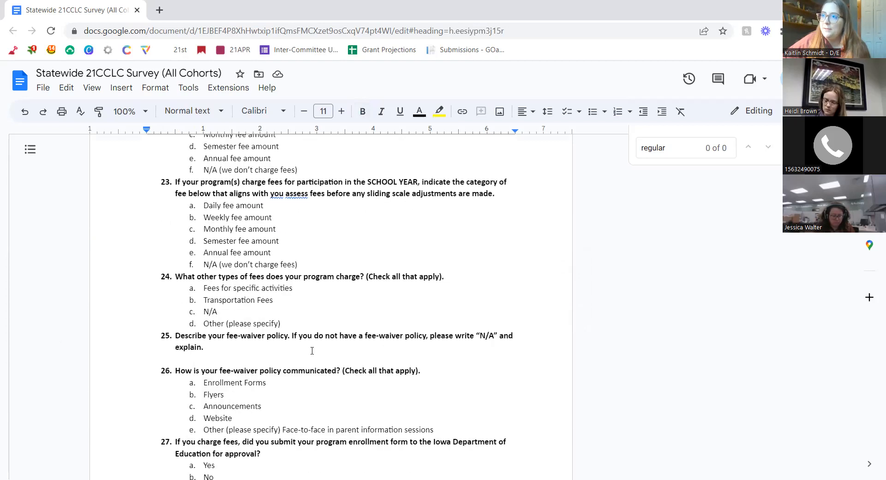
pyautogui.scroll(-3)
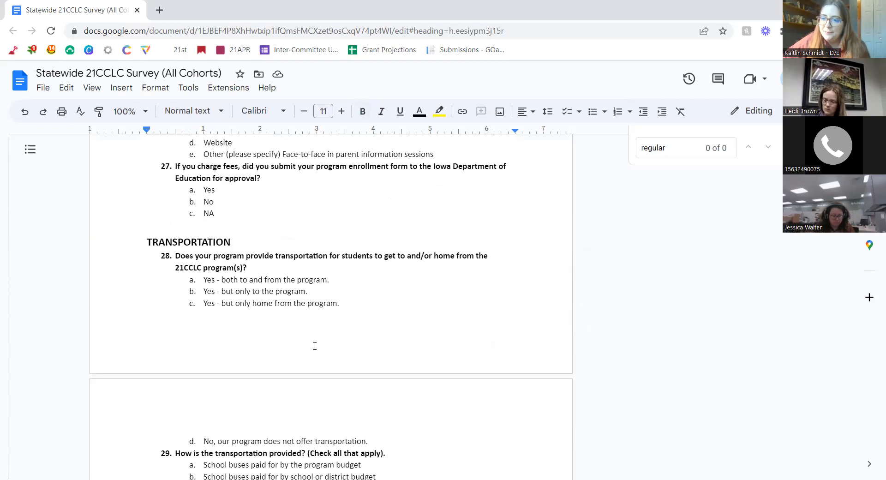
pyautogui.scroll(-3)
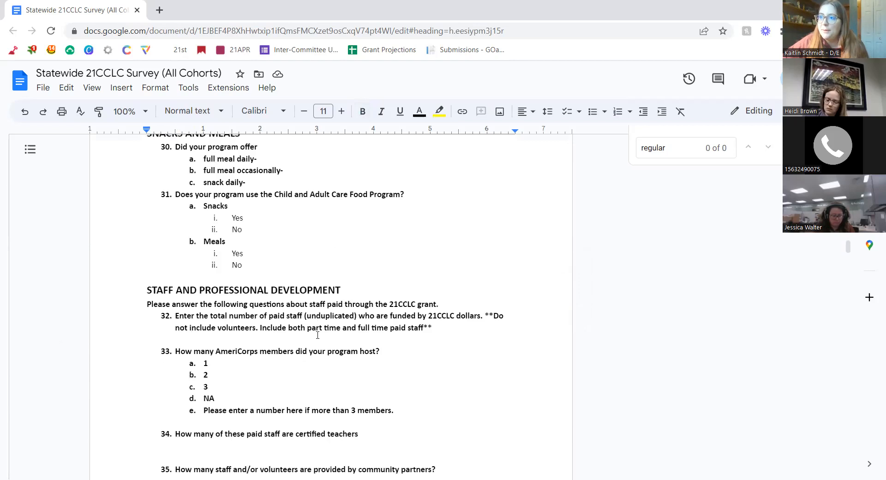
pyautogui.scroll(-3)
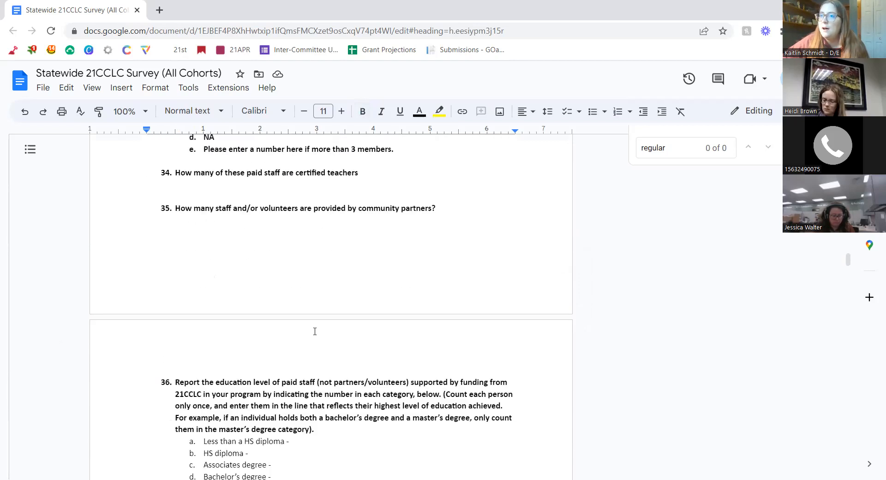
pyautogui.scroll(-3)
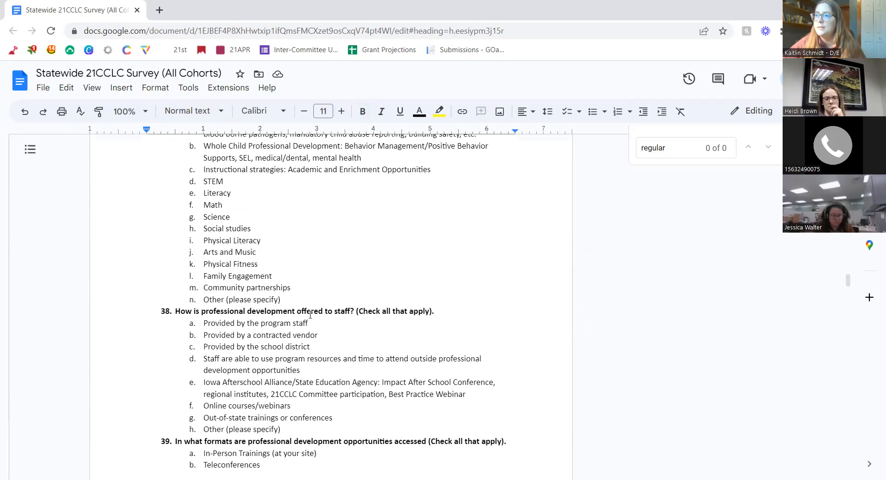
pyautogui.scroll(-3)
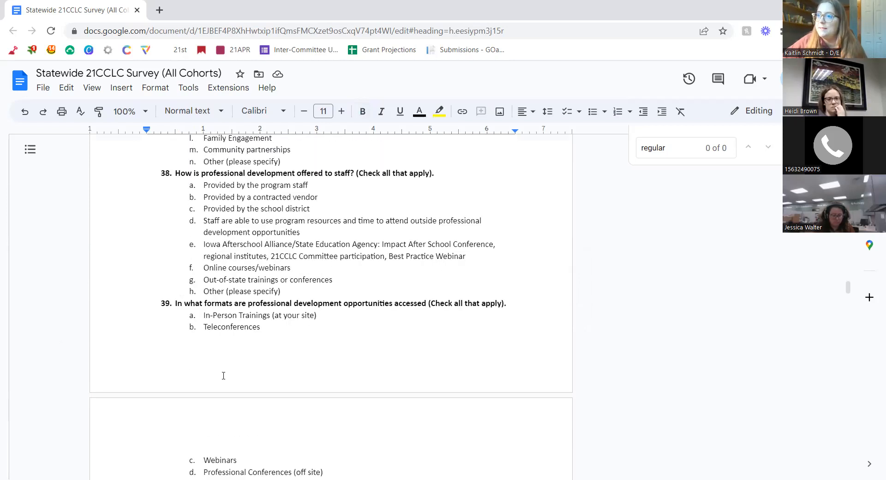
pyautogui.moveTo(607, 363)
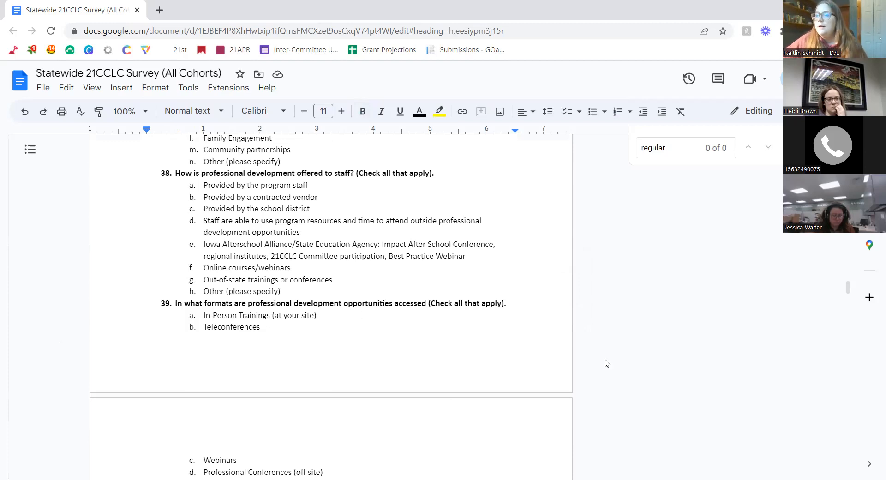
pyautogui.scroll(3)
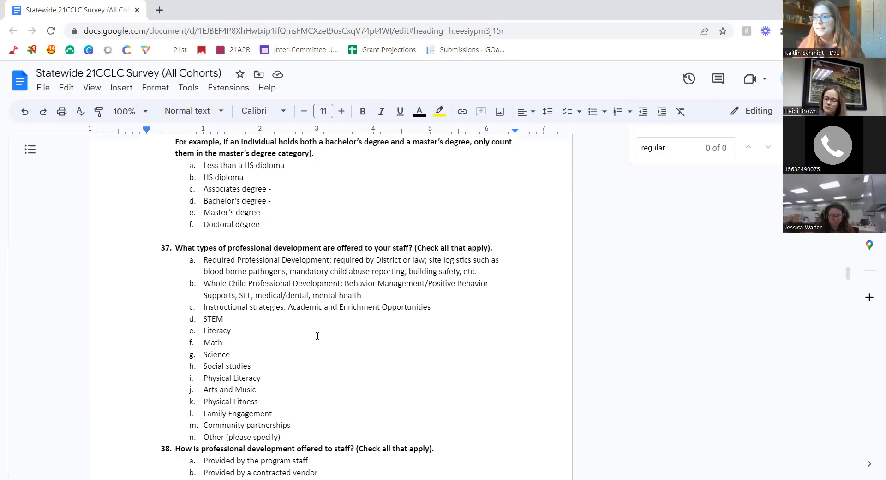
pyautogui.moveTo(289, 333)
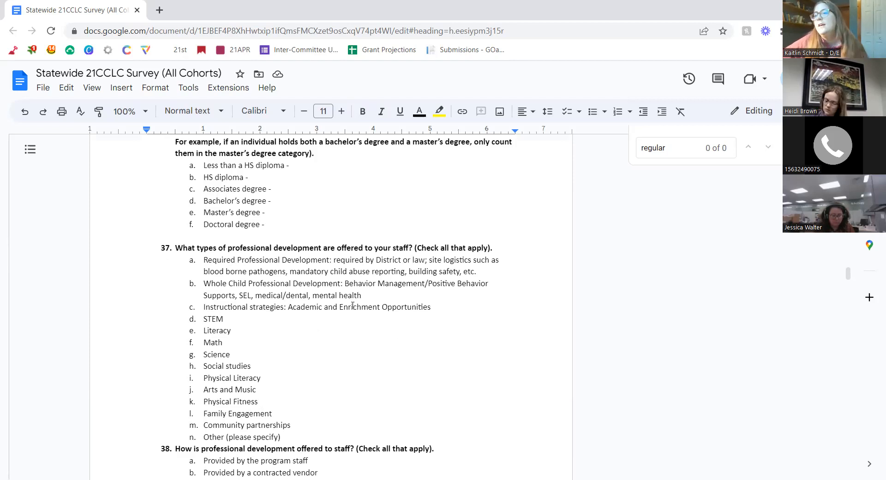
# Review the remaining survey questions 49–59, then return to the Word agenda.
pyautogui.scroll(-3)
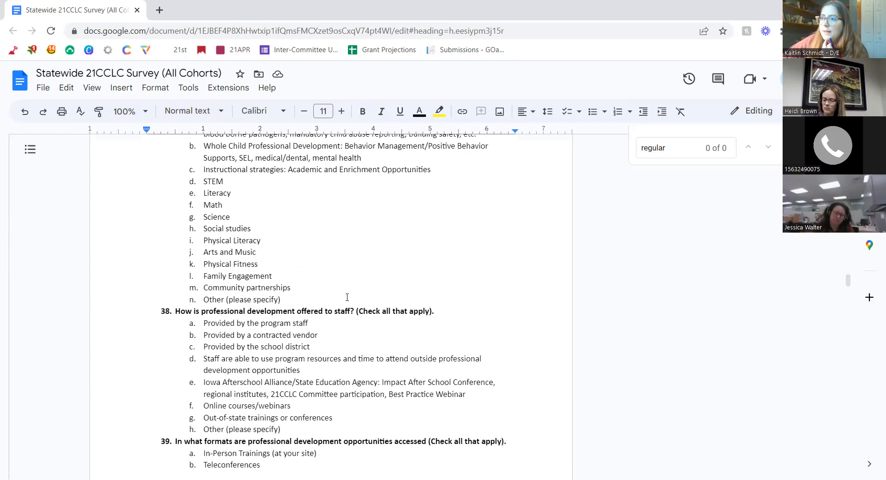
pyautogui.scroll(-3)
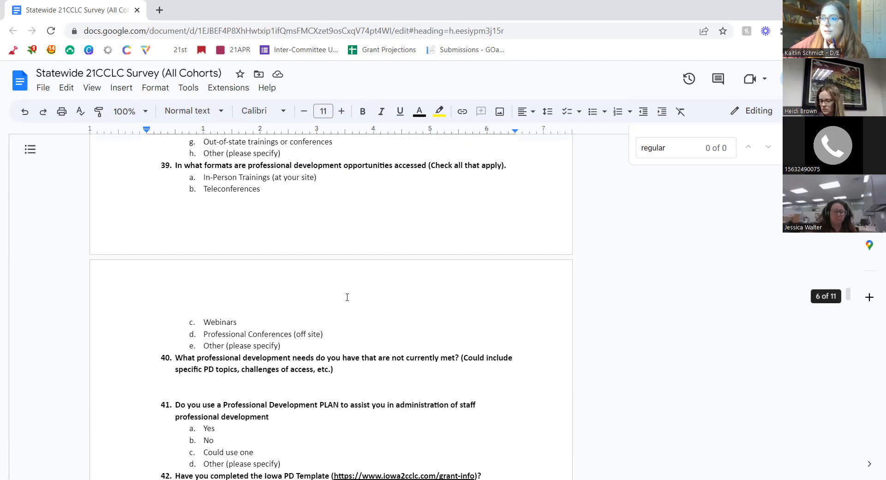
pyautogui.scroll(-3)
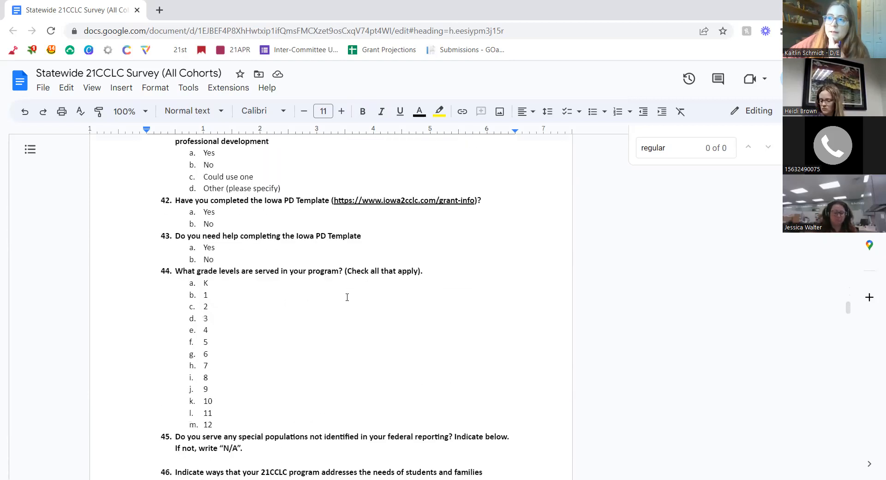
pyautogui.scroll(-3)
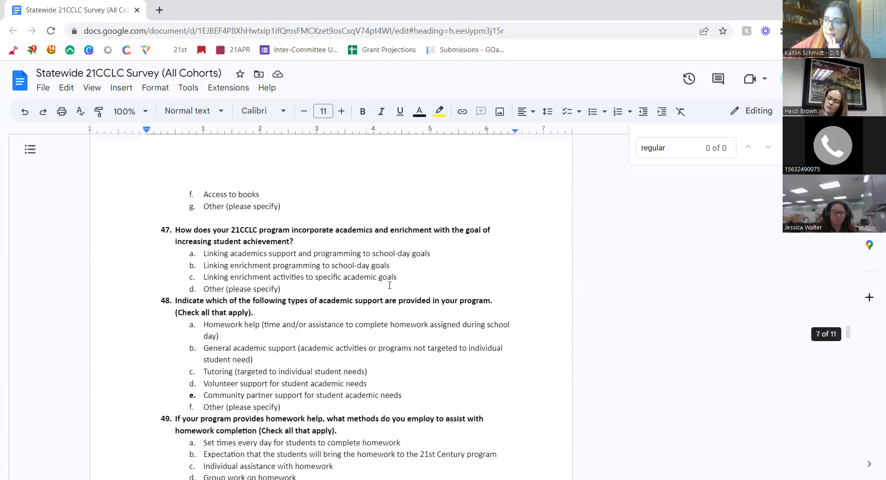
pyautogui.scroll(-3)
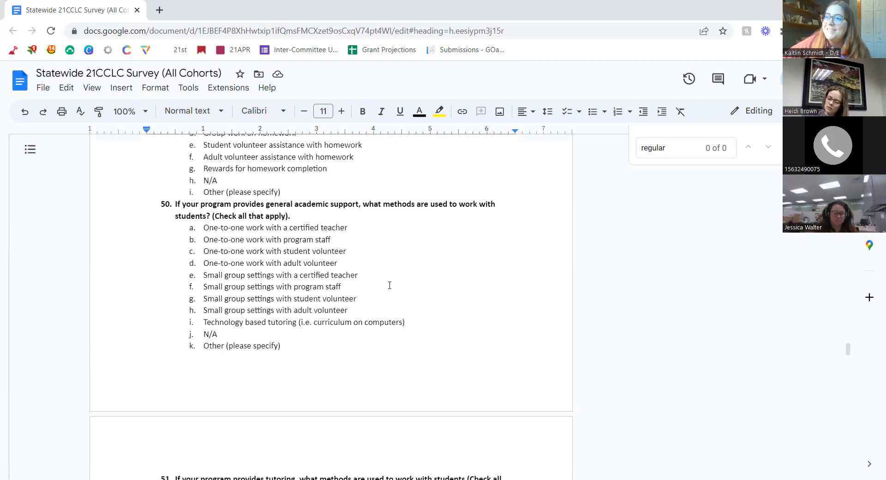
pyautogui.scroll(3)
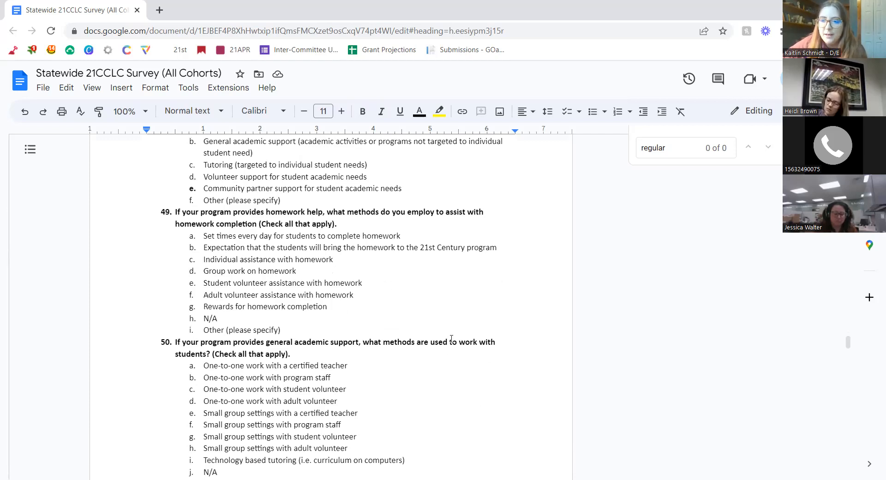
pyautogui.scroll(-3)
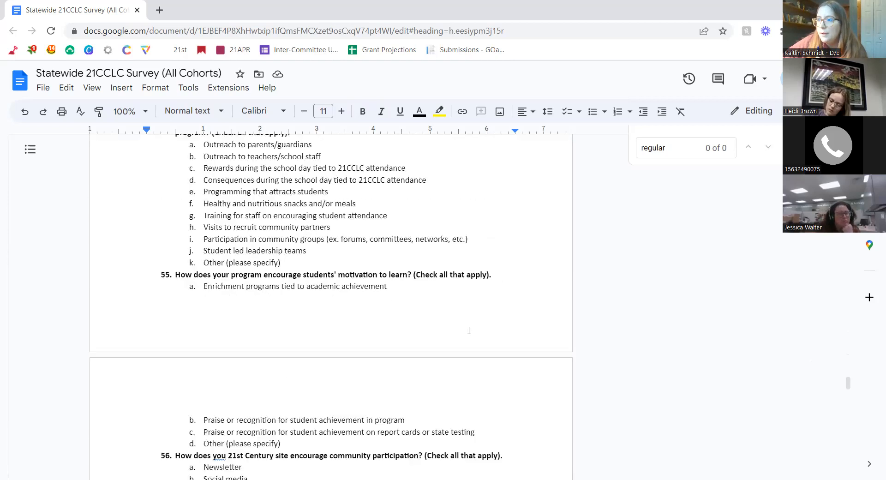
pyautogui.moveTo(282, 397)
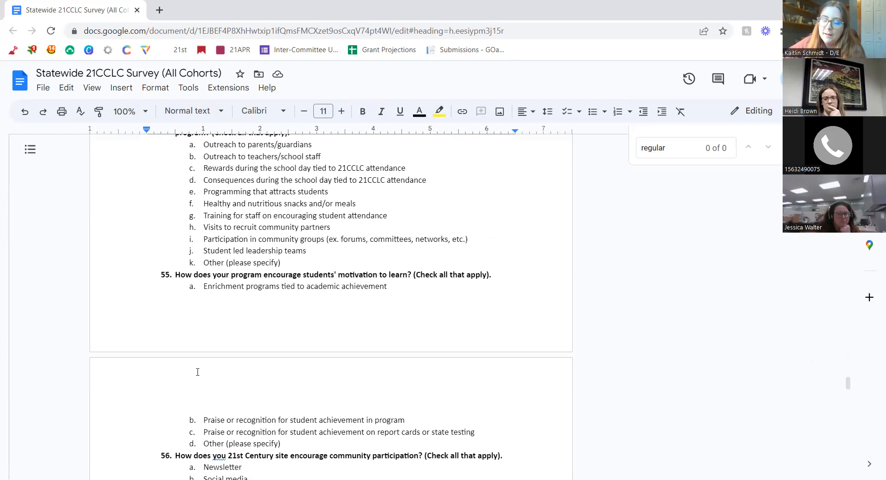
pyautogui.moveTo(297, 326)
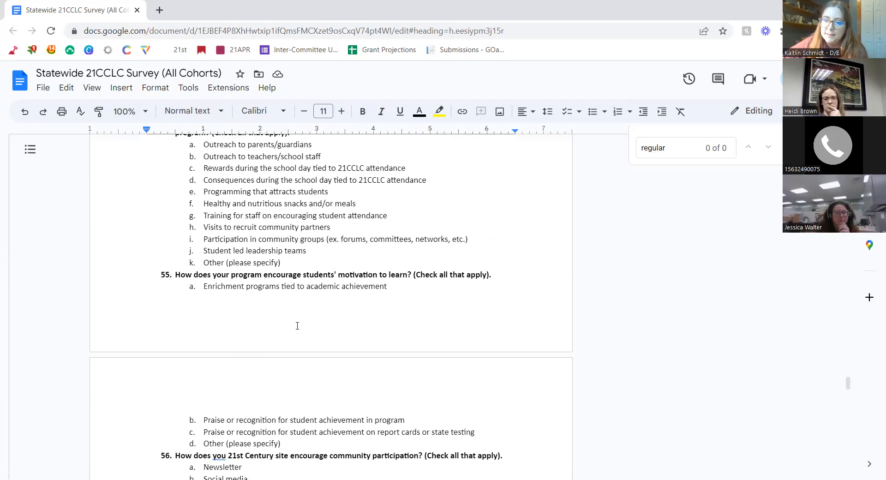
pyautogui.scroll(-3)
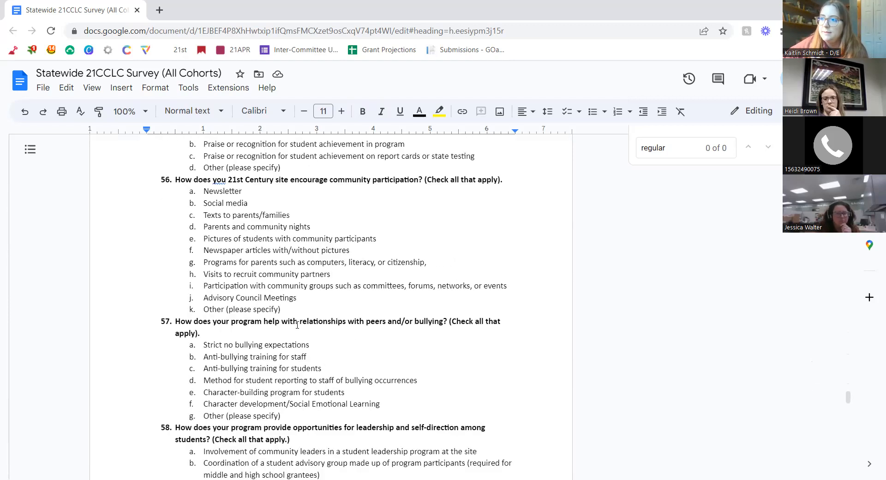
pyautogui.scroll(-3)
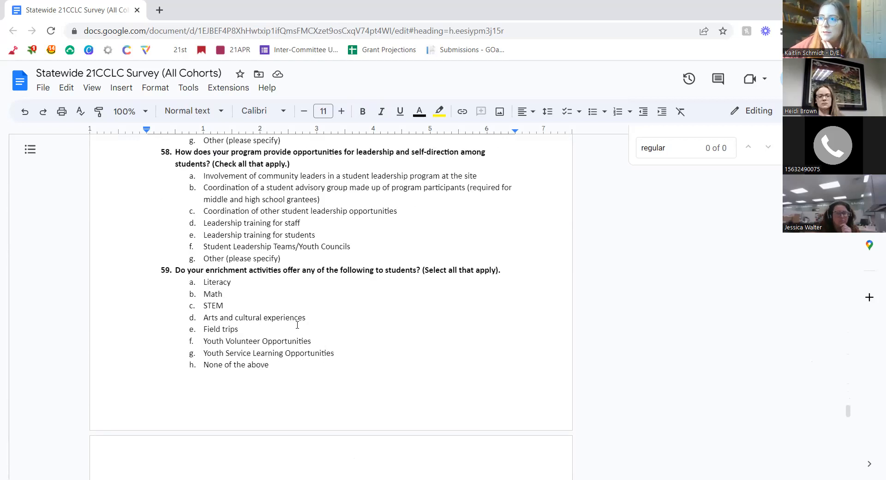
pyautogui.scroll(-3)
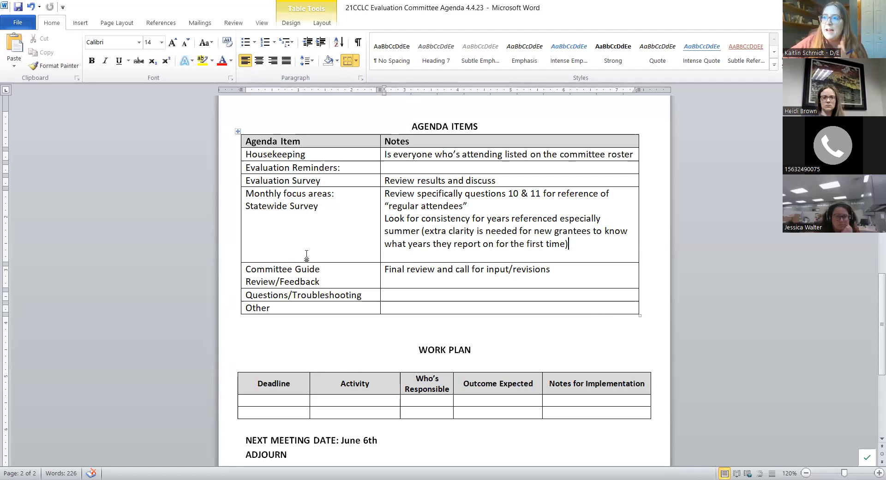
pyautogui.moveTo(183, 267)
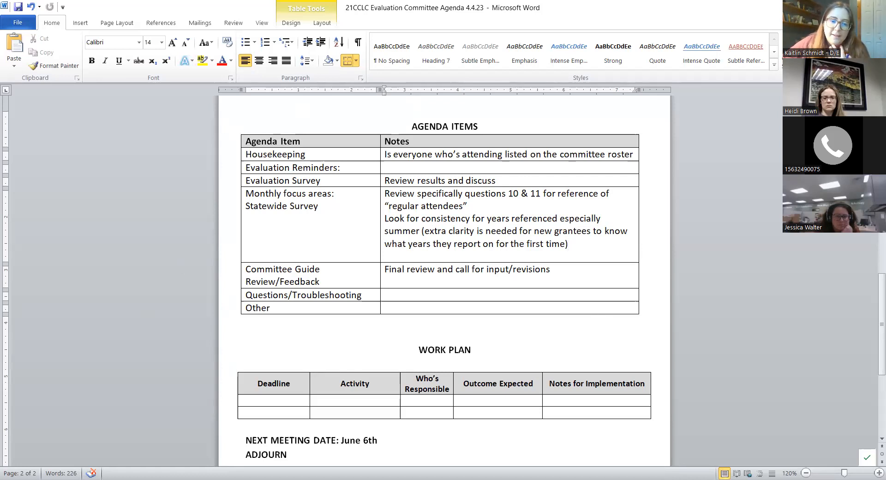
# Switch to the 21CCLC Committee Guide Template DRAFT window in Word.
pyautogui.click(569, 243)
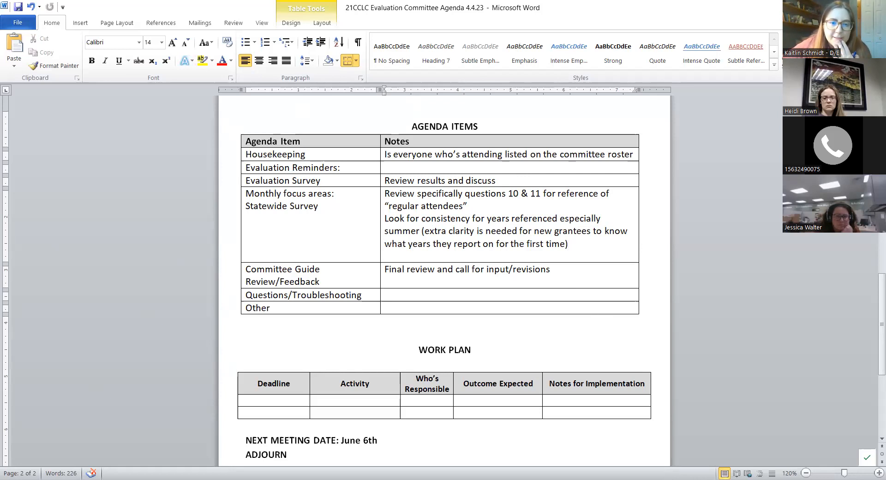
pyautogui.click(569, 243)
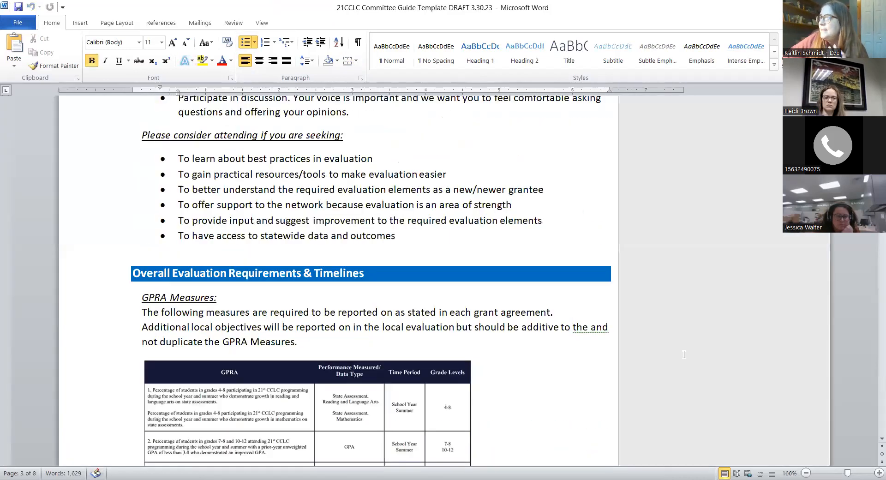
pyautogui.scroll(3)
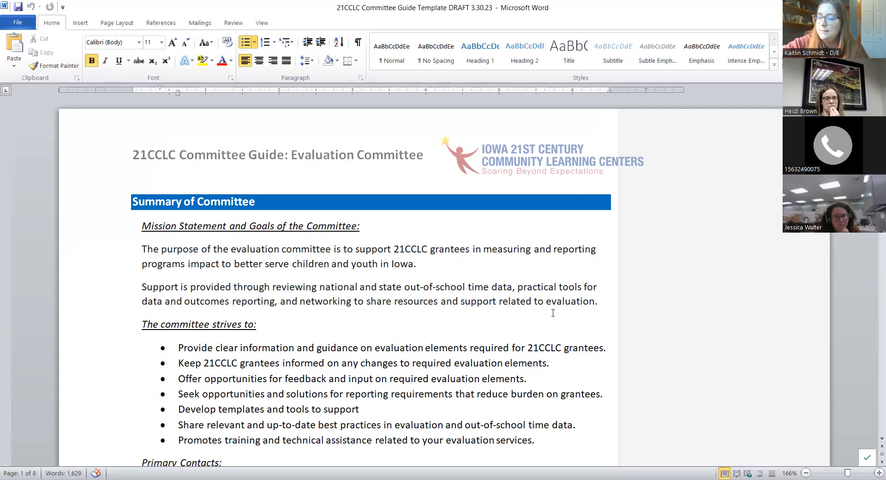
pyautogui.scroll(-3)
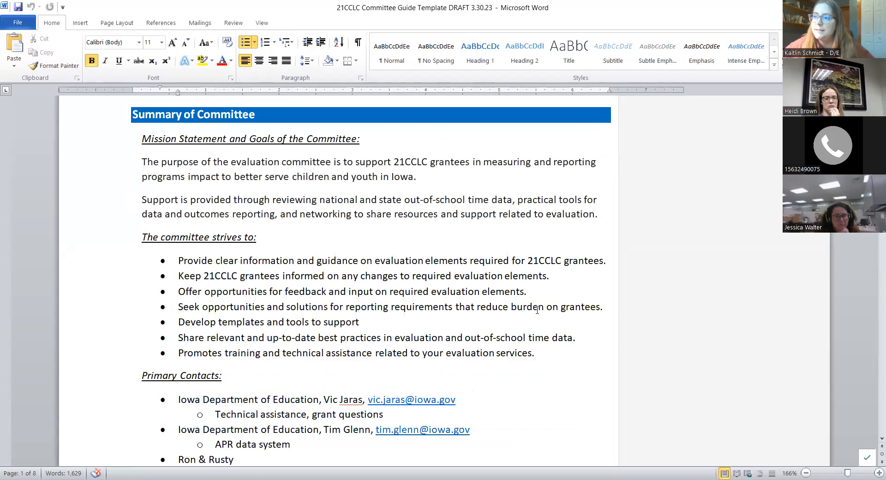
pyautogui.scroll(3)
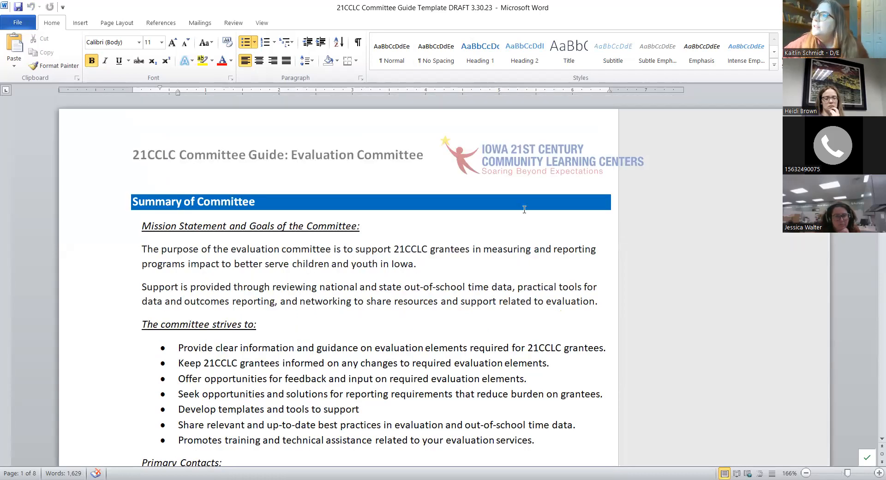
pyautogui.moveTo(388, 239)
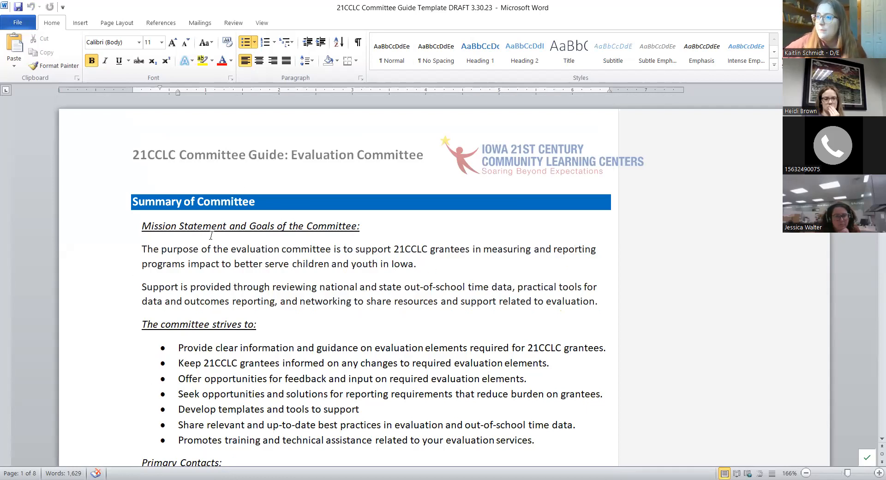
pyautogui.scroll(-3)
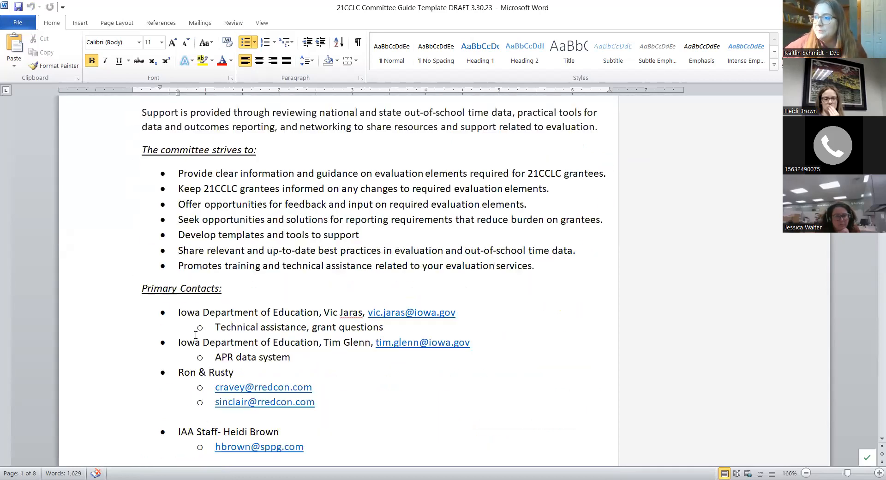
pyautogui.scroll(-3)
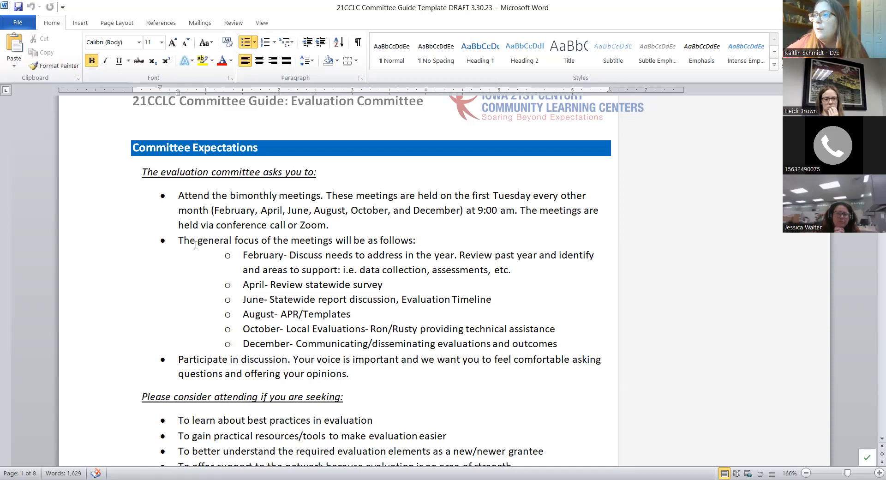
pyautogui.moveTo(178, 240); pyautogui.dragTo(463, 299)
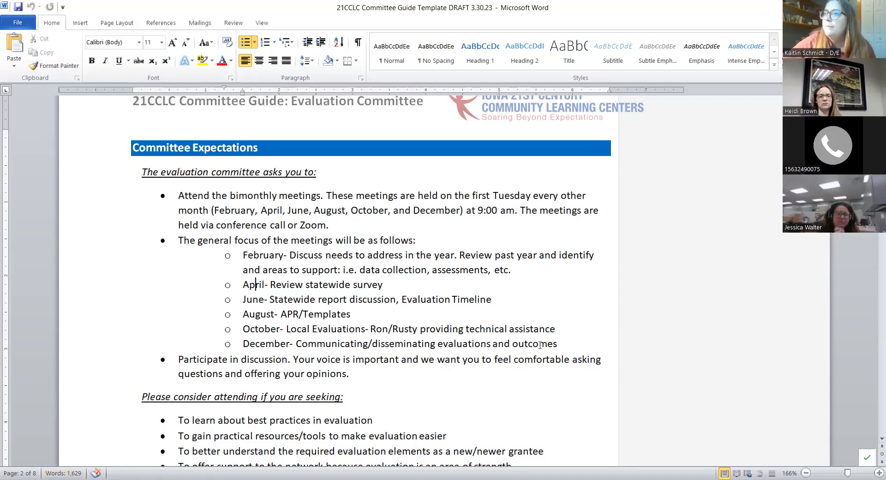
pyautogui.moveTo(363, 287)
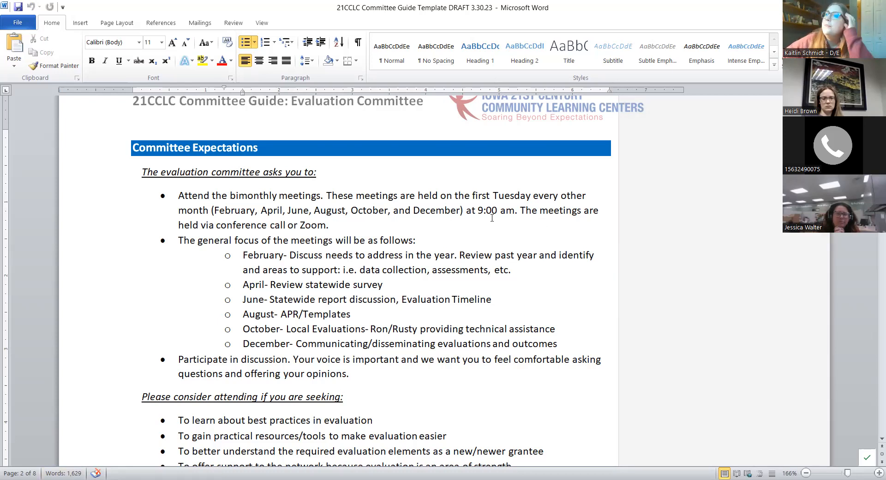
pyautogui.moveTo(340, 301)
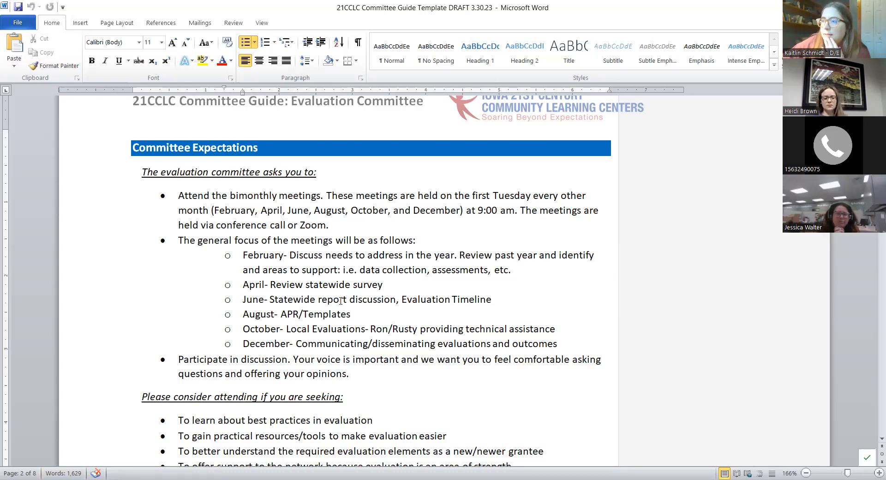
# Scroll past the GPRA measures table and 21 APR data entry section of the guide.
pyautogui.scroll(-3)
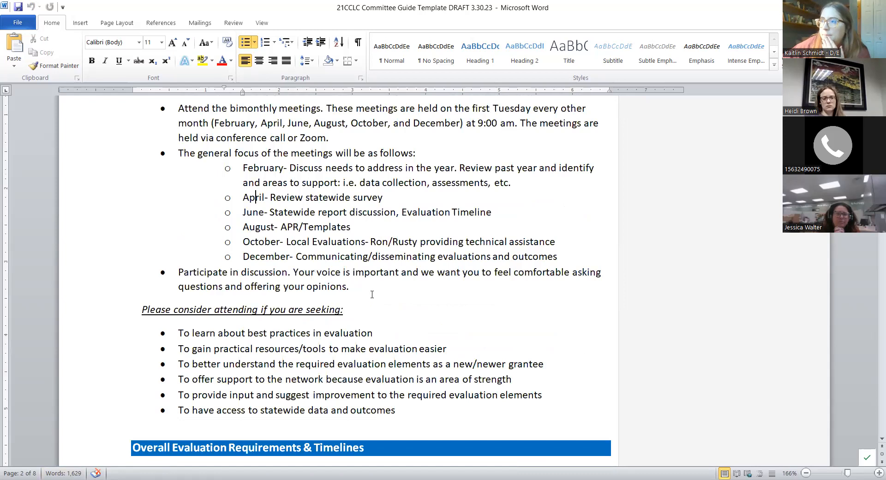
pyautogui.scroll(-3)
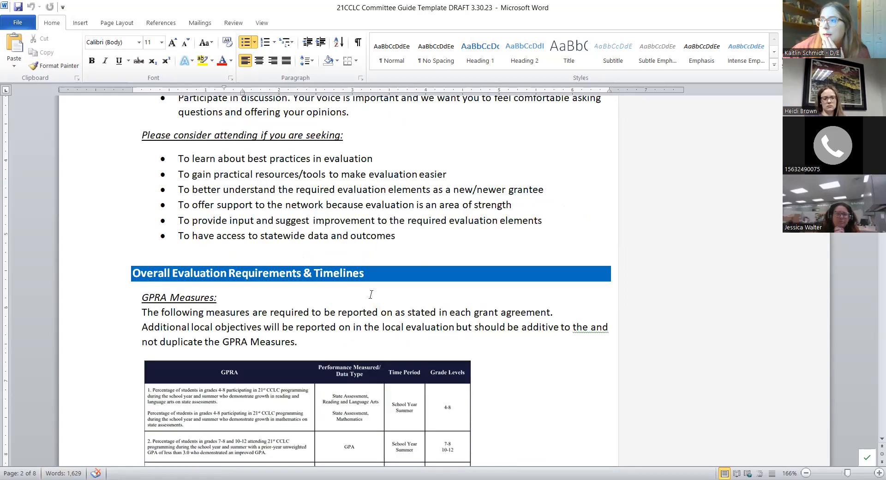
pyautogui.scroll(-3)
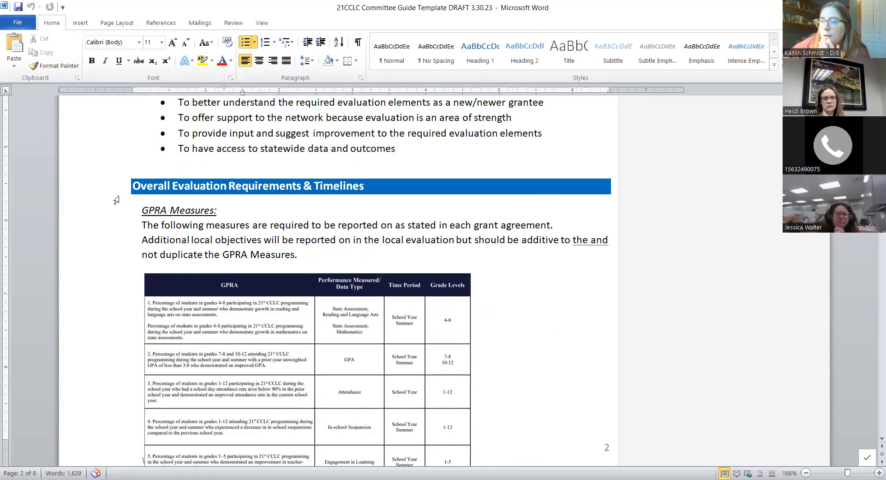
pyautogui.moveTo(205, 281)
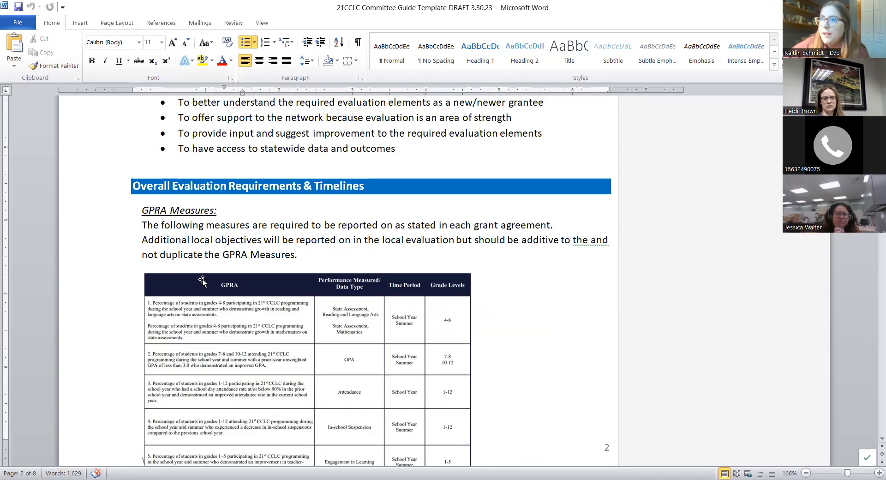
pyautogui.moveTo(517, 273)
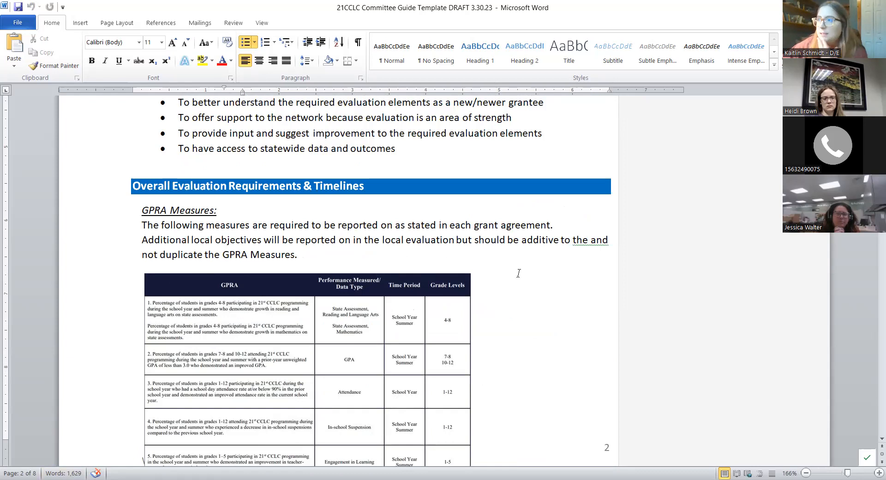
pyautogui.scroll(-3)
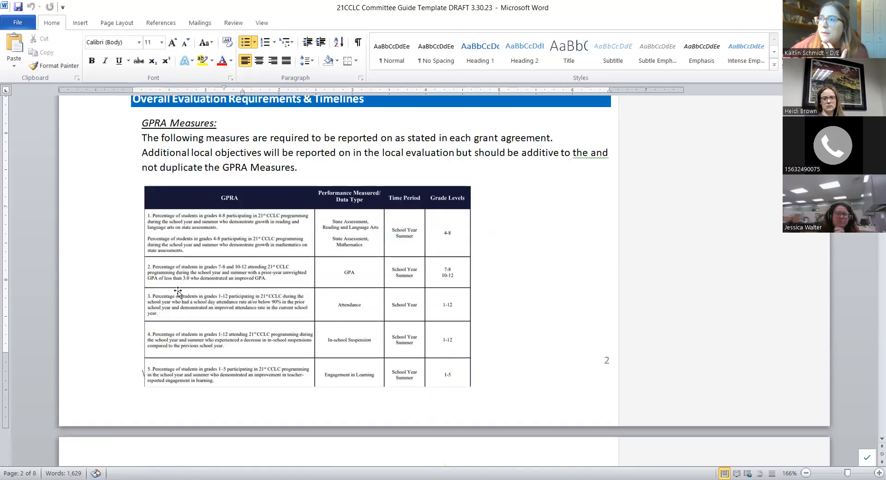
pyautogui.scroll(-3)
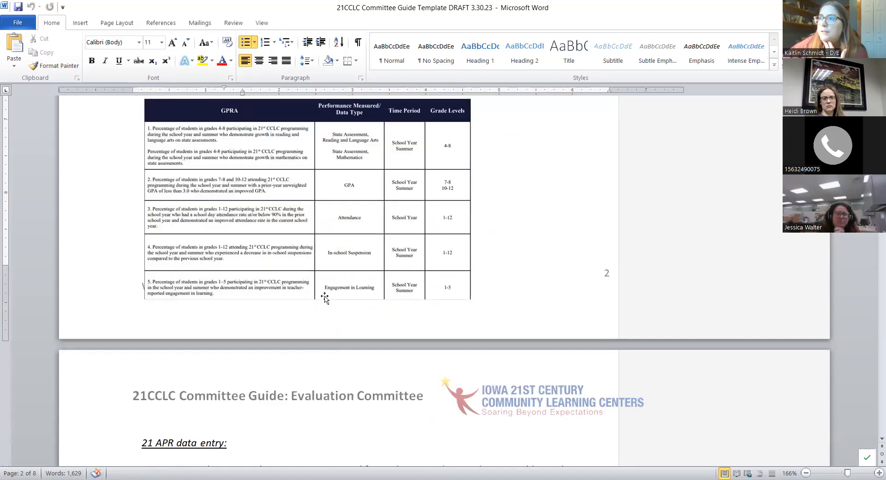
pyautogui.scroll(3)
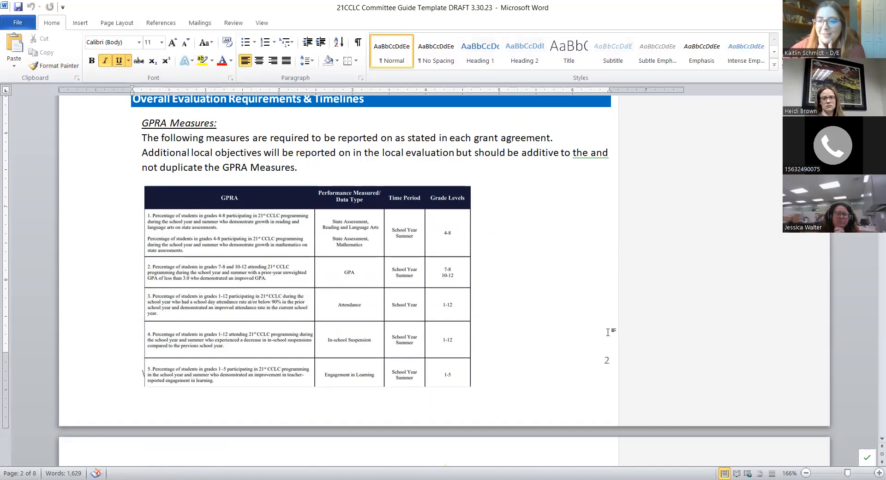
pyautogui.moveTo(555, 293)
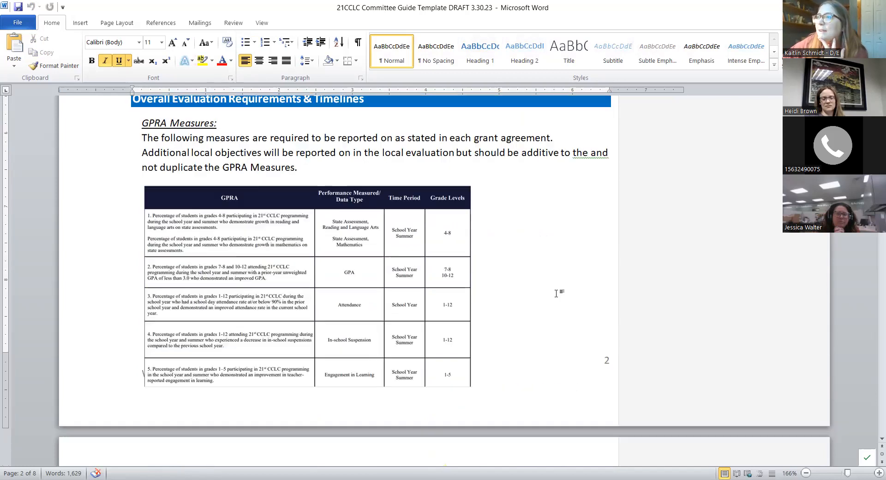
pyautogui.scroll(-3)
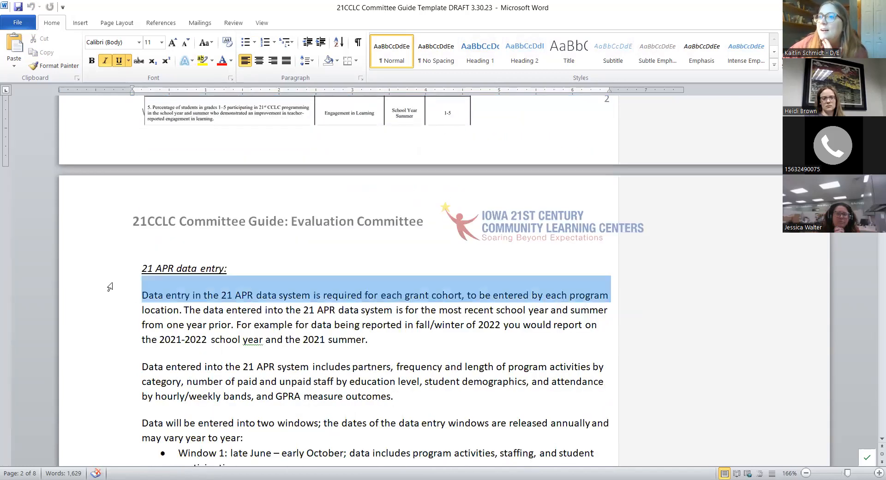
pyautogui.scroll(-3)
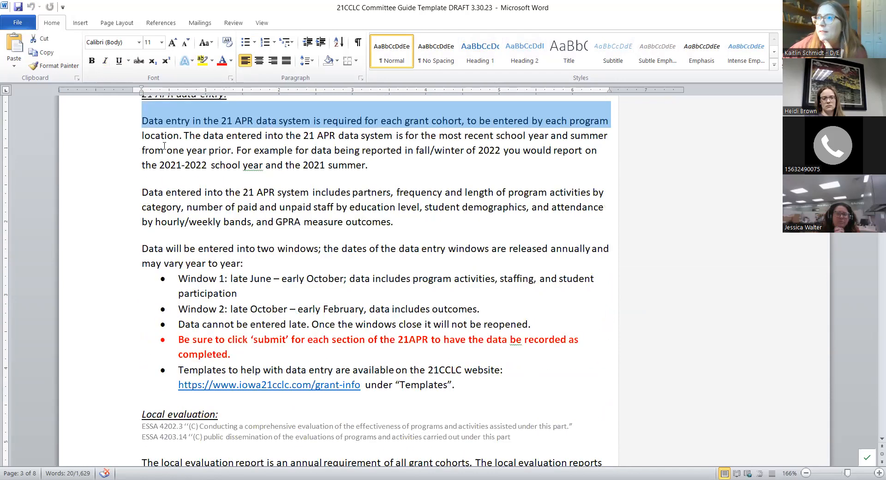
pyautogui.click(134, 256)
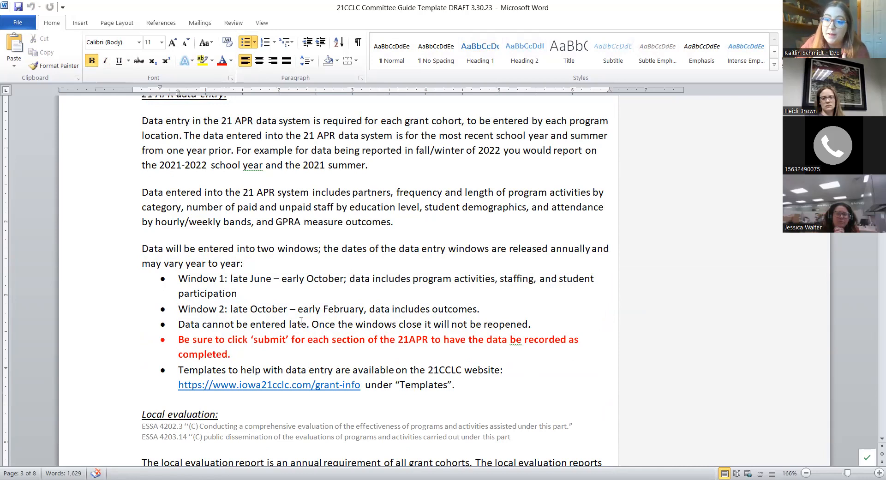
# Continue through Local evaluation to the Misc. data and reporting requirements list.
pyautogui.scroll(-3)
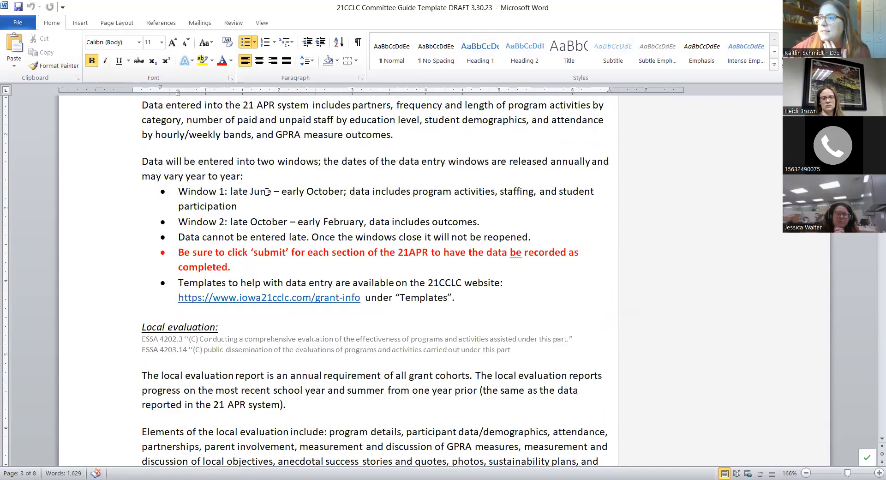
pyautogui.scroll(-3)
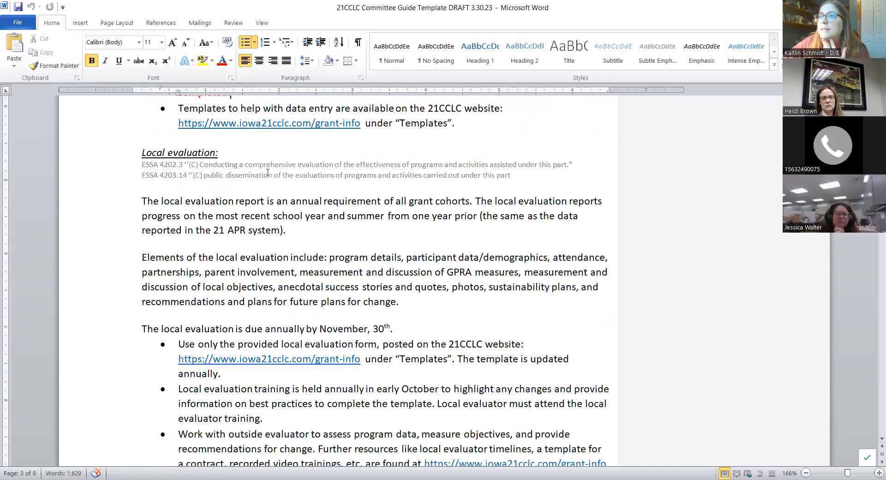
pyautogui.scroll(-3)
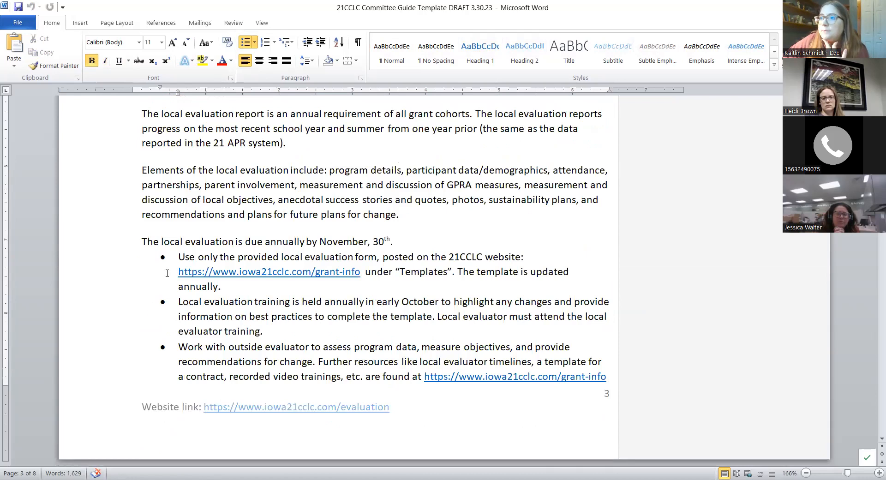
pyautogui.scroll(-3)
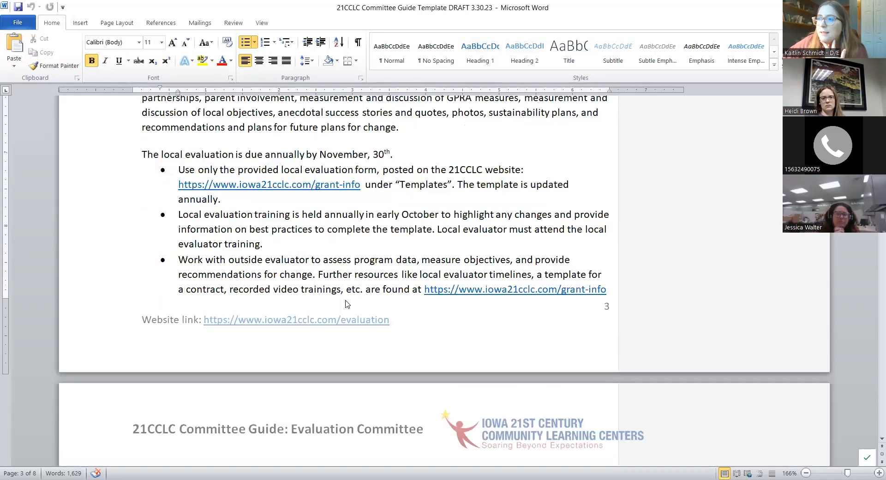
pyautogui.scroll(-3)
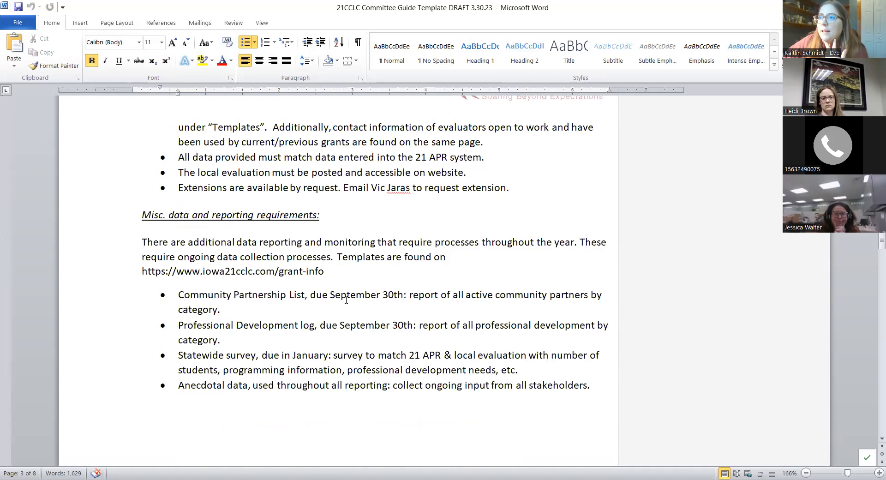
pyautogui.tripleClick(230, 215)
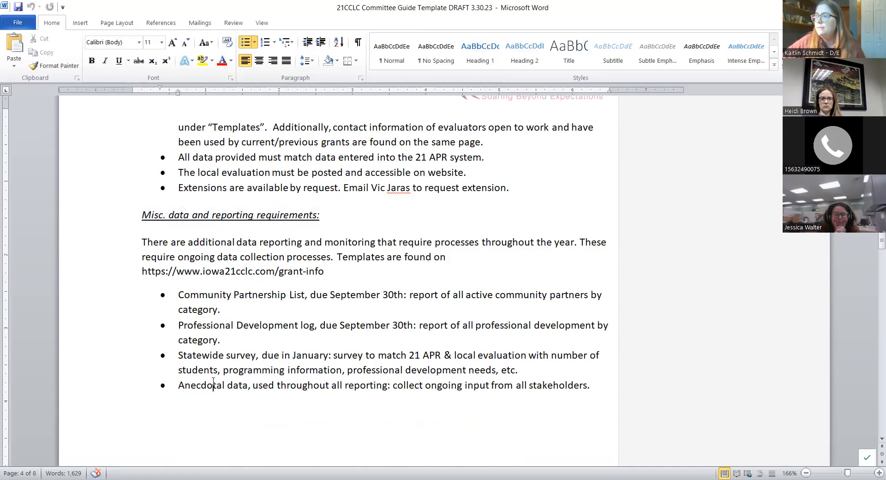
pyautogui.moveTo(129, 298)
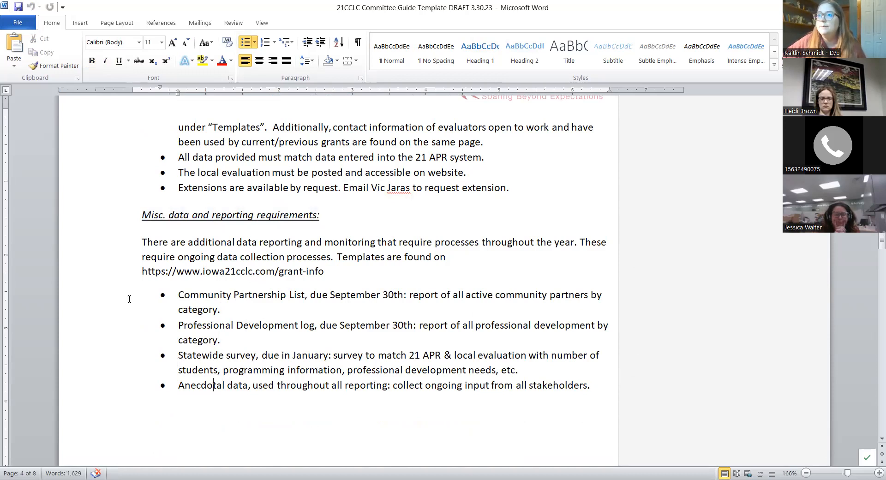
pyautogui.moveTo(409, 304)
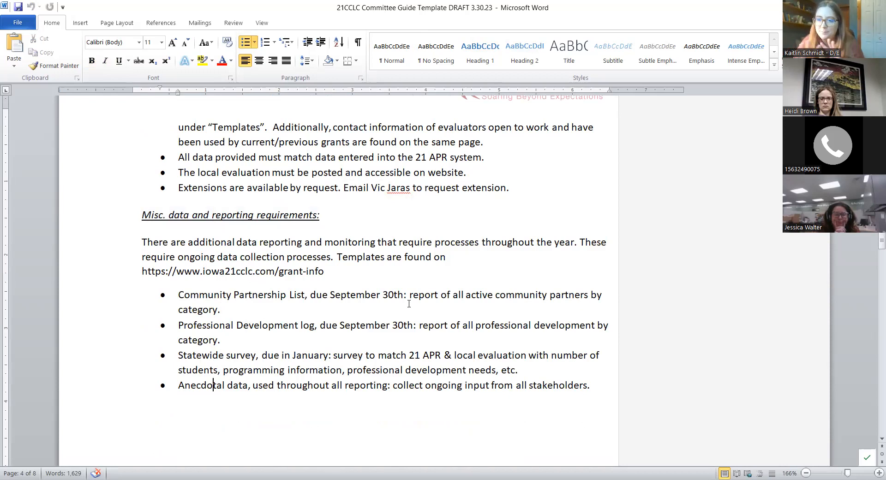
pyautogui.moveTo(522, 262)
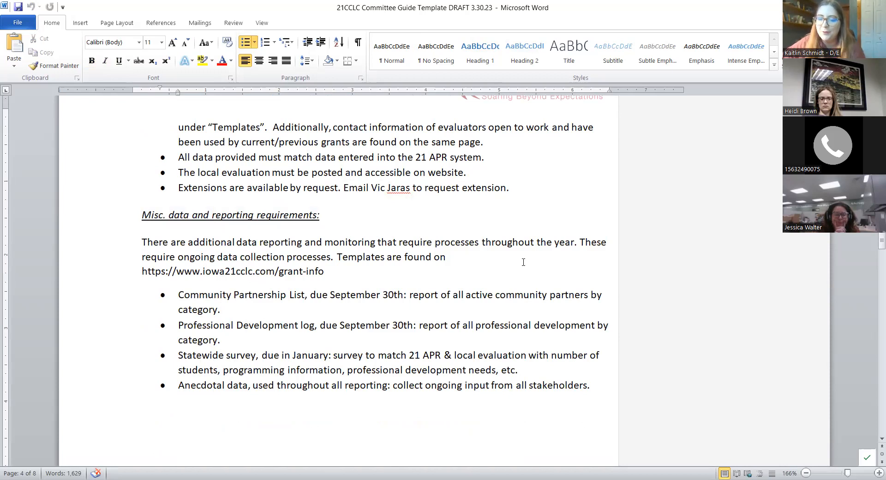
pyautogui.scroll(-3)
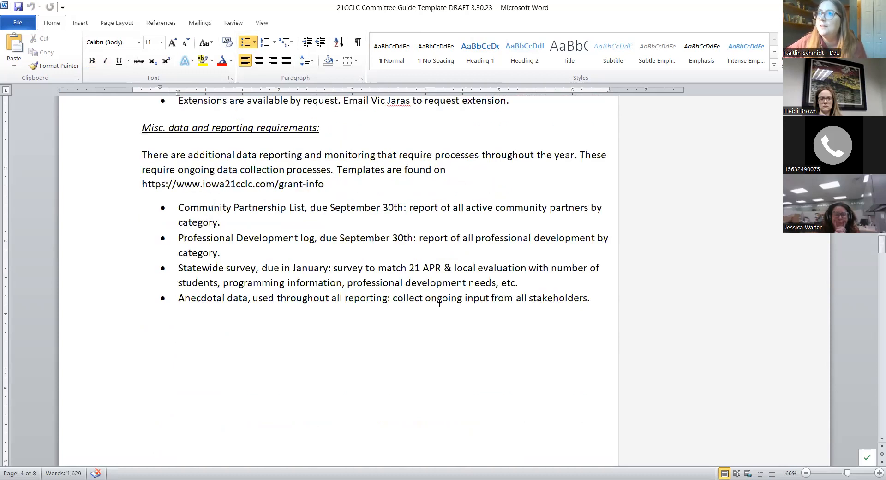
# Scroll past the timeline table to page 6 Objectives with the logic-model if-then diagram.
pyautogui.scroll(3)
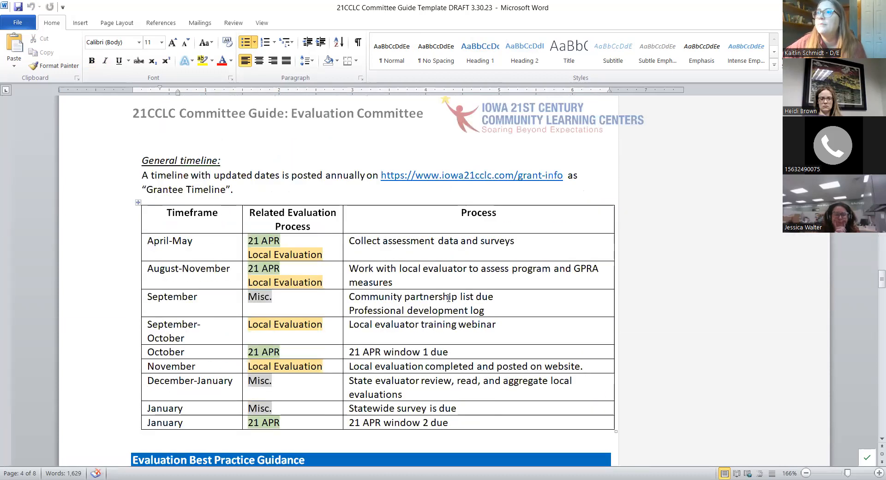
pyautogui.scroll(-3)
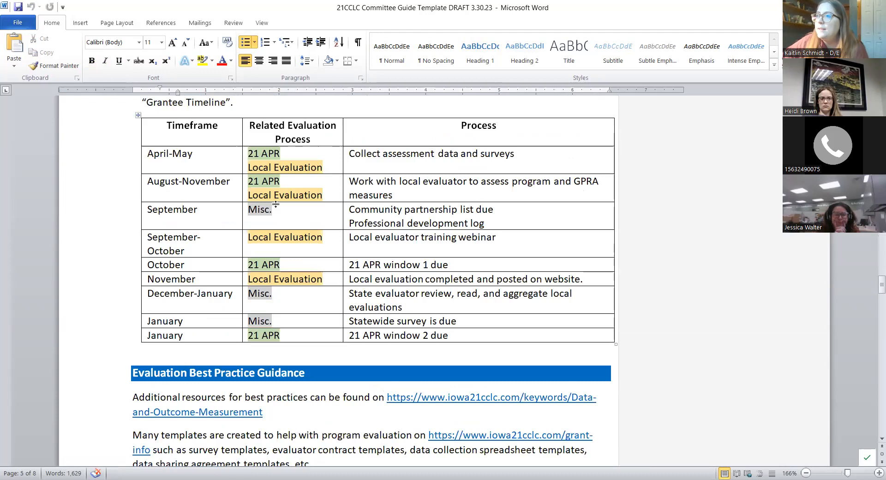
pyautogui.scroll(-3)
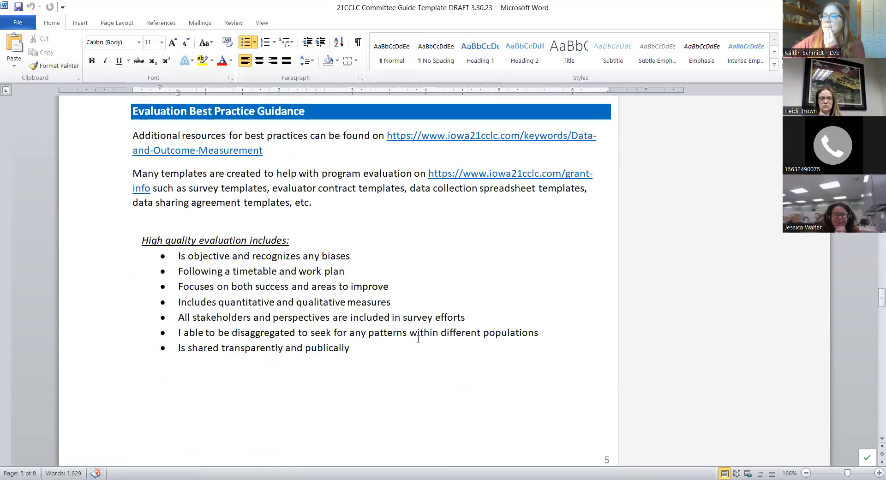
pyautogui.scroll(3)
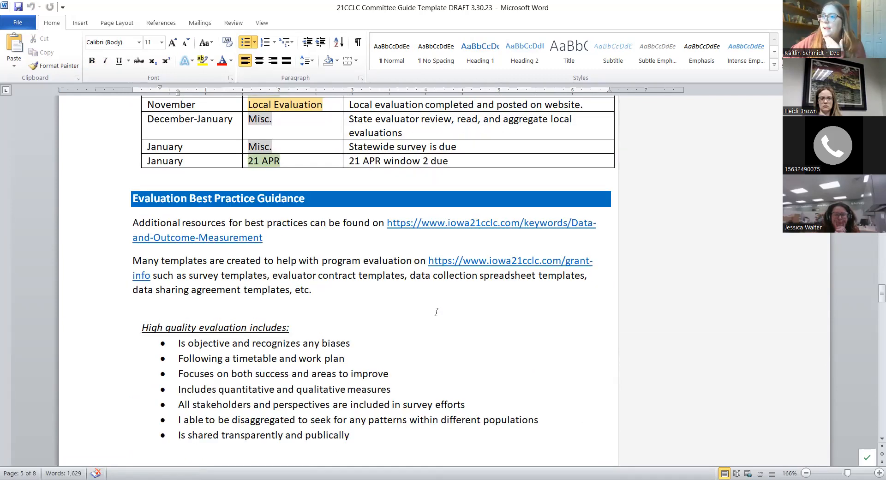
pyautogui.scroll(-3)
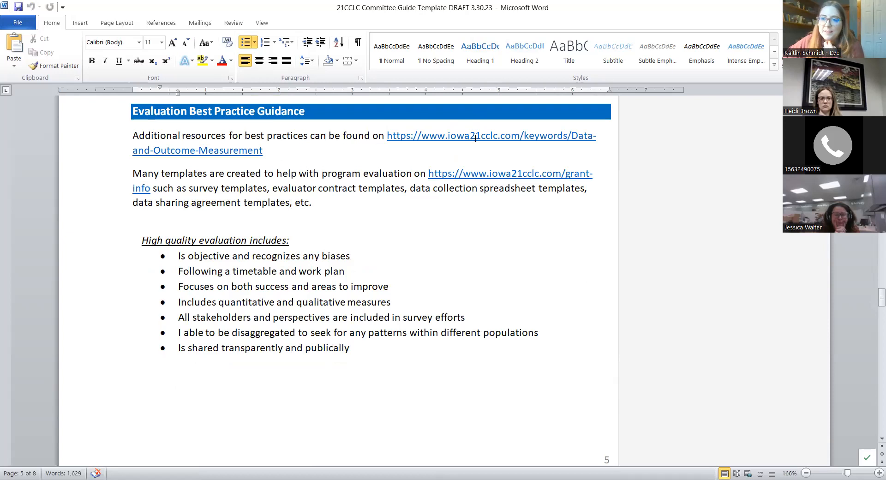
pyautogui.moveTo(476, 136)
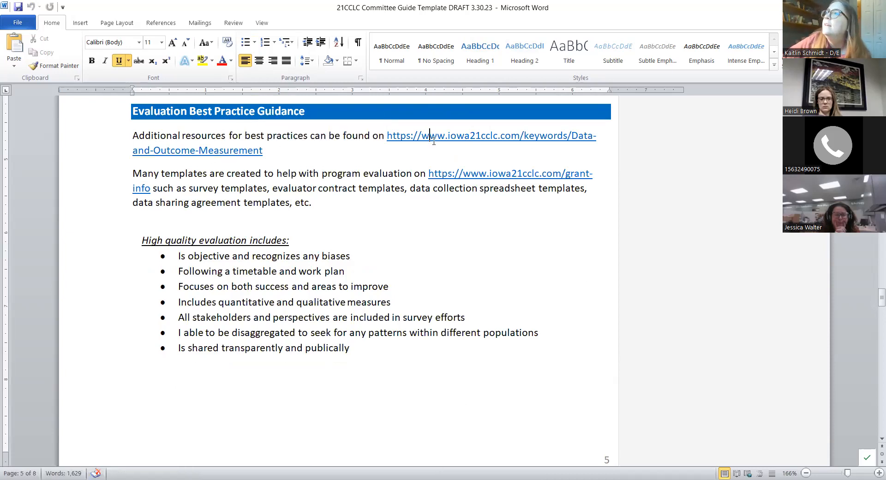
pyautogui.moveTo(429, 139)
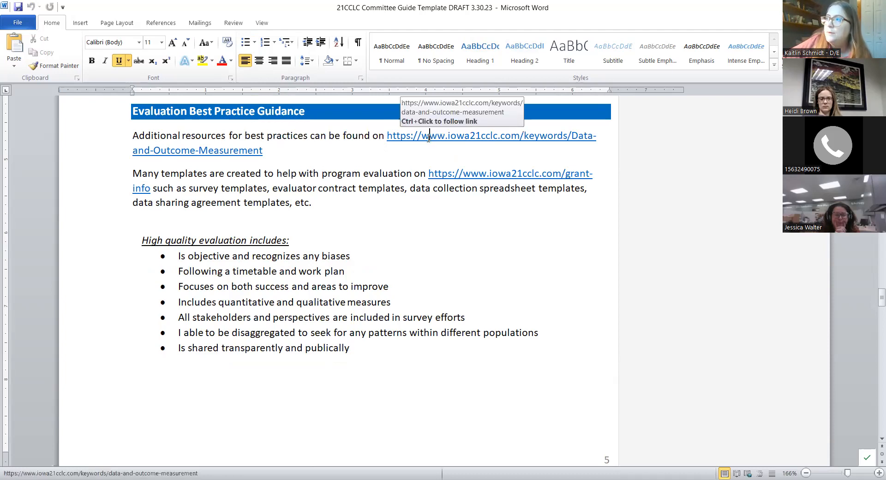
pyautogui.scroll(-3)
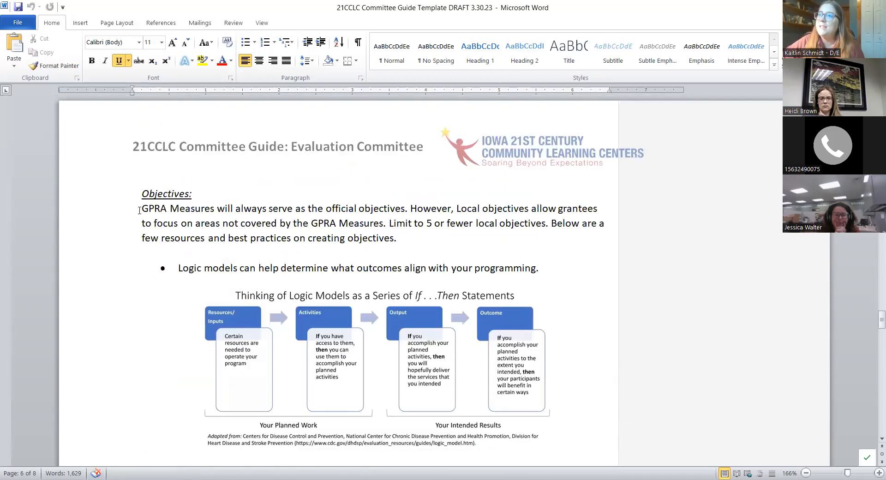
# Scroll past the SMART Goals graphic to page 7 Assessments and the Tips/Tricks/Hints bullets.
pyautogui.scroll(-3)
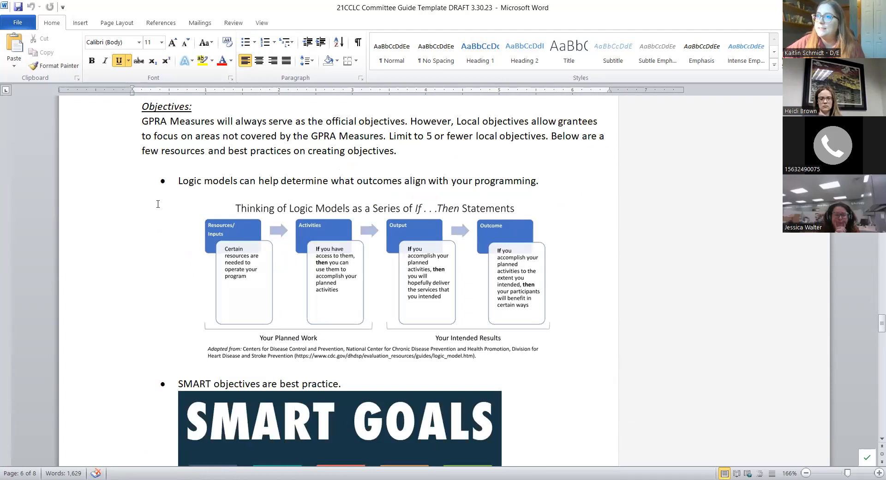
pyautogui.scroll(-3)
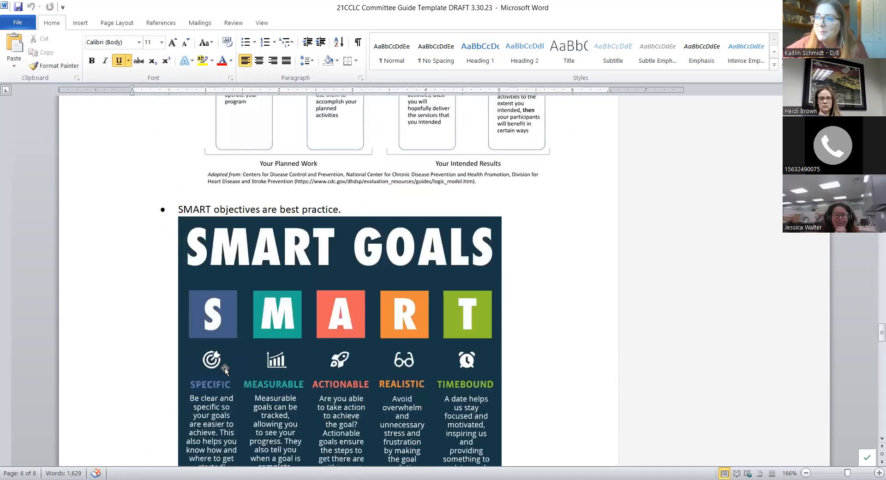
pyautogui.scroll(-3)
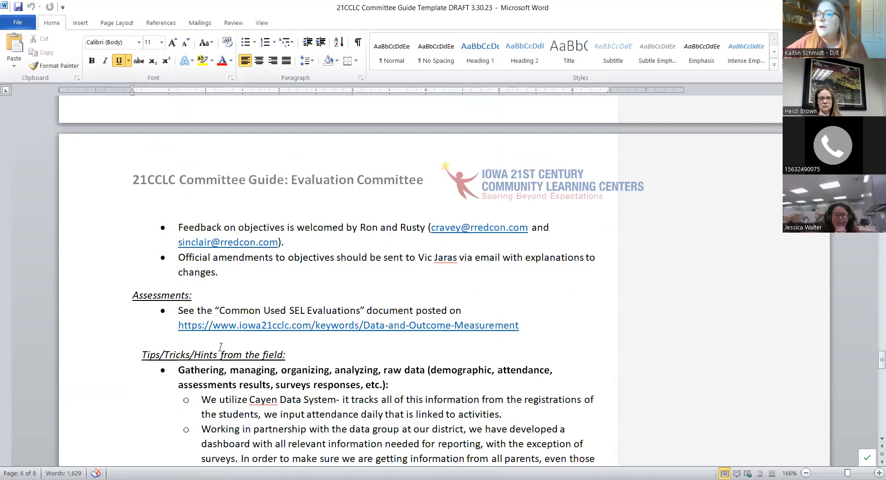
pyautogui.moveTo(582, 240)
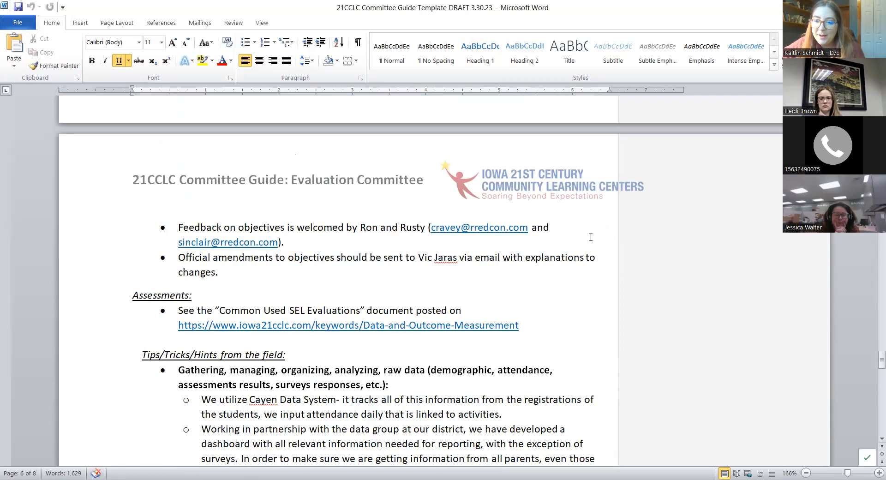
pyautogui.moveTo(611, 215)
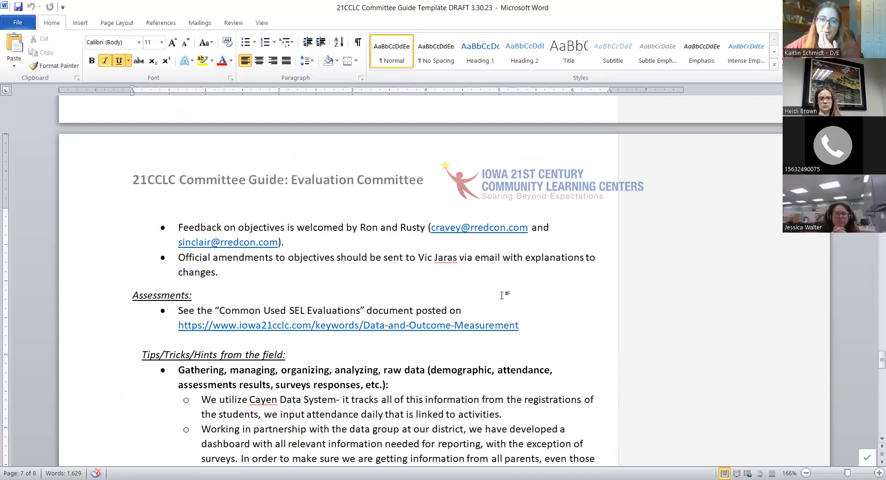
pyautogui.click(192, 295)
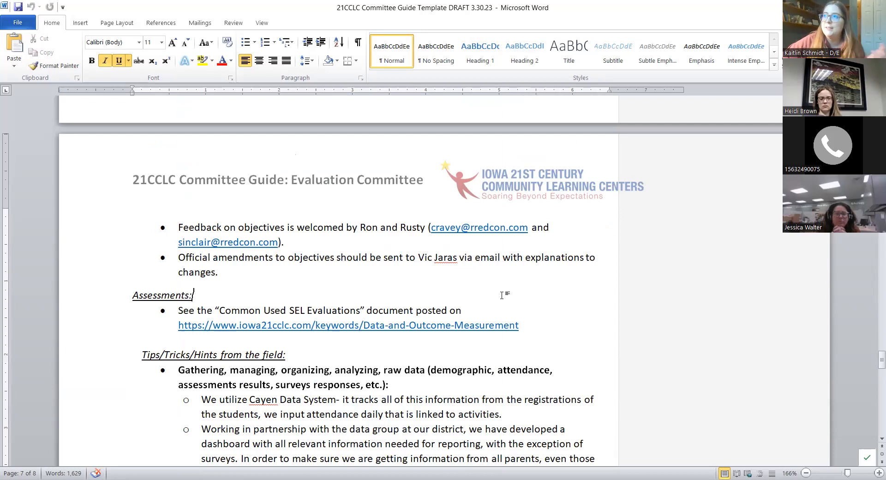
pyautogui.moveTo(303, 293)
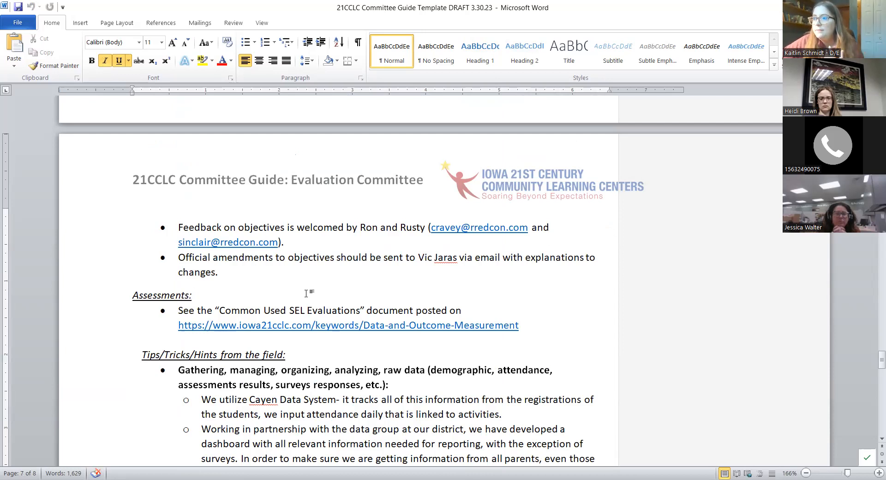
pyautogui.scroll(3)
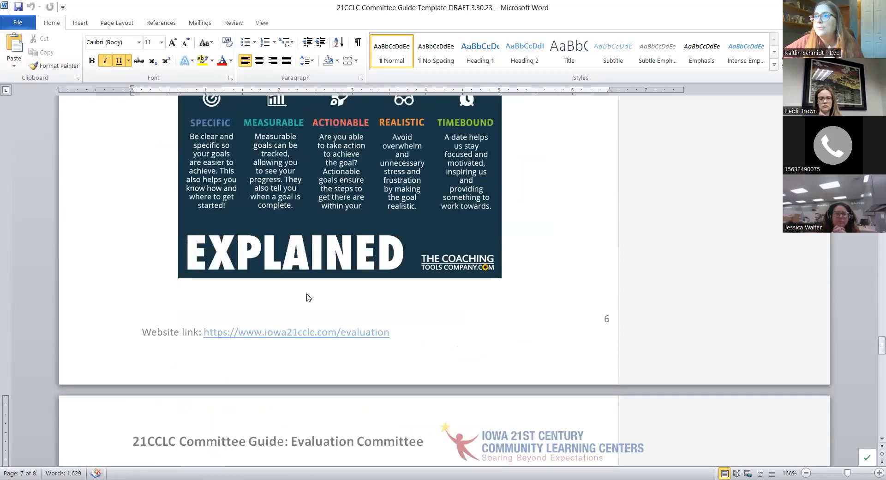
pyautogui.scroll(-3)
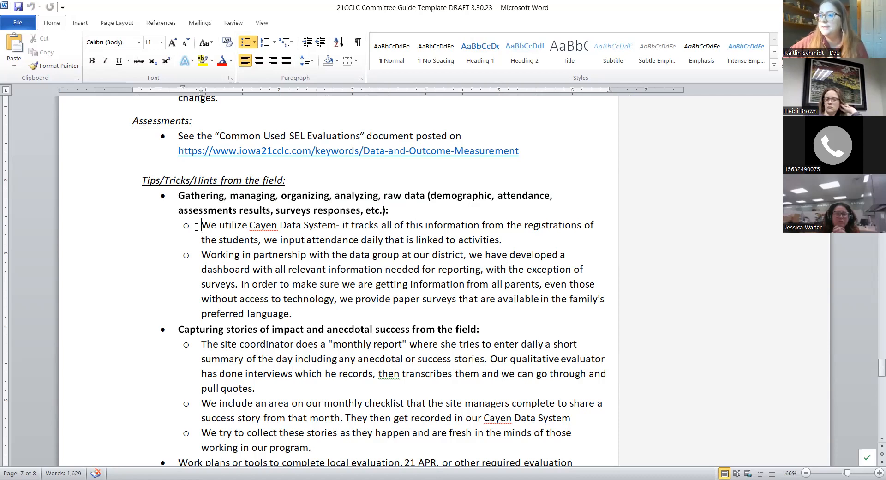
# Scroll down to page 8 Additional Resources with the highlighted Dissemination item.
pyautogui.scroll(-3)
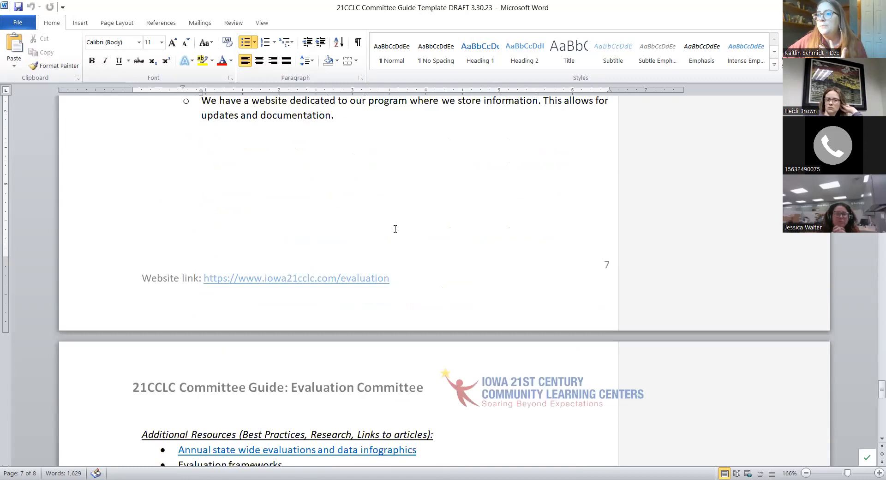
pyautogui.scroll(3)
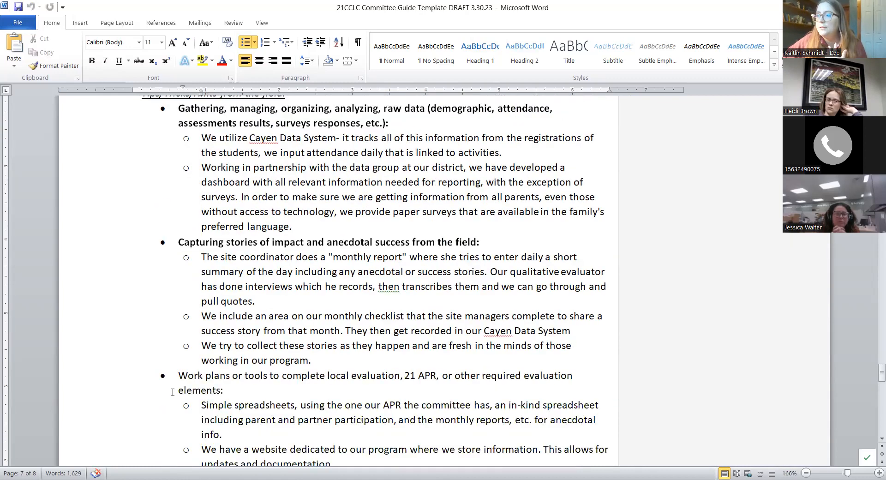
pyautogui.scroll(-3)
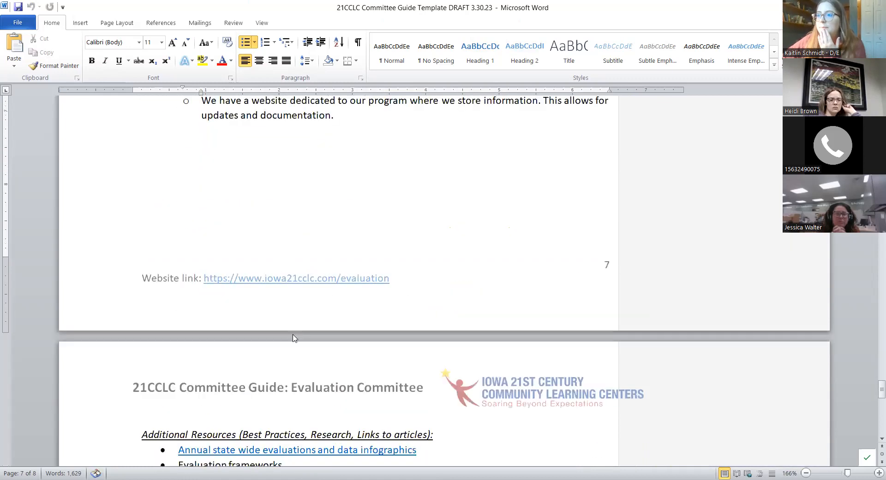
pyautogui.scroll(-3)
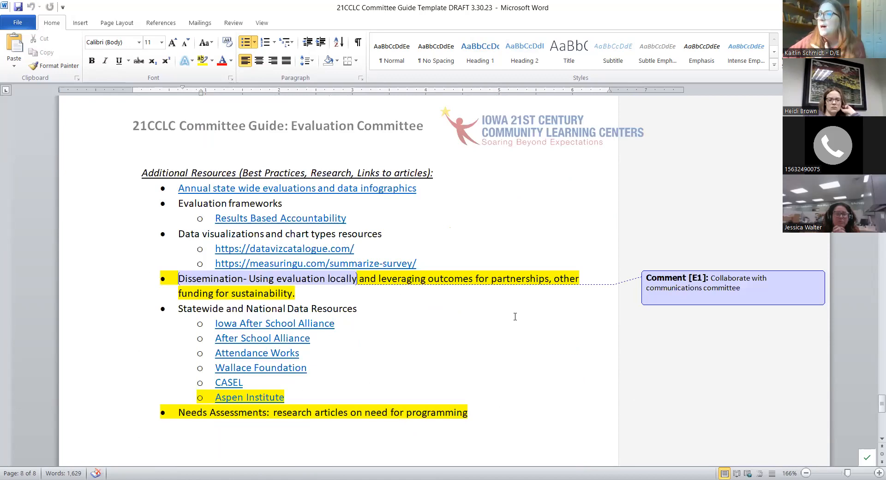
pyautogui.moveTo(359, 257)
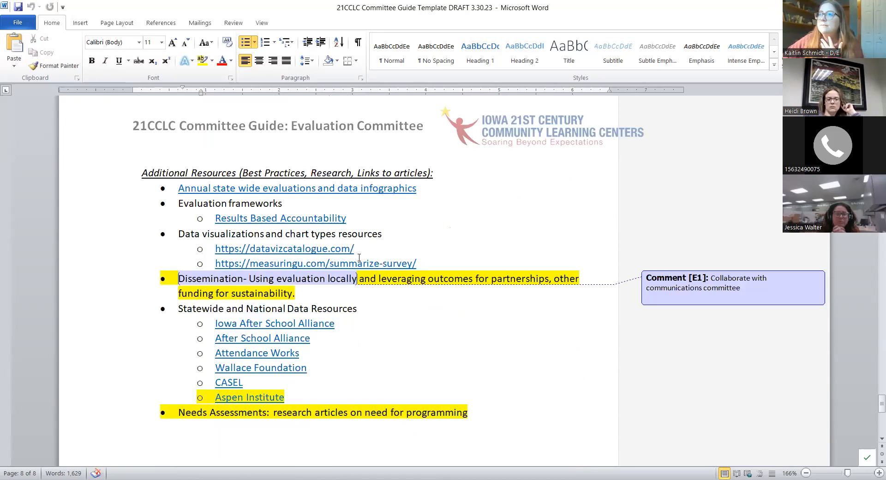
pyautogui.moveTo(485, 360)
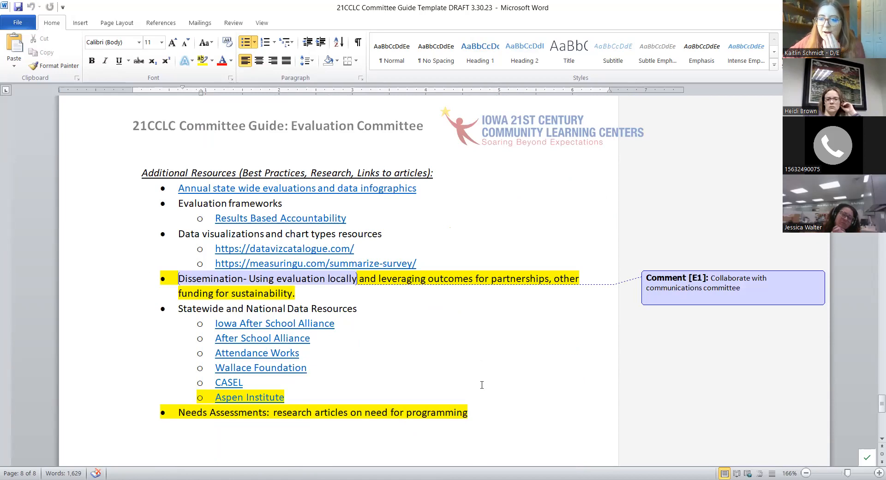
pyautogui.moveTo(496, 355)
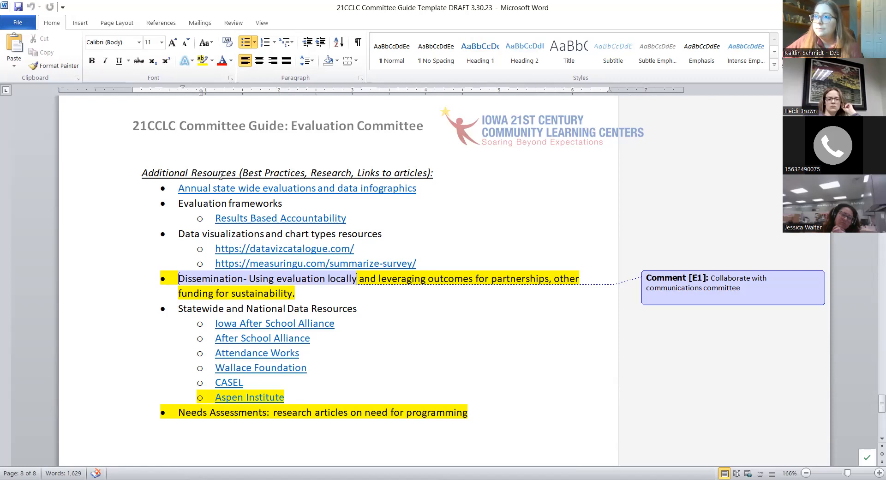
pyautogui.moveTo(342, 314)
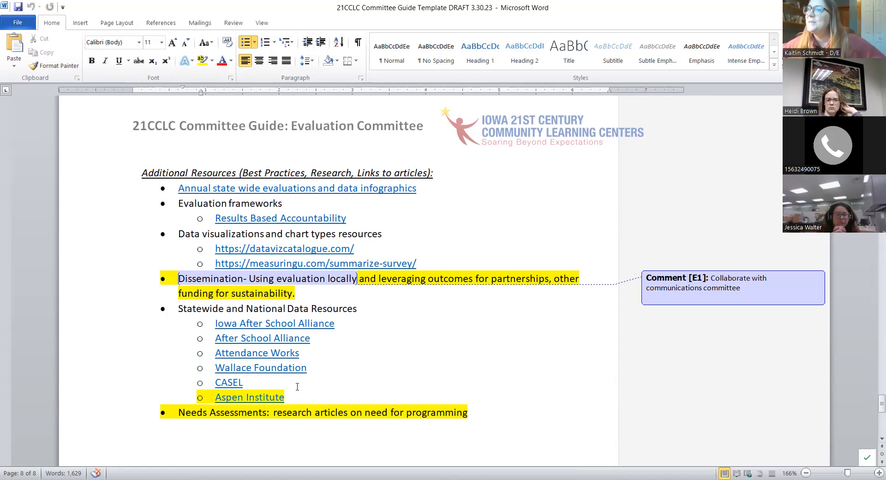
# Scroll back up to the SMART Goals graphic on page 6.
pyautogui.scroll(-3)
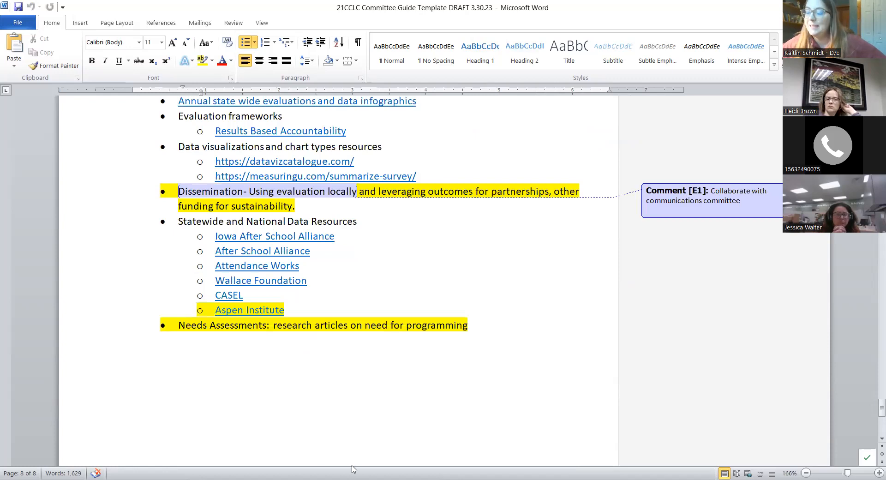
pyautogui.scroll(3)
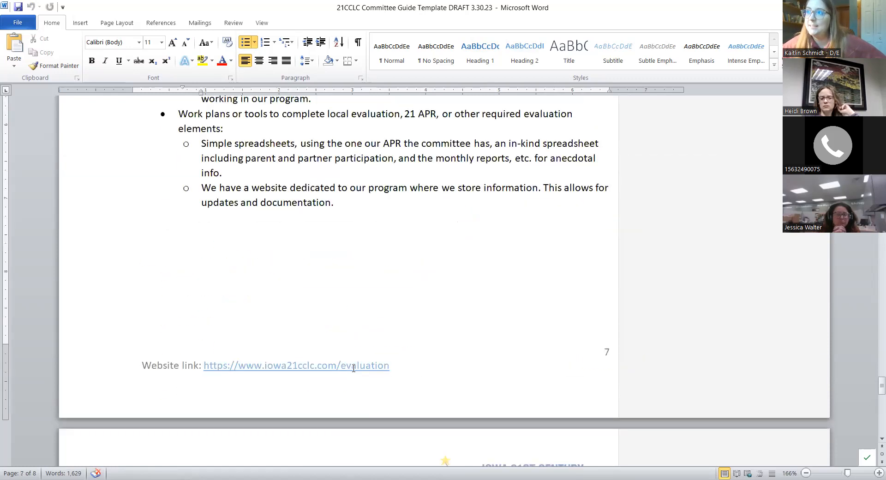
pyautogui.scroll(3)
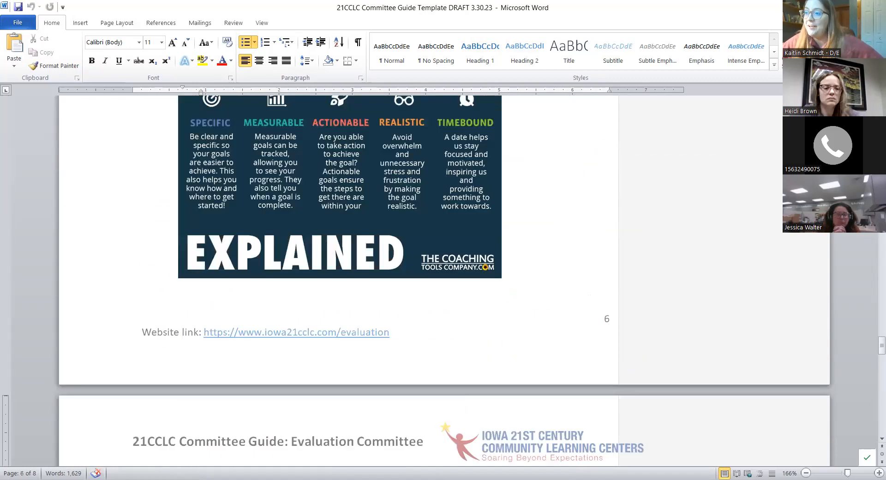